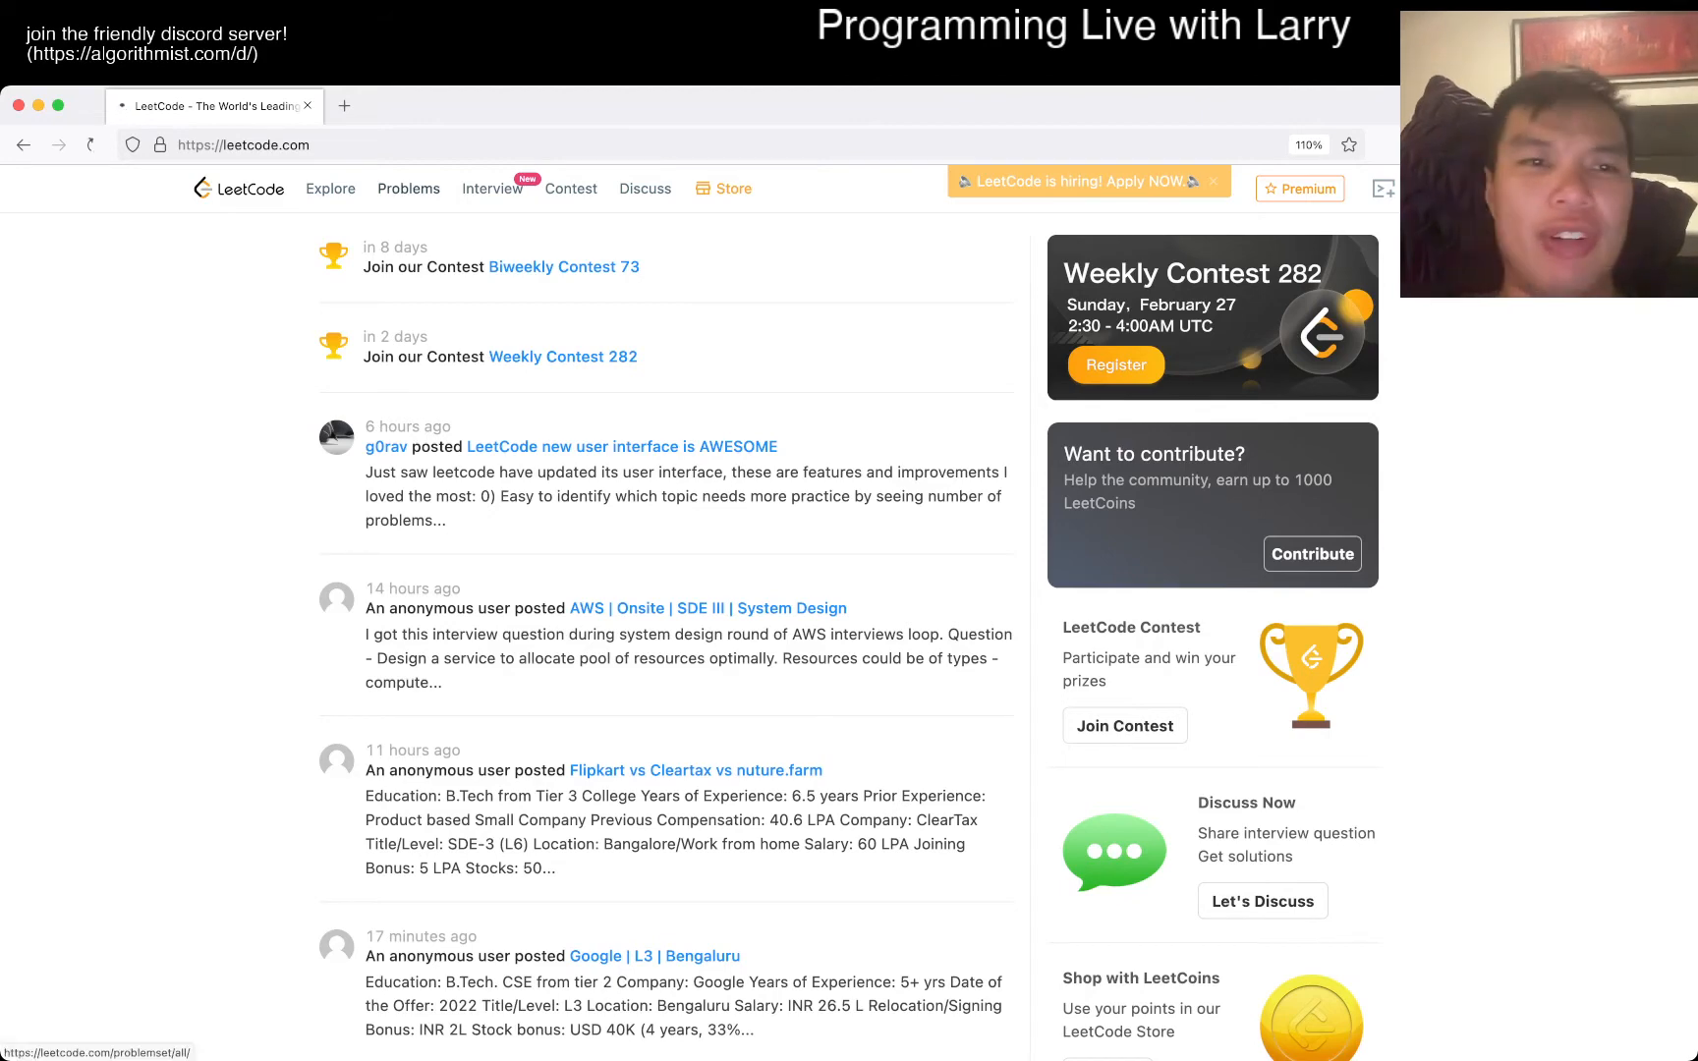
Open problem 165, Compare Version Numbers, from the Problems list
{"action": "left_click", "coordinate": [409, 189]}
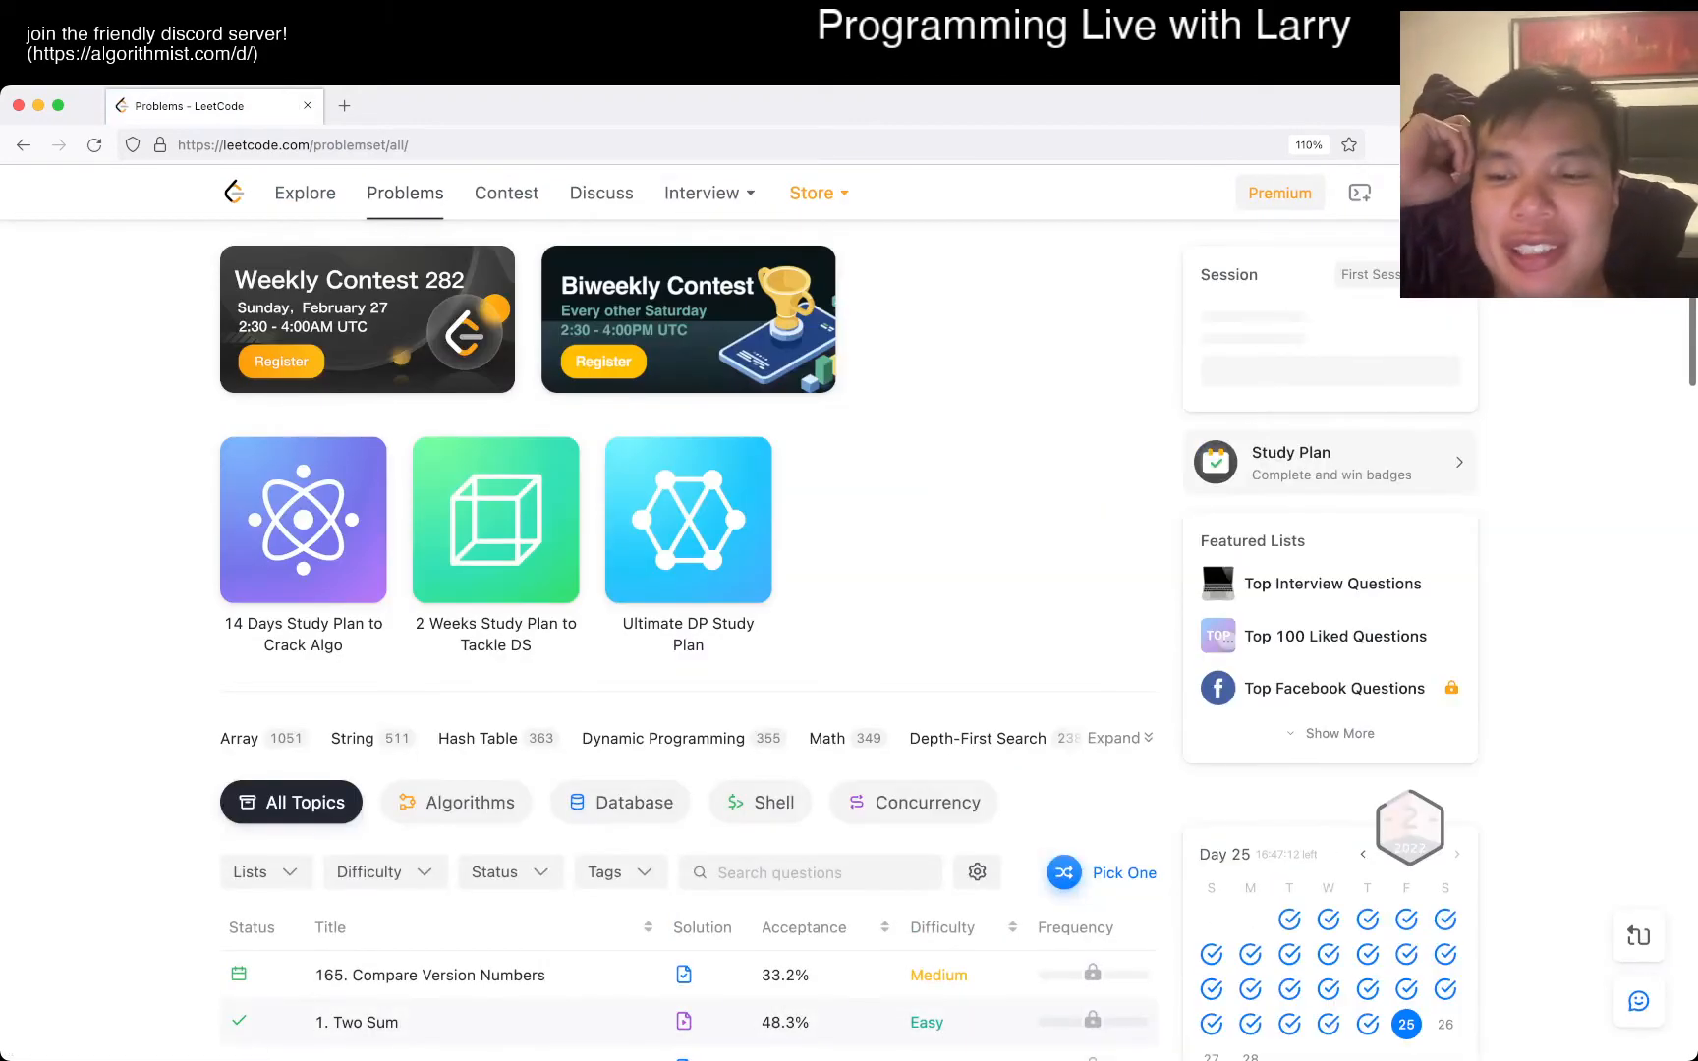
{"action": "left_click", "coordinate": [431, 974]}
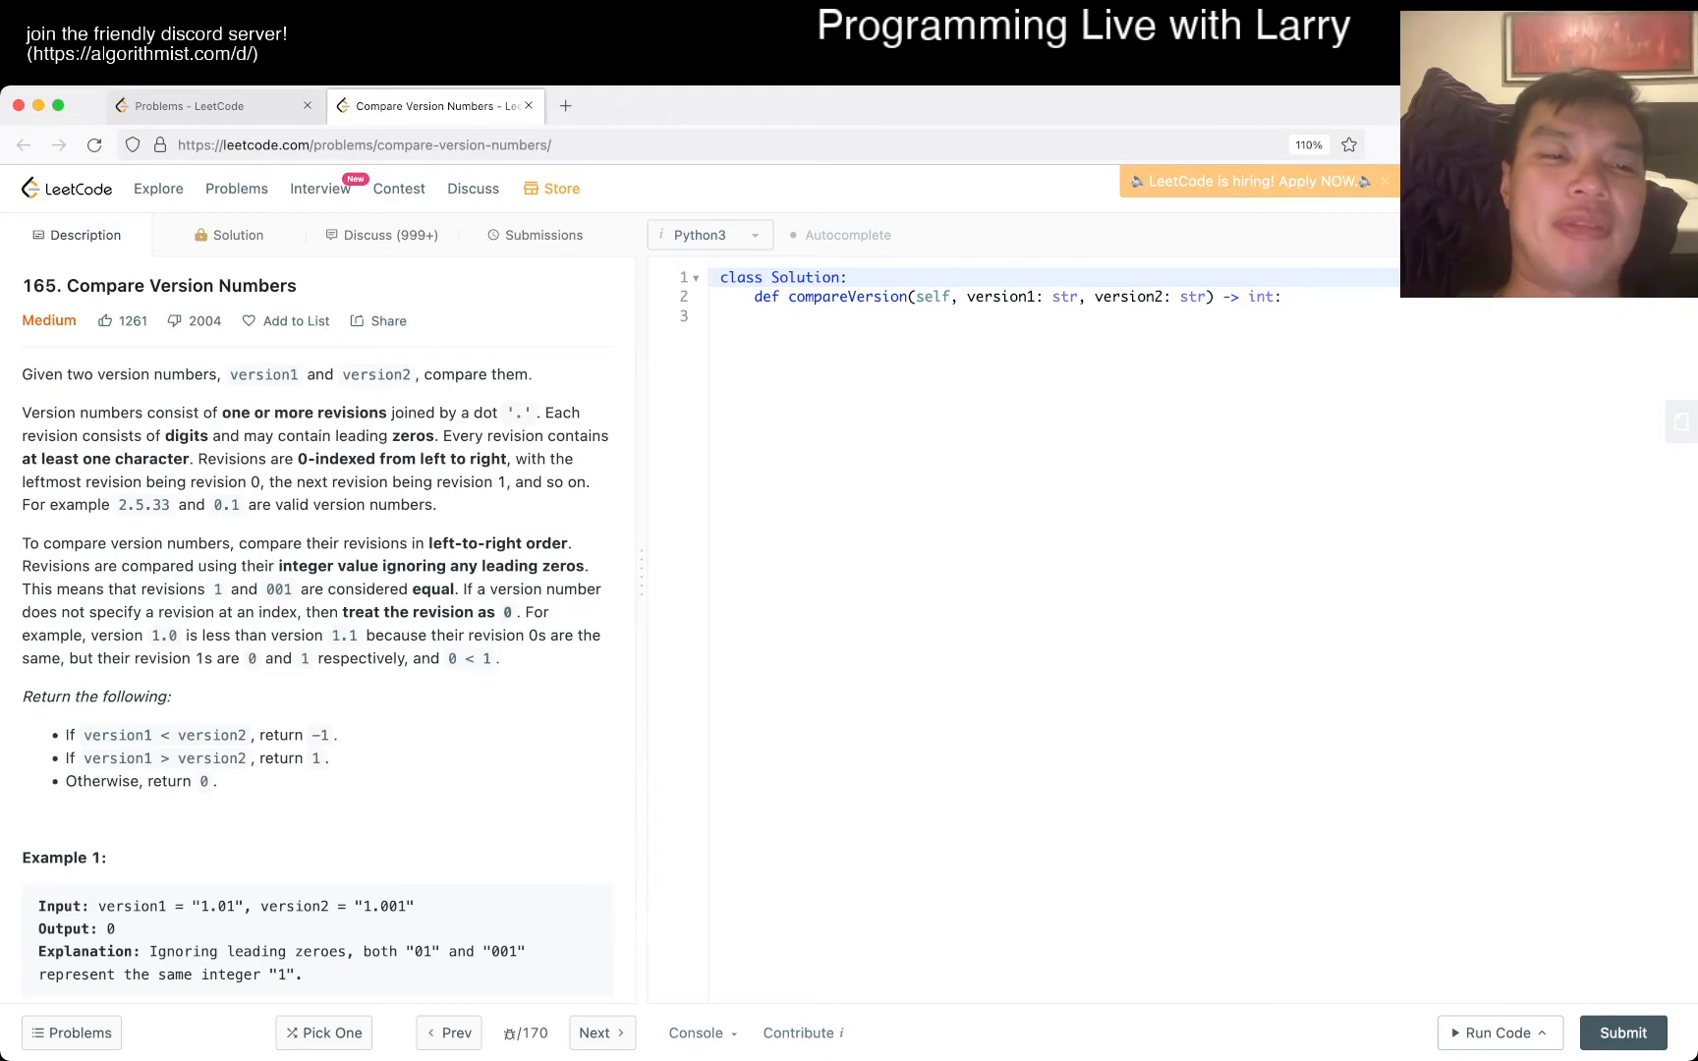
{"action": "scroll", "scroll_direction": "down", "scroll_amount": 3}
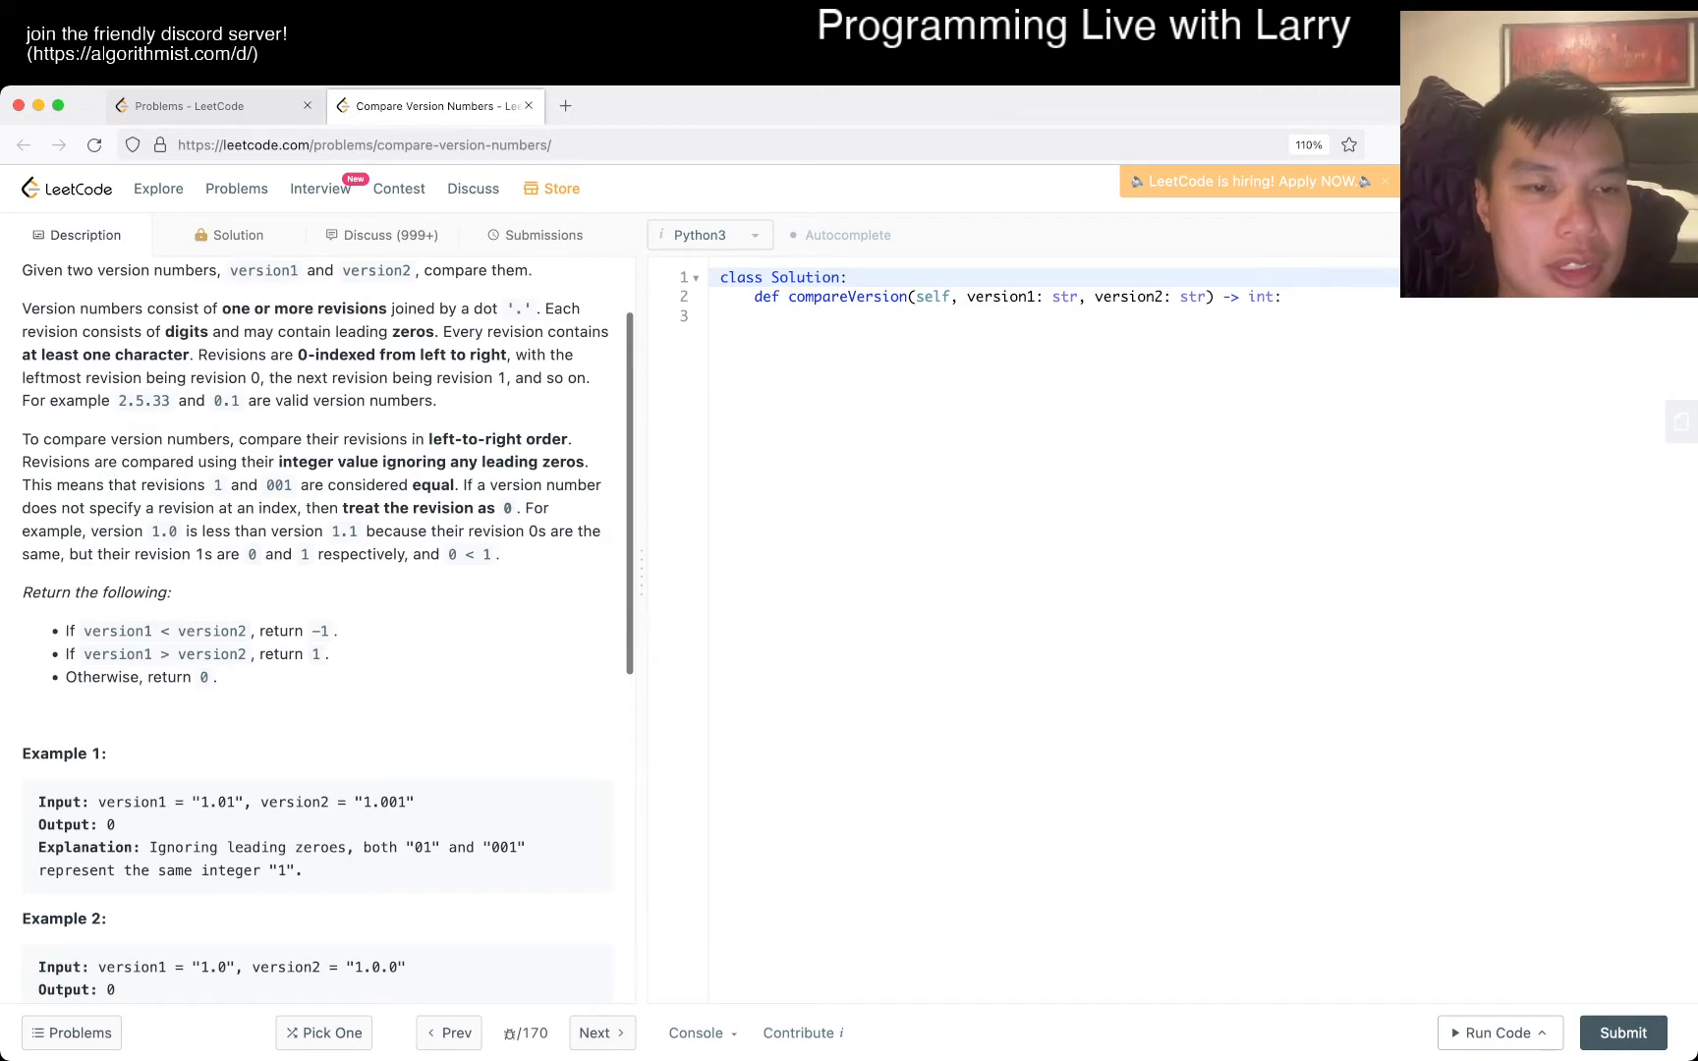
{"action": "double_click", "coordinate": [395, 507]}
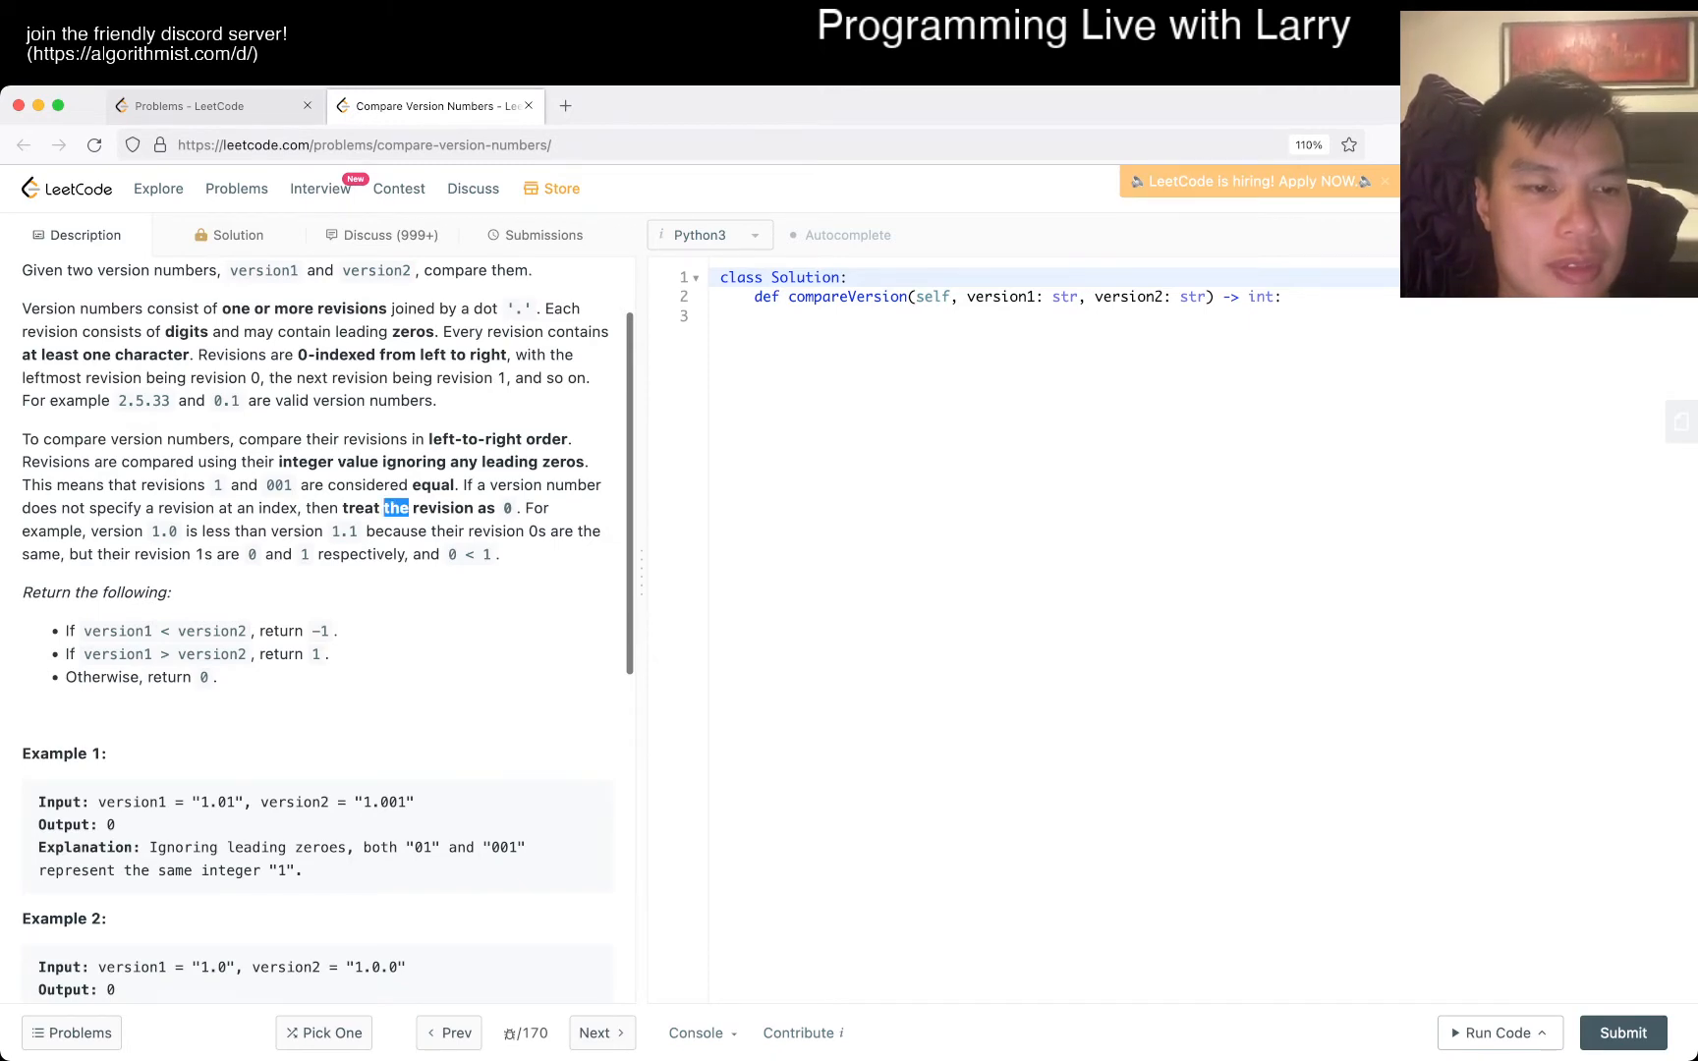
{"action": "scroll", "scroll_direction": "down", "scroll_amount": 3}
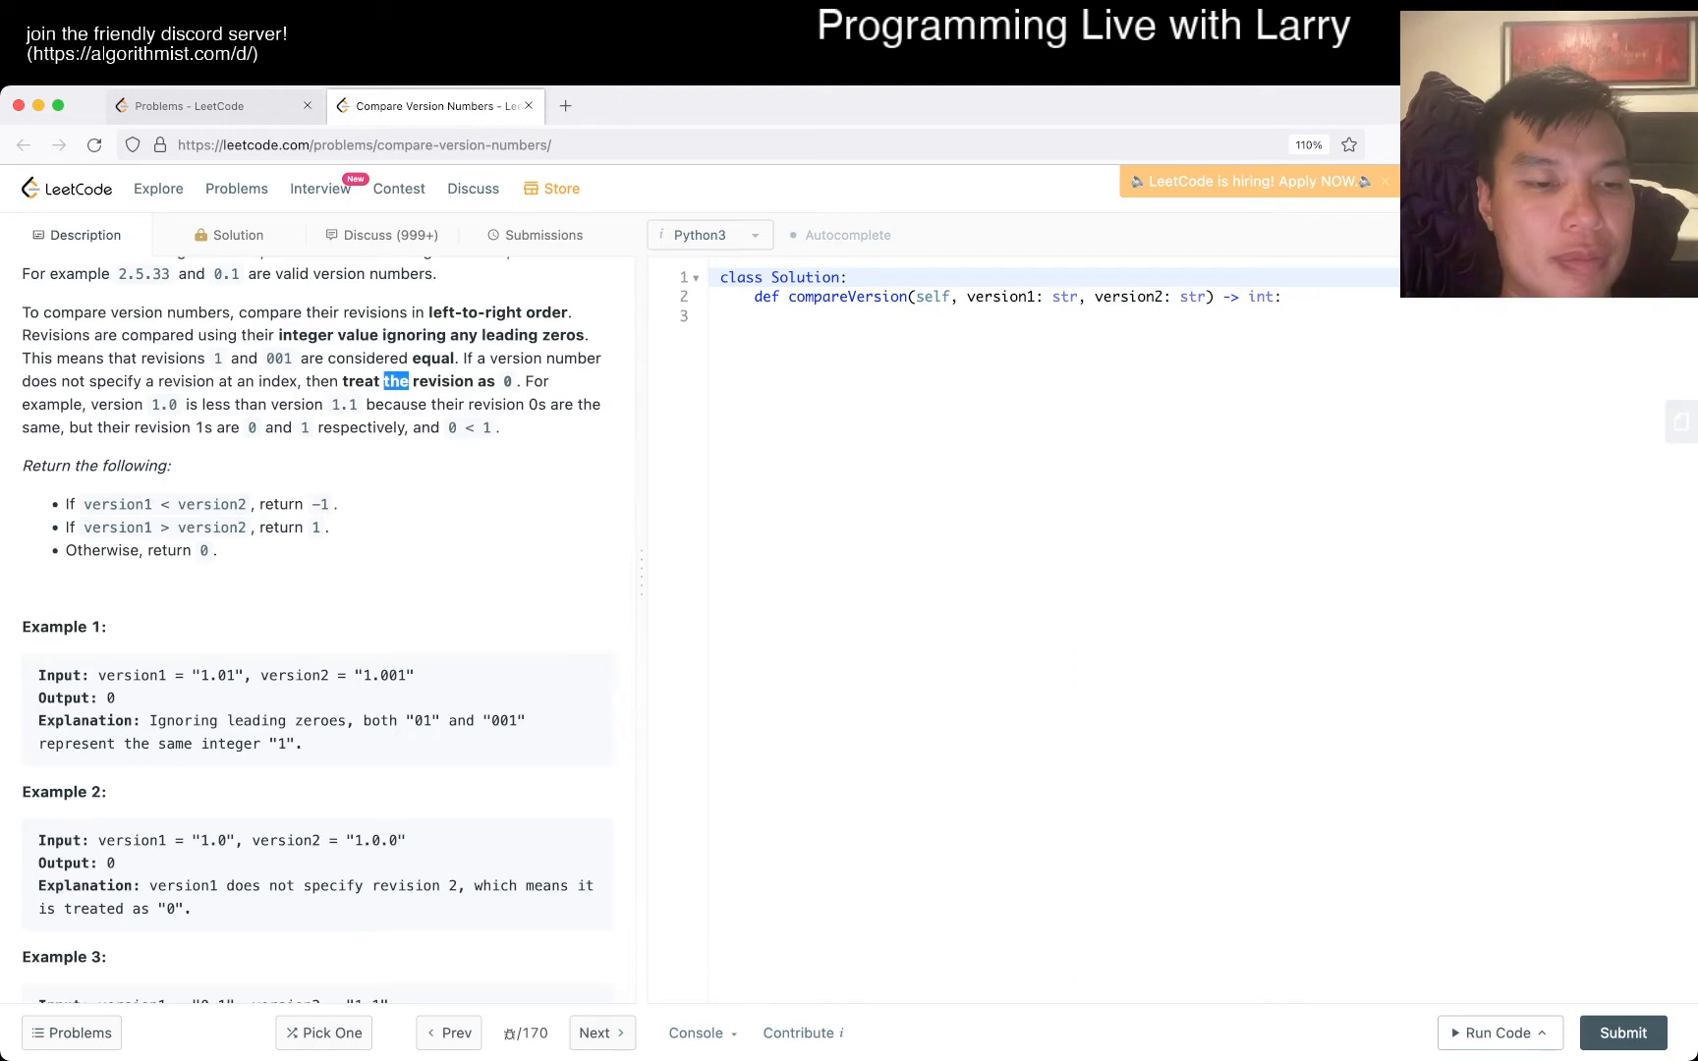
{"action": "left_click_drag", "start_coordinate": [150, 884], "coordinate": [440, 885]}
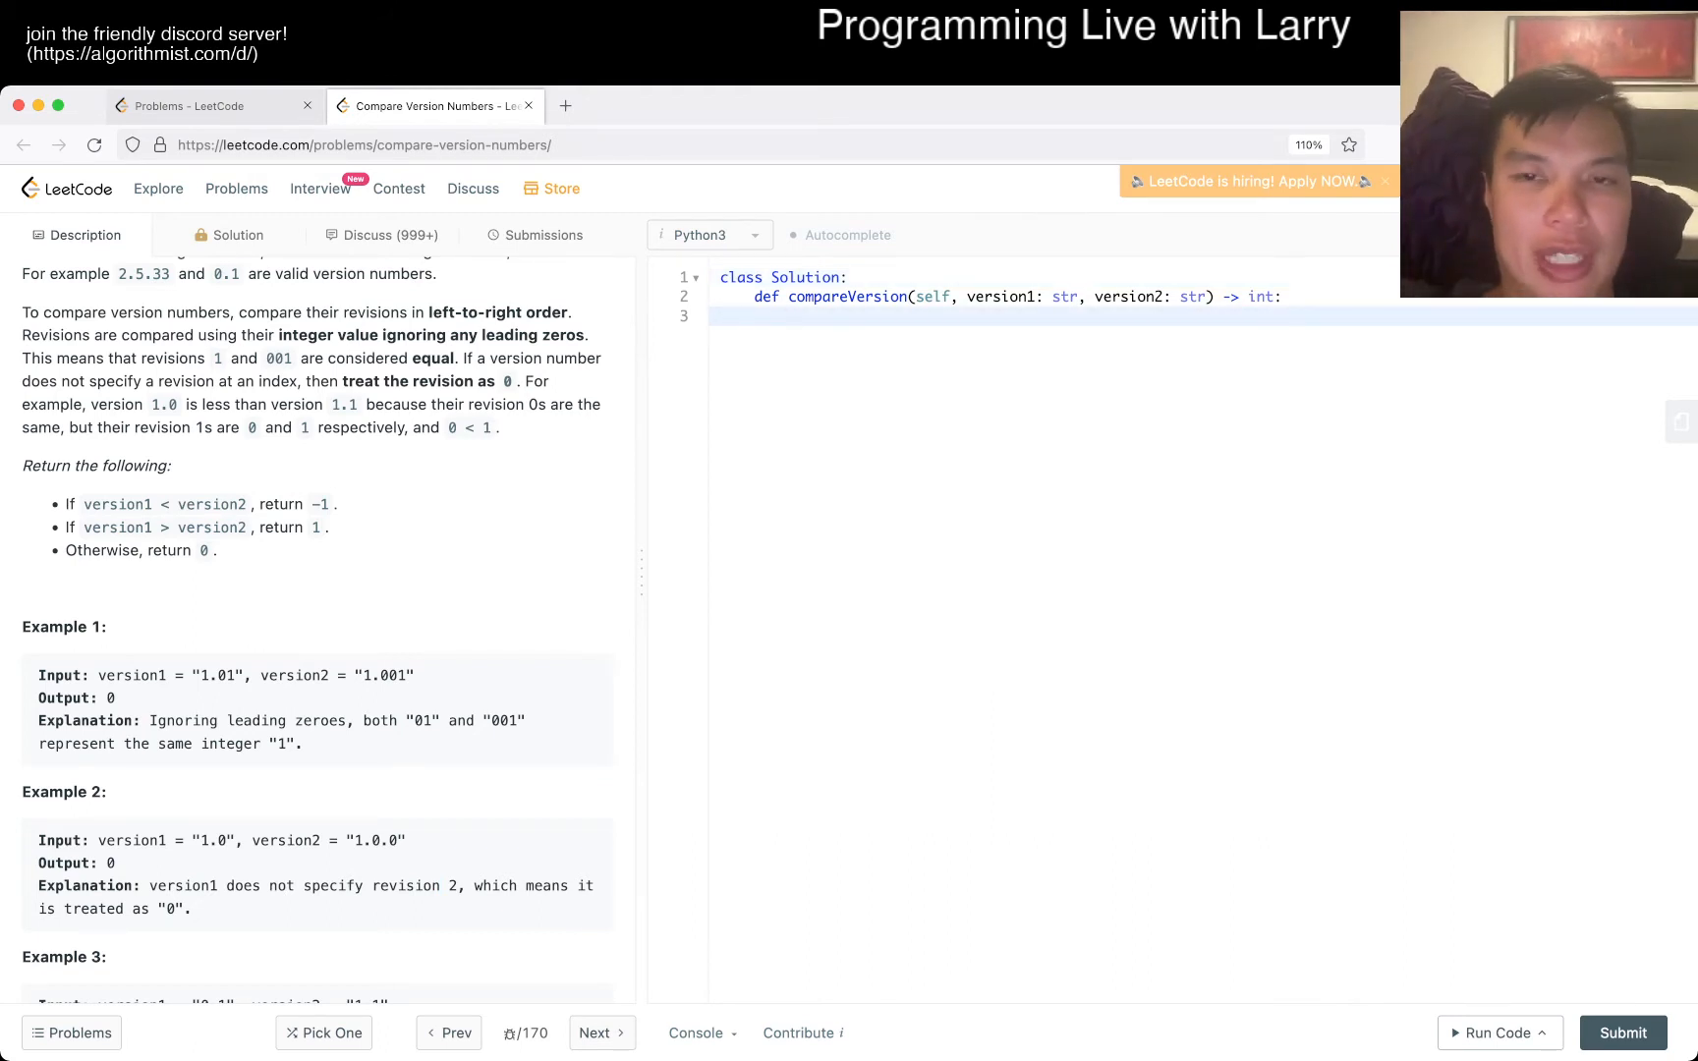
Draft the generator expression iterating v over s.split(".") for the conv helper
{"action": "type", "text": "v"}
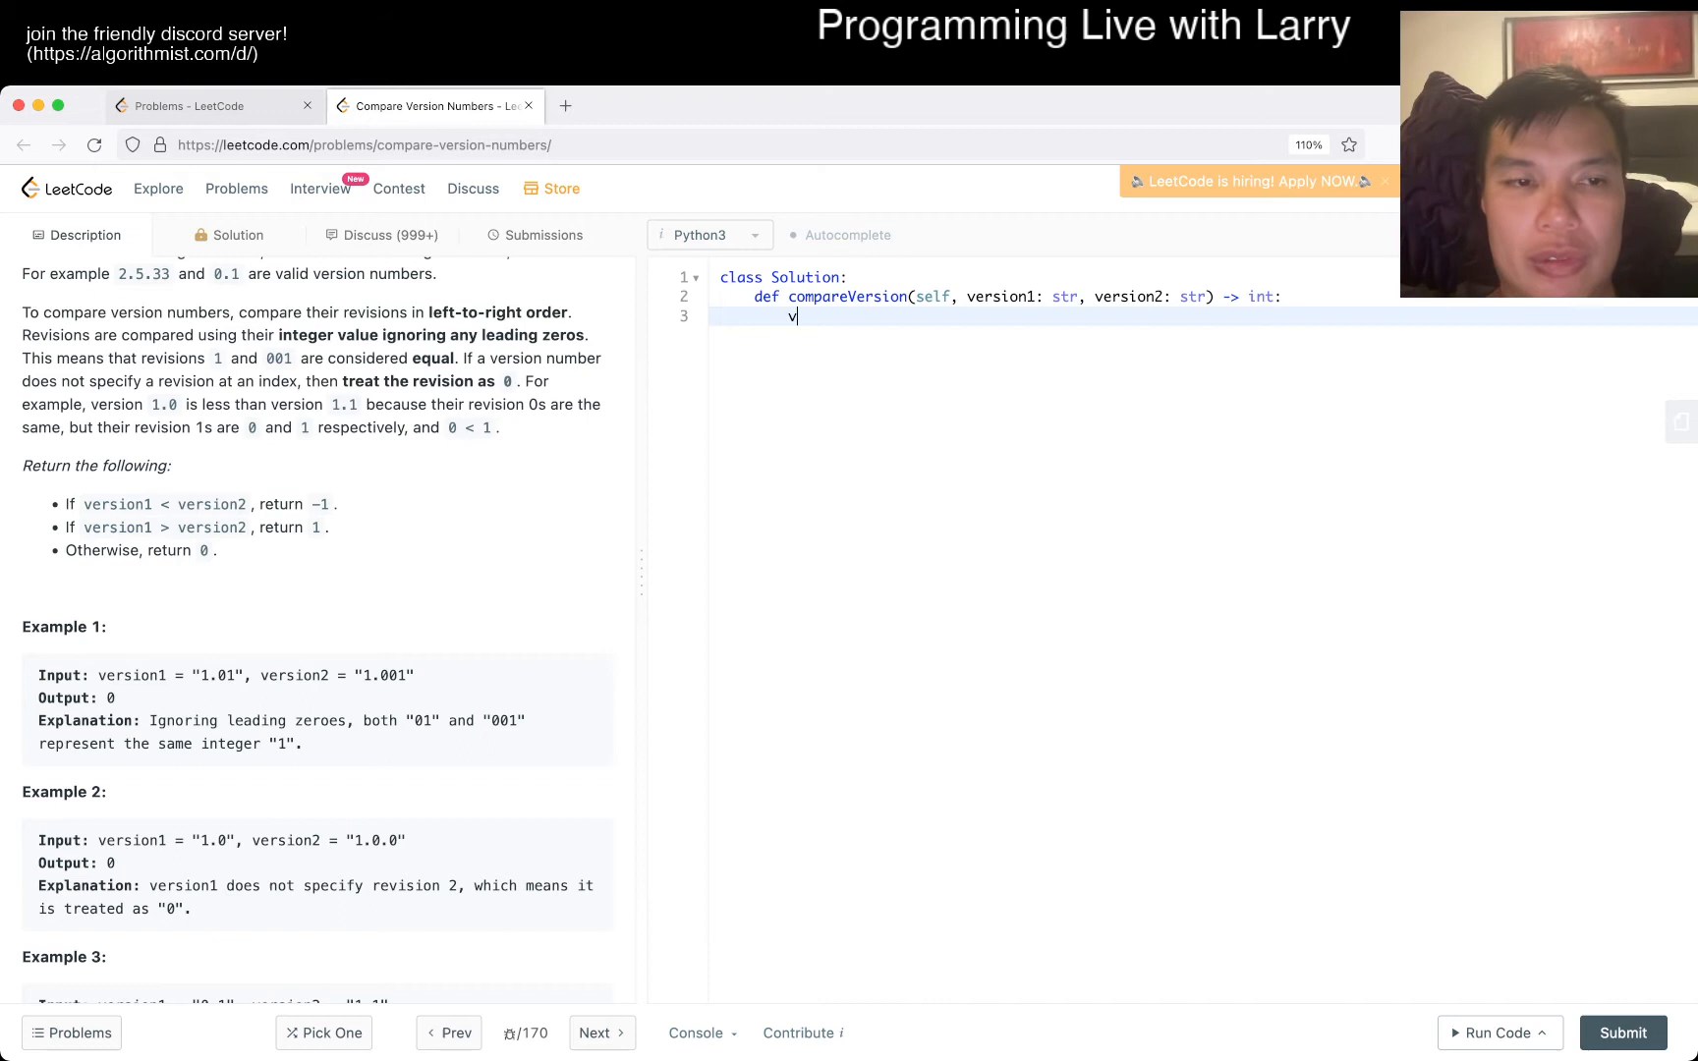
{"action": "type", "text": "return"}
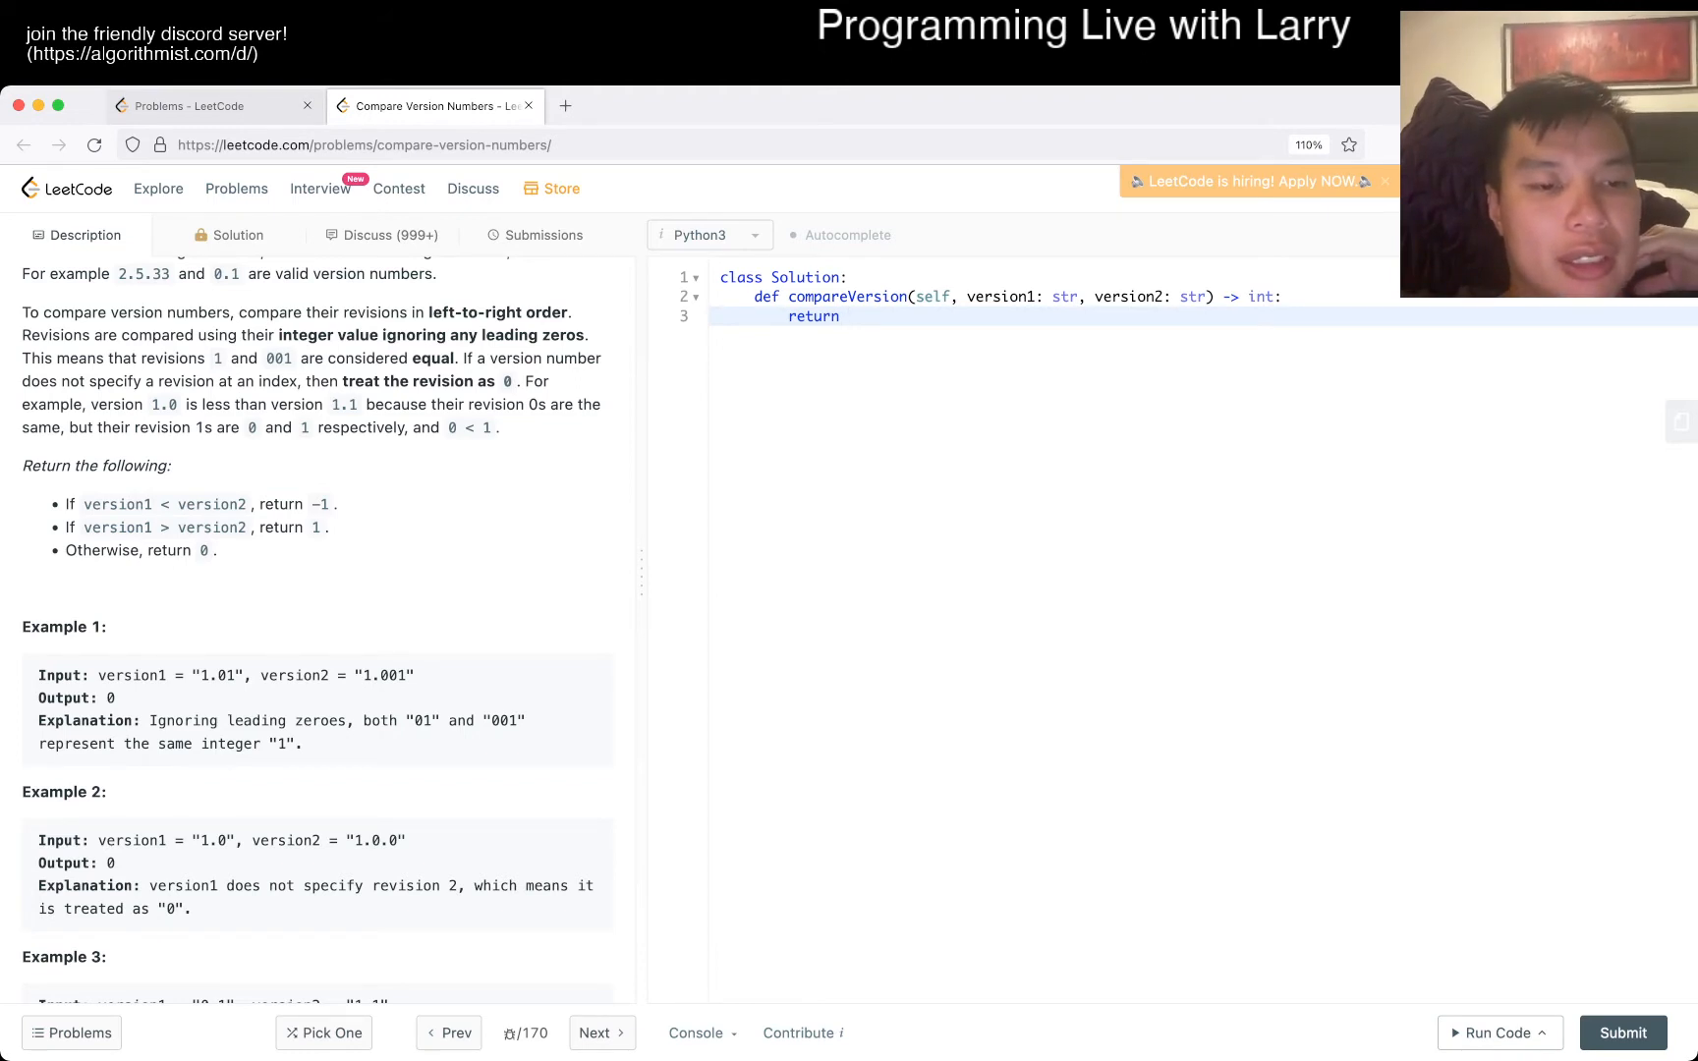
{"action": "double_click", "coordinate": [218, 841]}
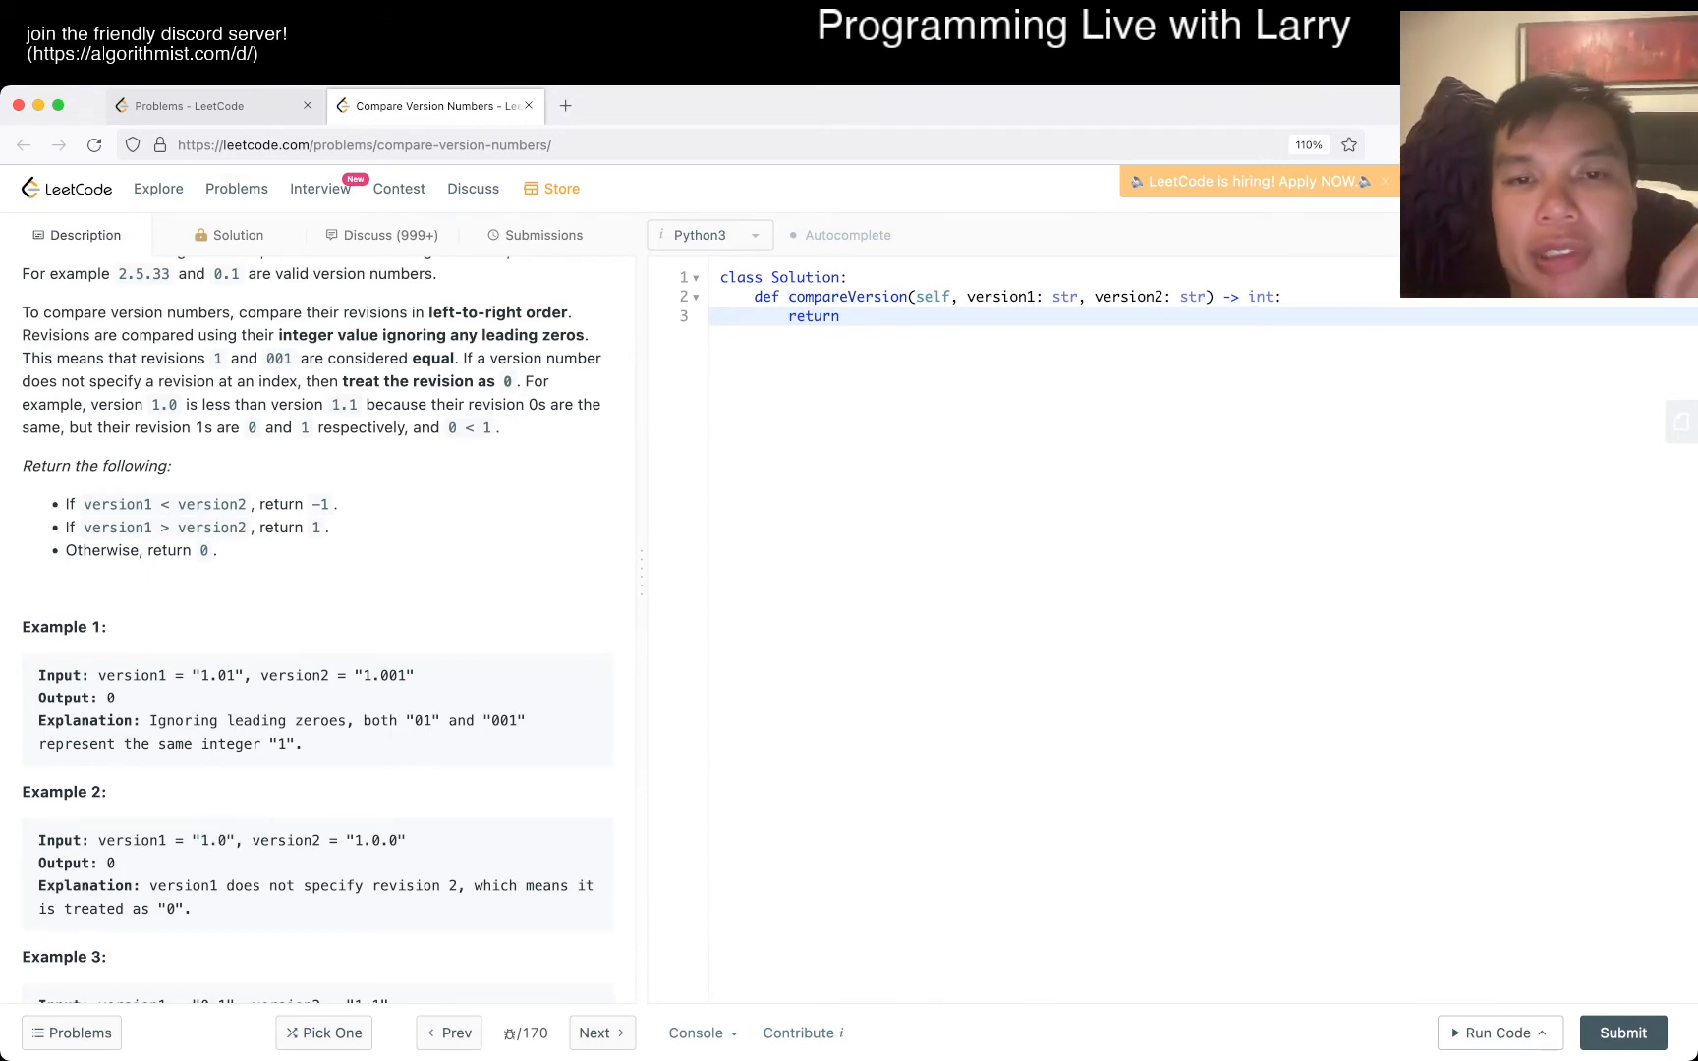
{"action": "type", "text": "v1 = version"}
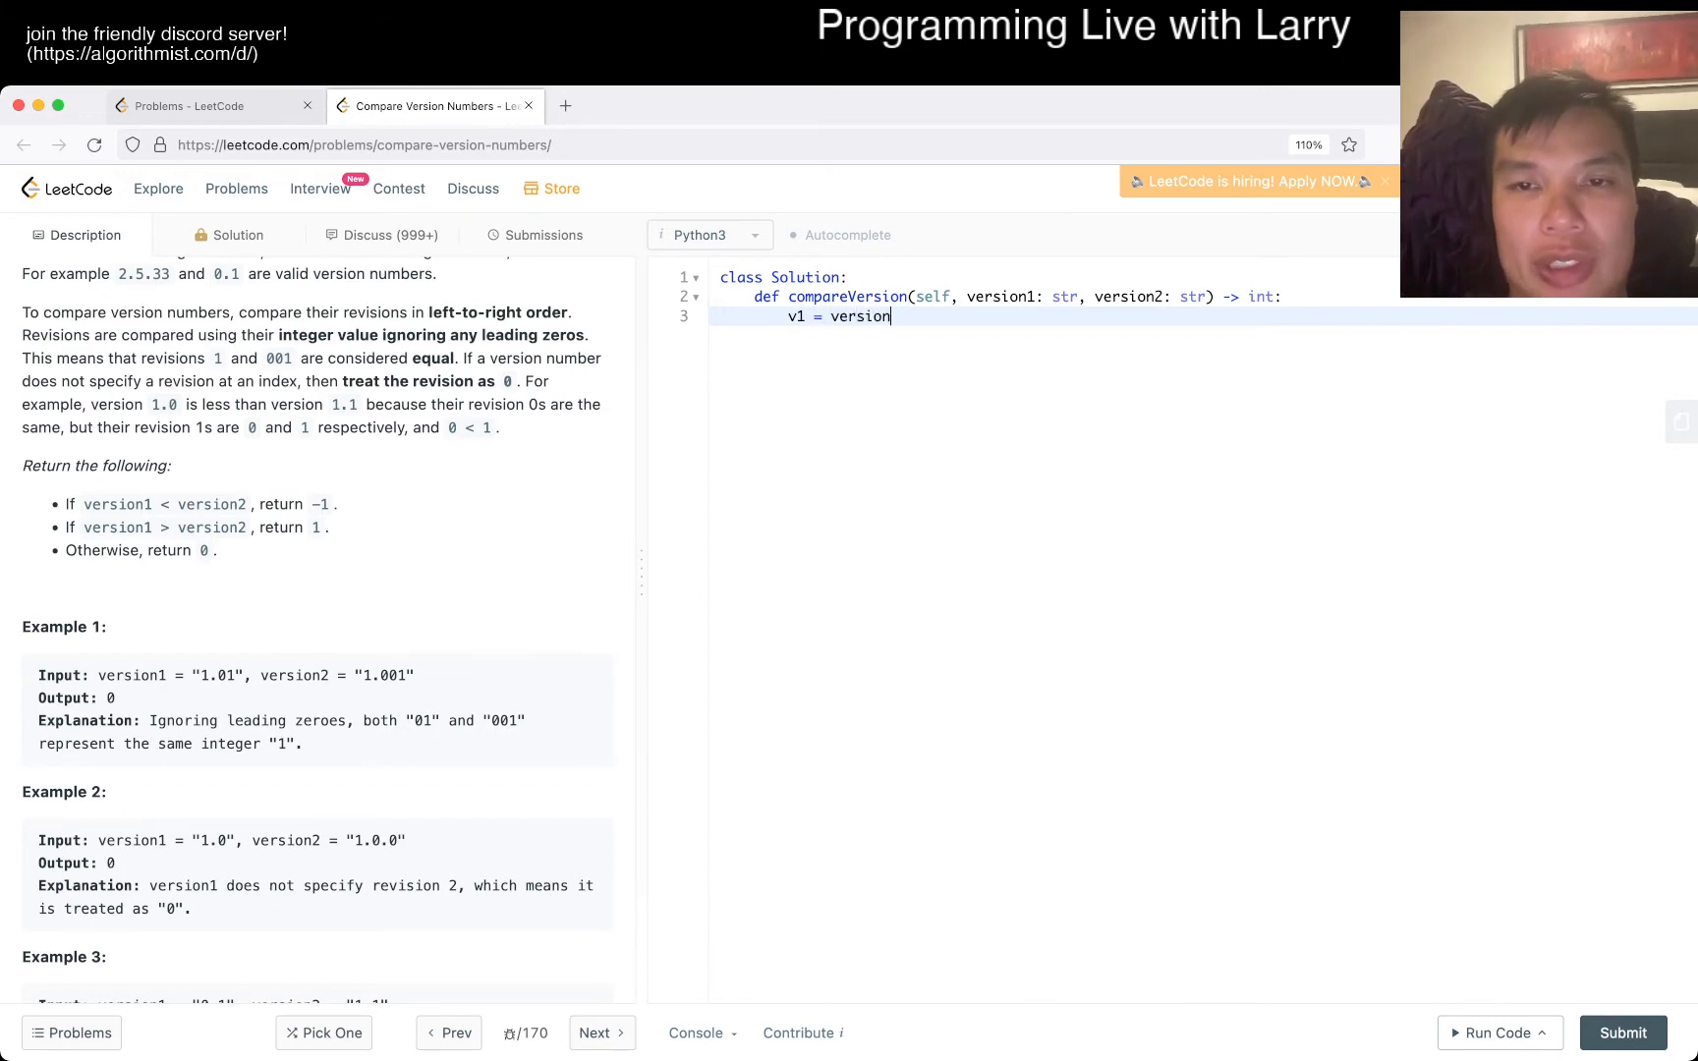
{"action": "type", "text": "1.split(\".\")"}
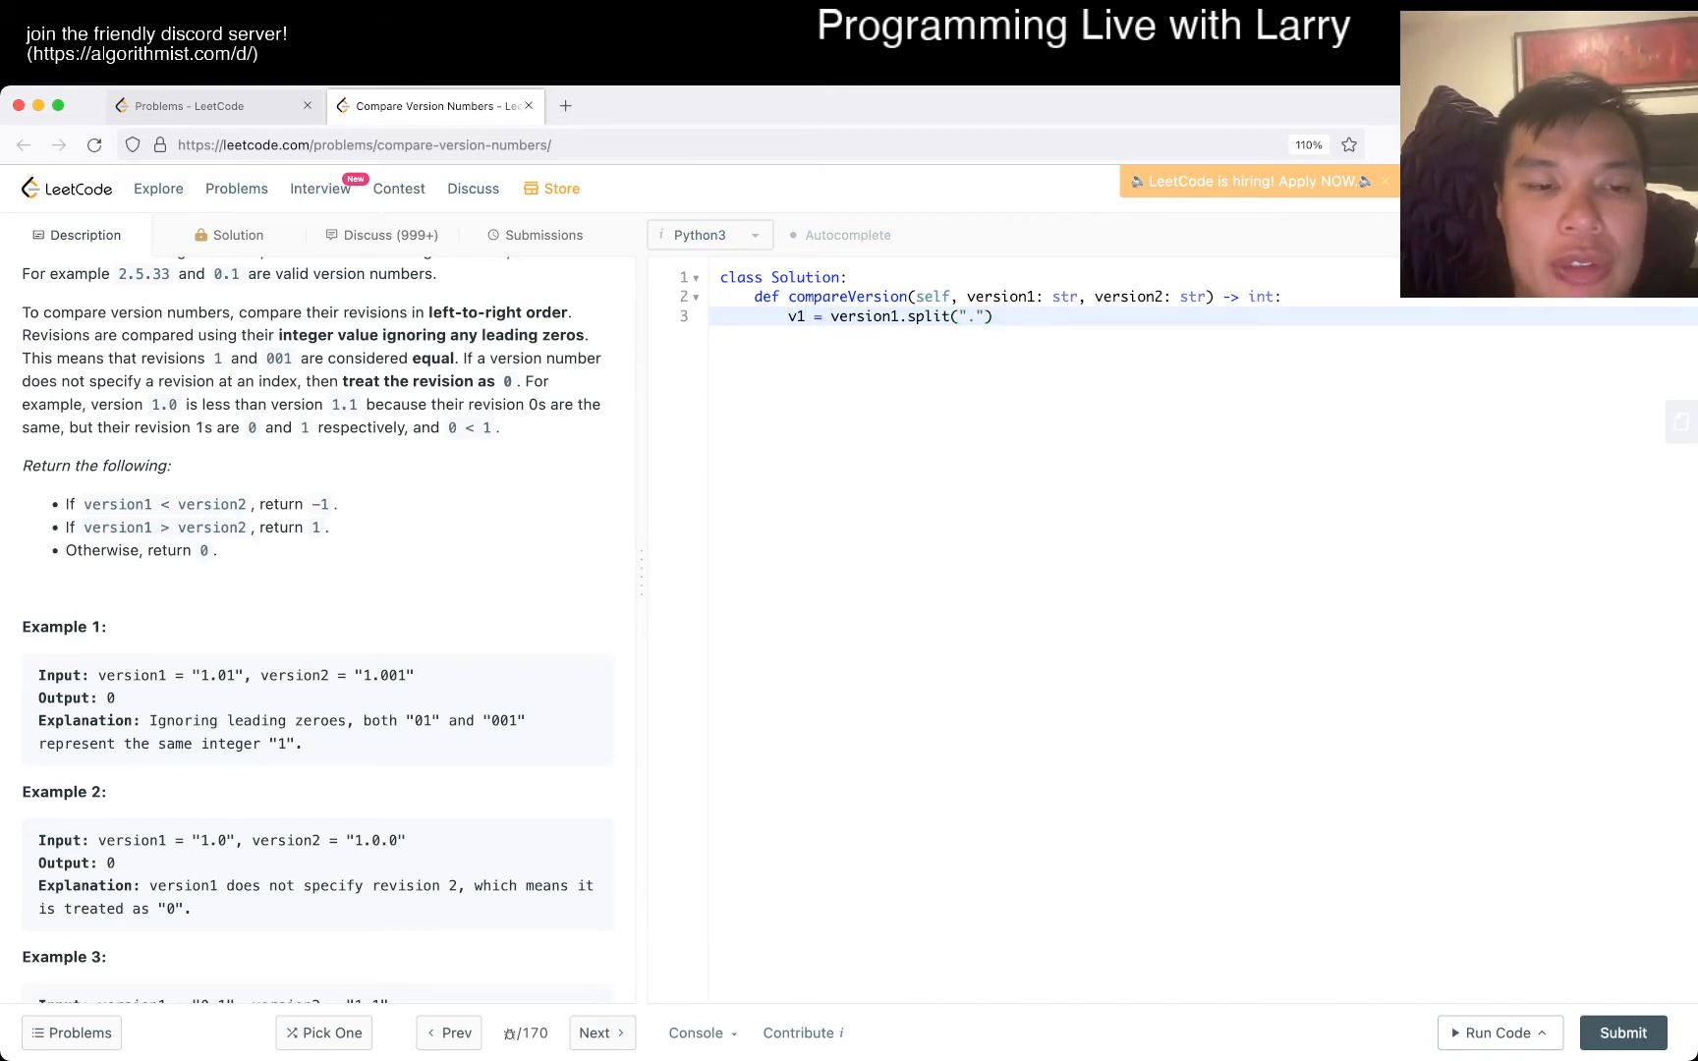
{"action": "type", "text": "fr"}
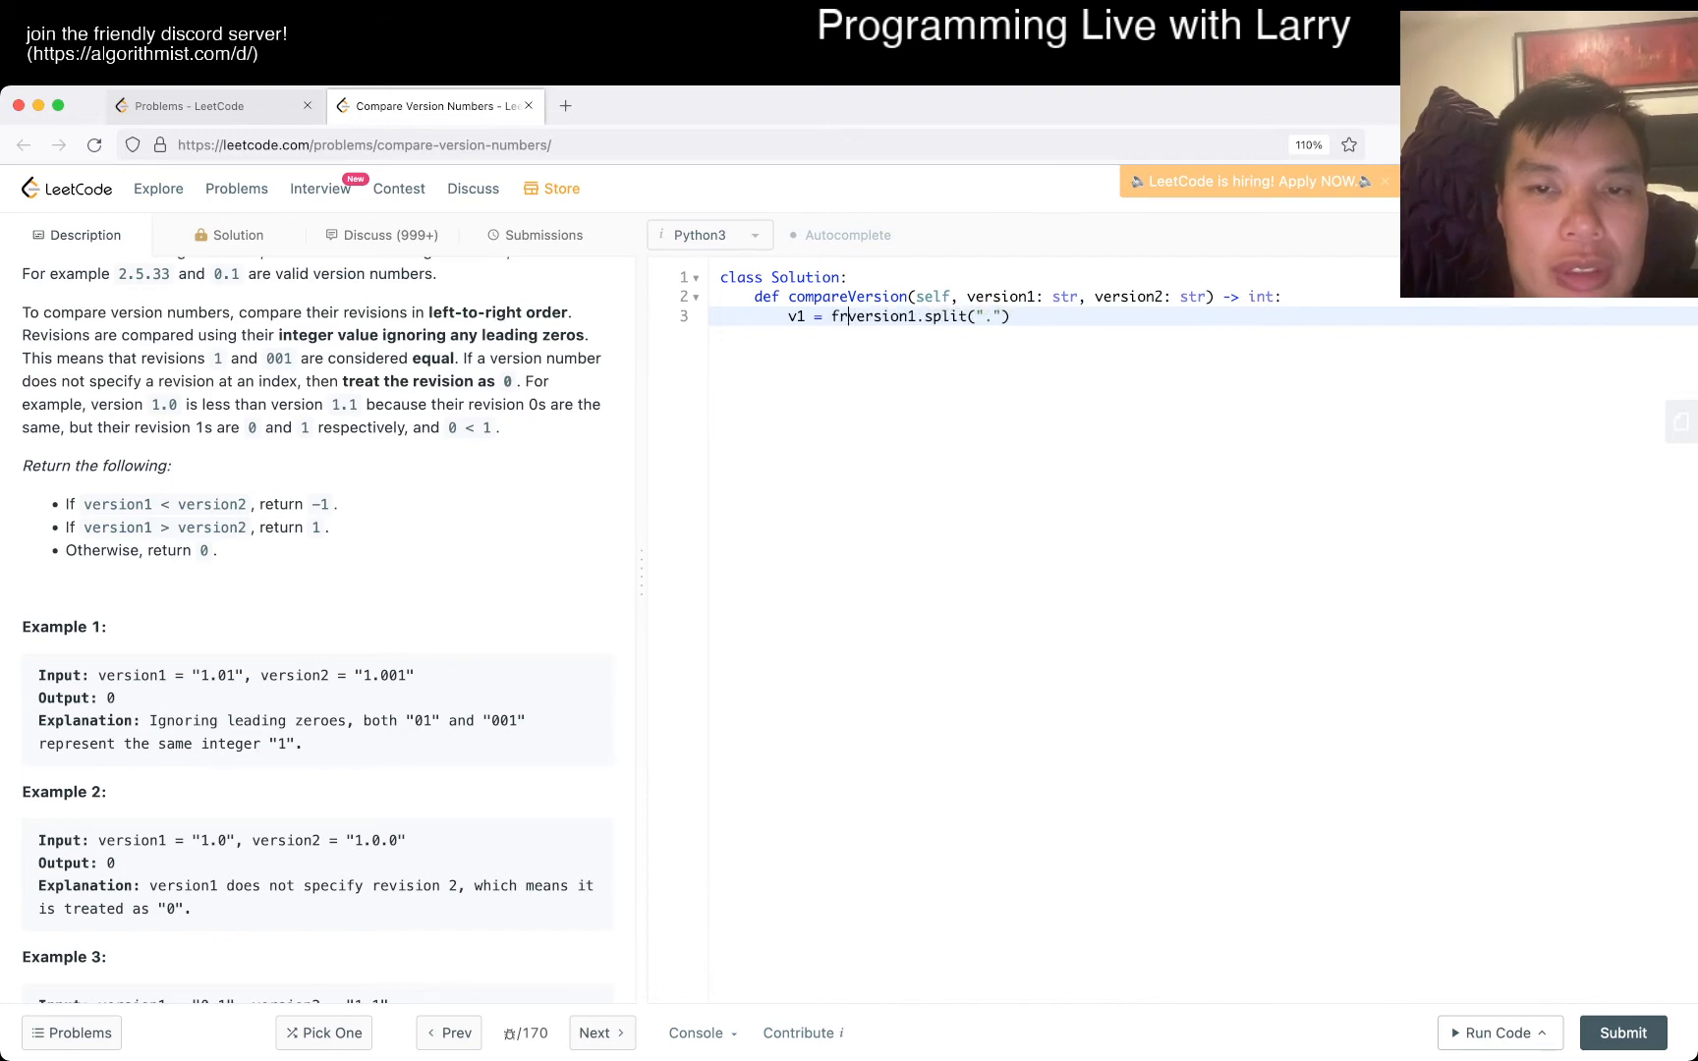
{"action": "type", "text": "or"}
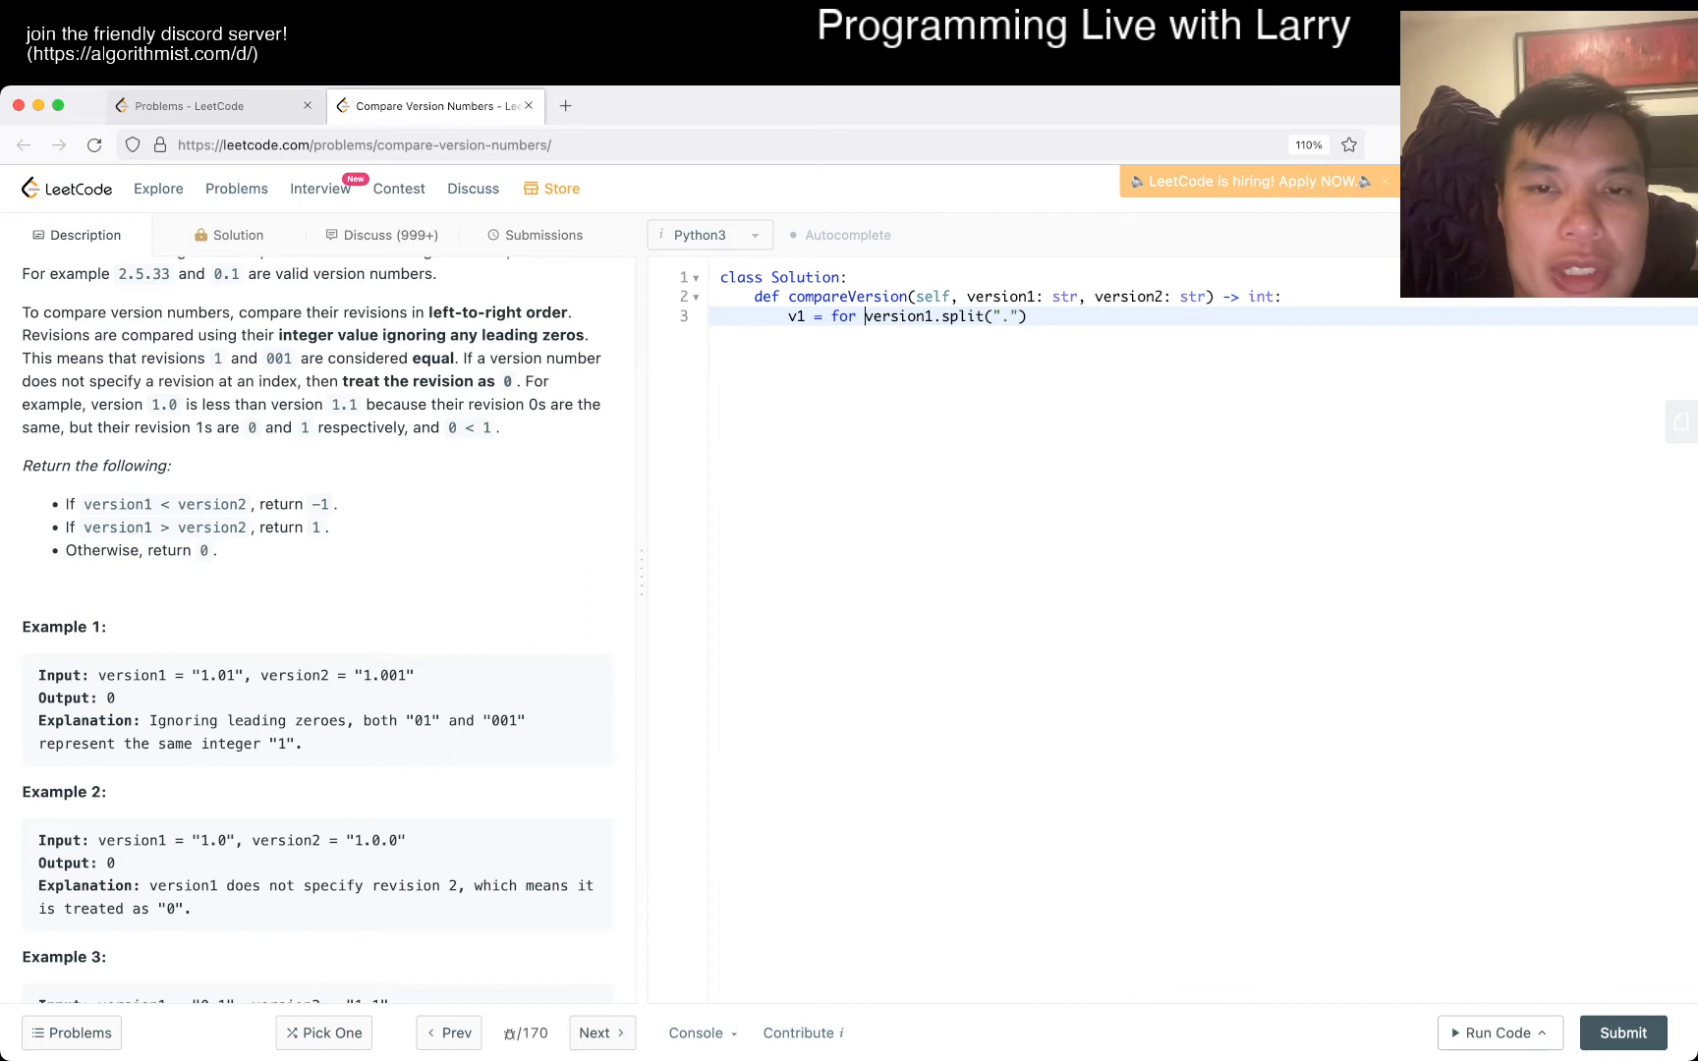
Wrap it as def conv(s): return list(int(v) for v in s.split("."))
{"action": "type", "text": "def conv(s"}
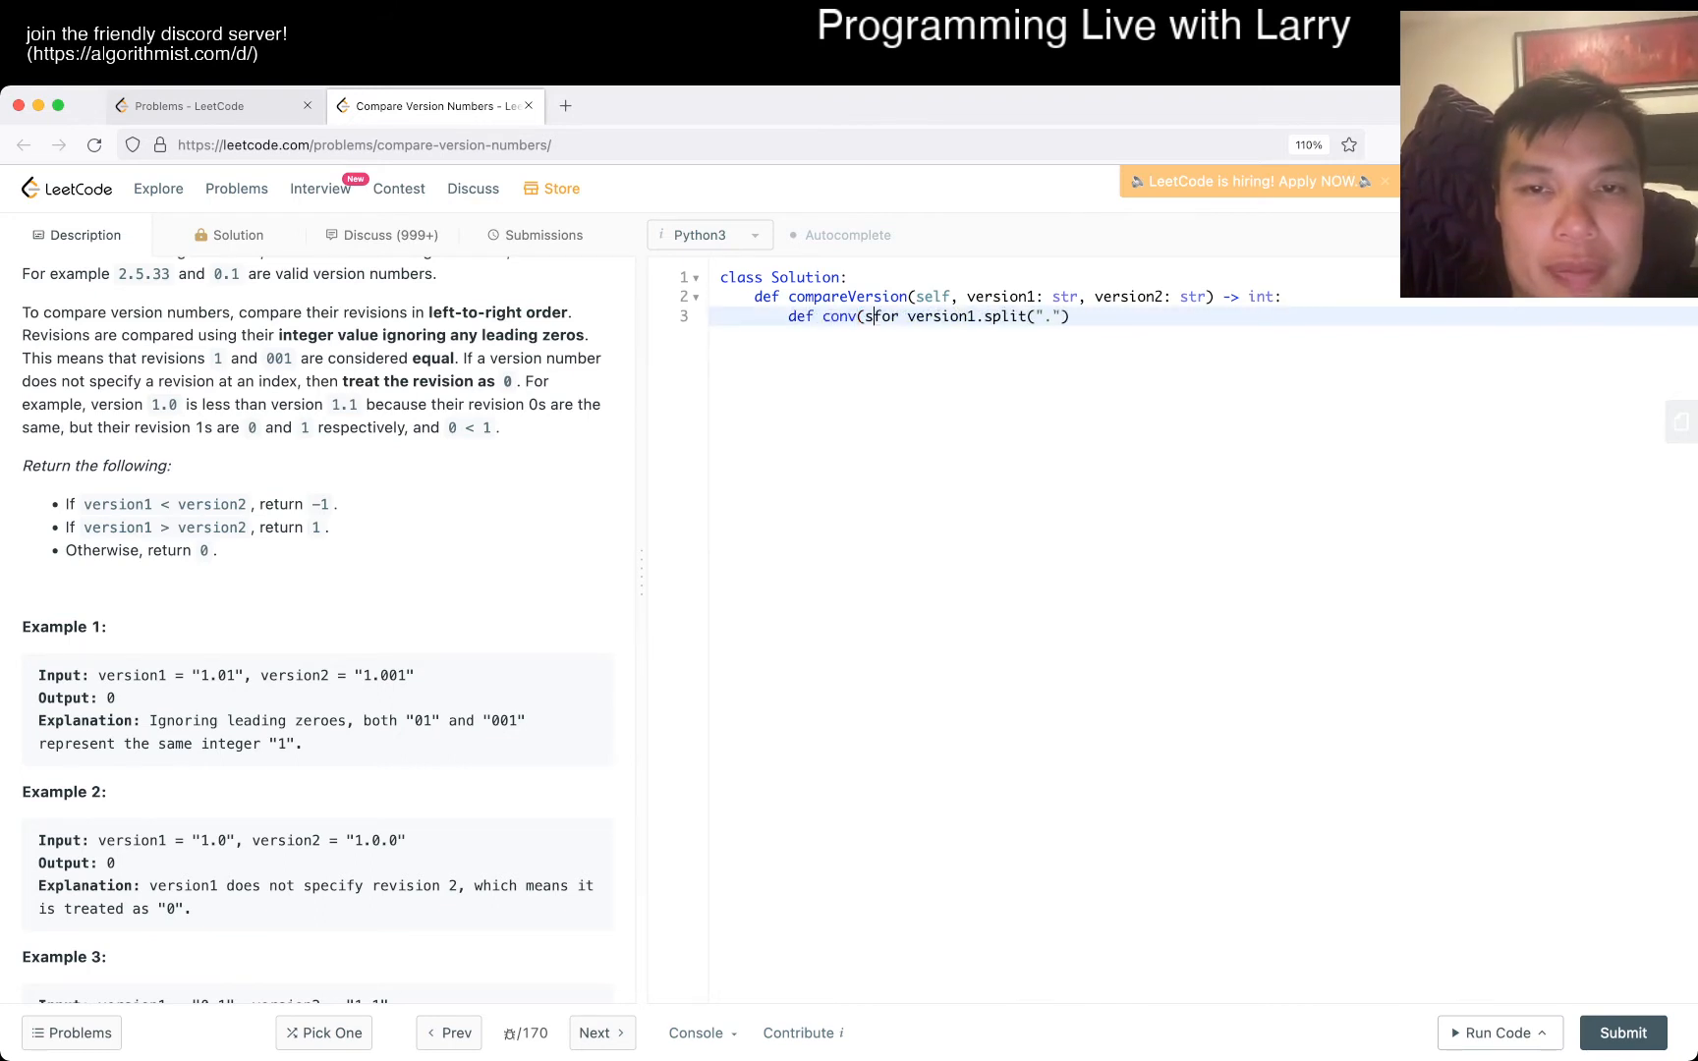
{"action": "key", "text": "Enter"}
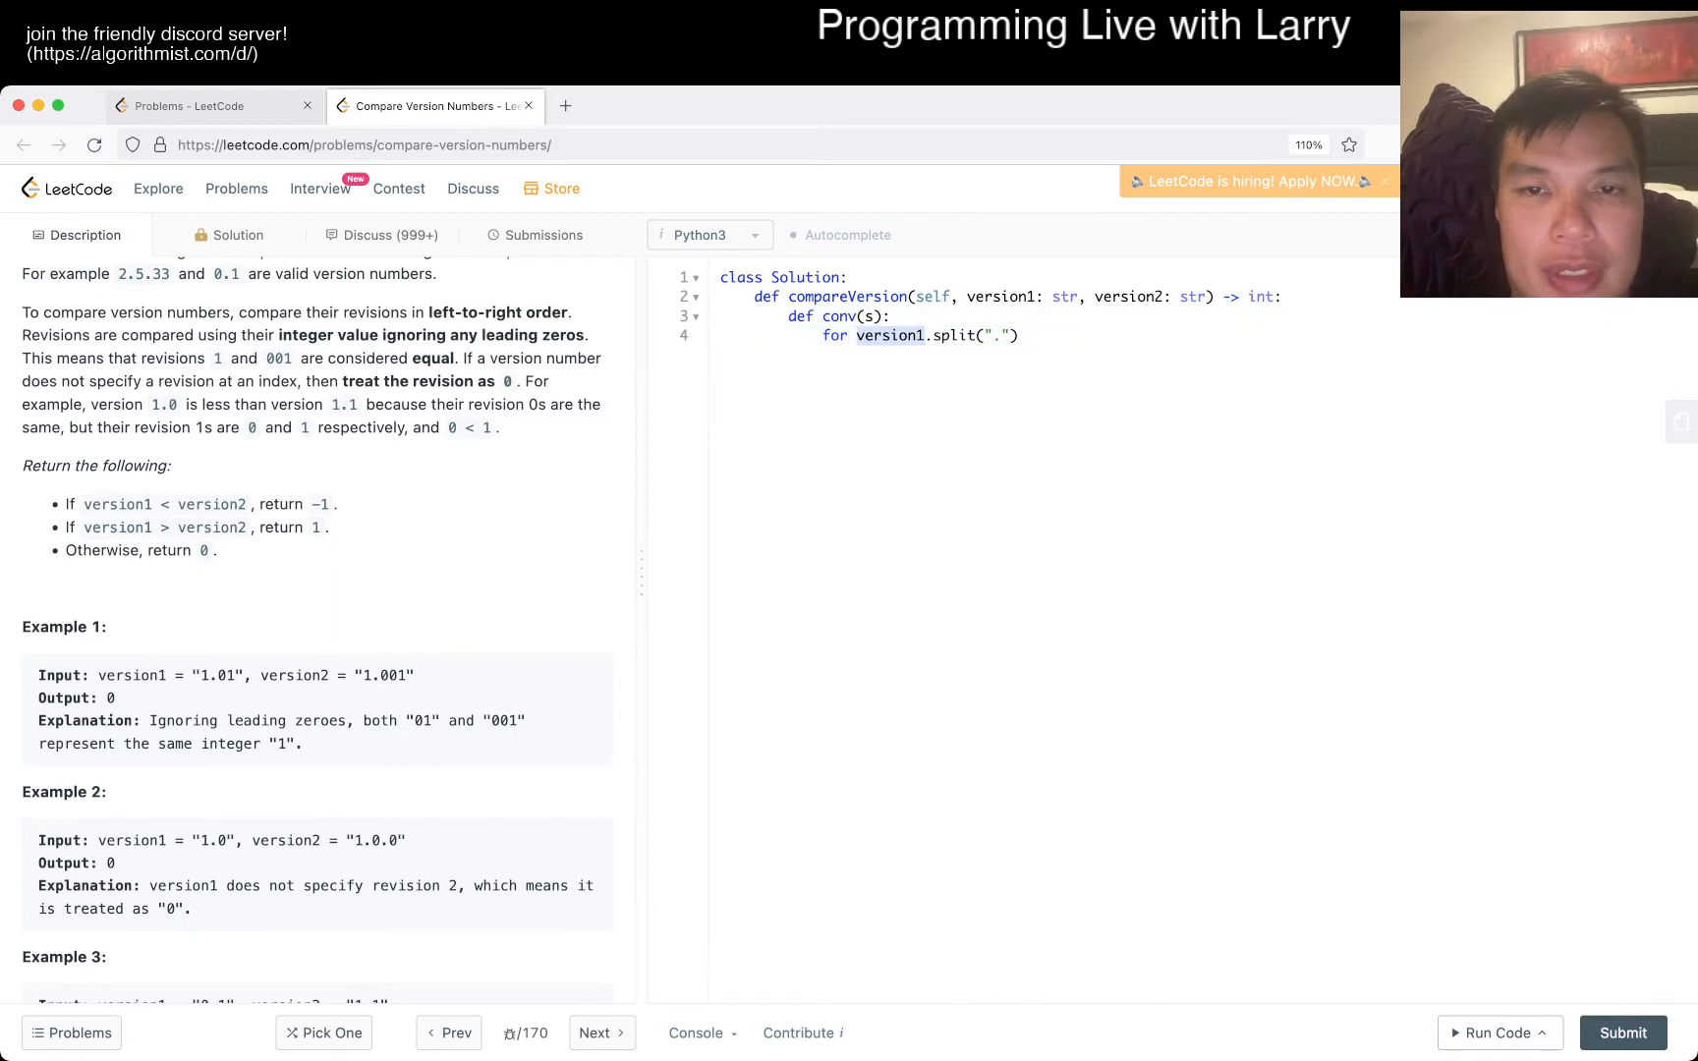
{"action": "type", "text": "s"}
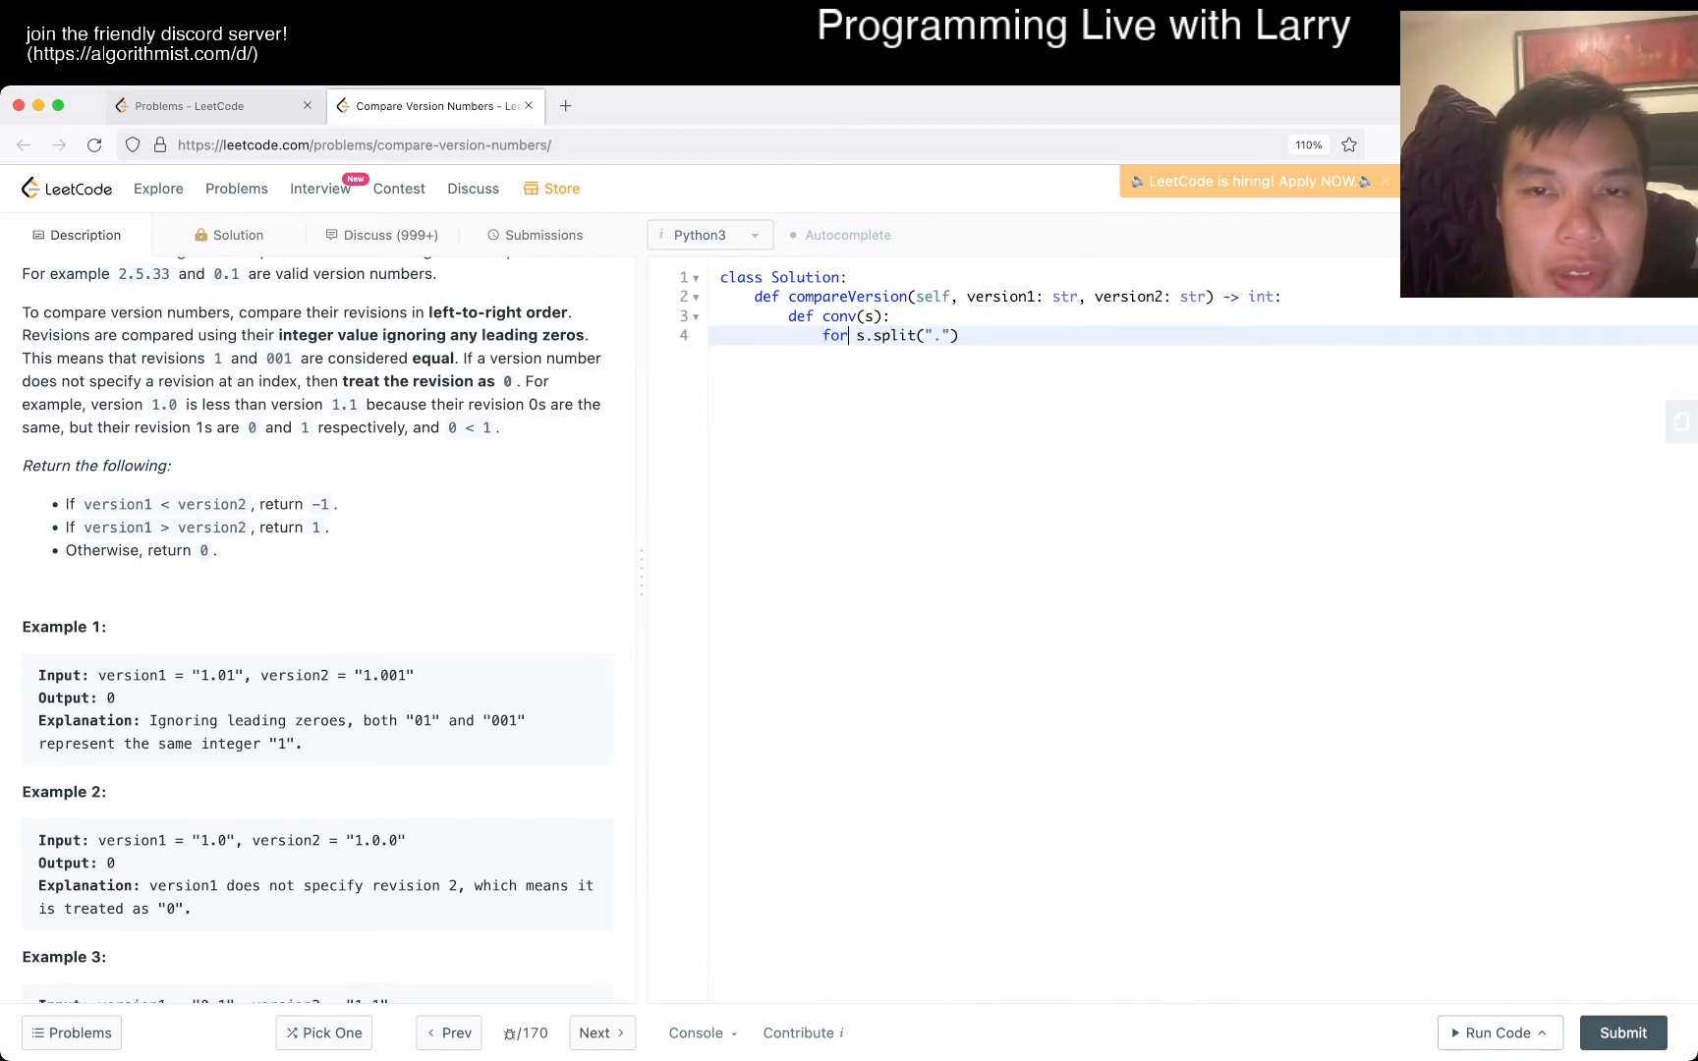
{"action": "type", "text": "v in"}
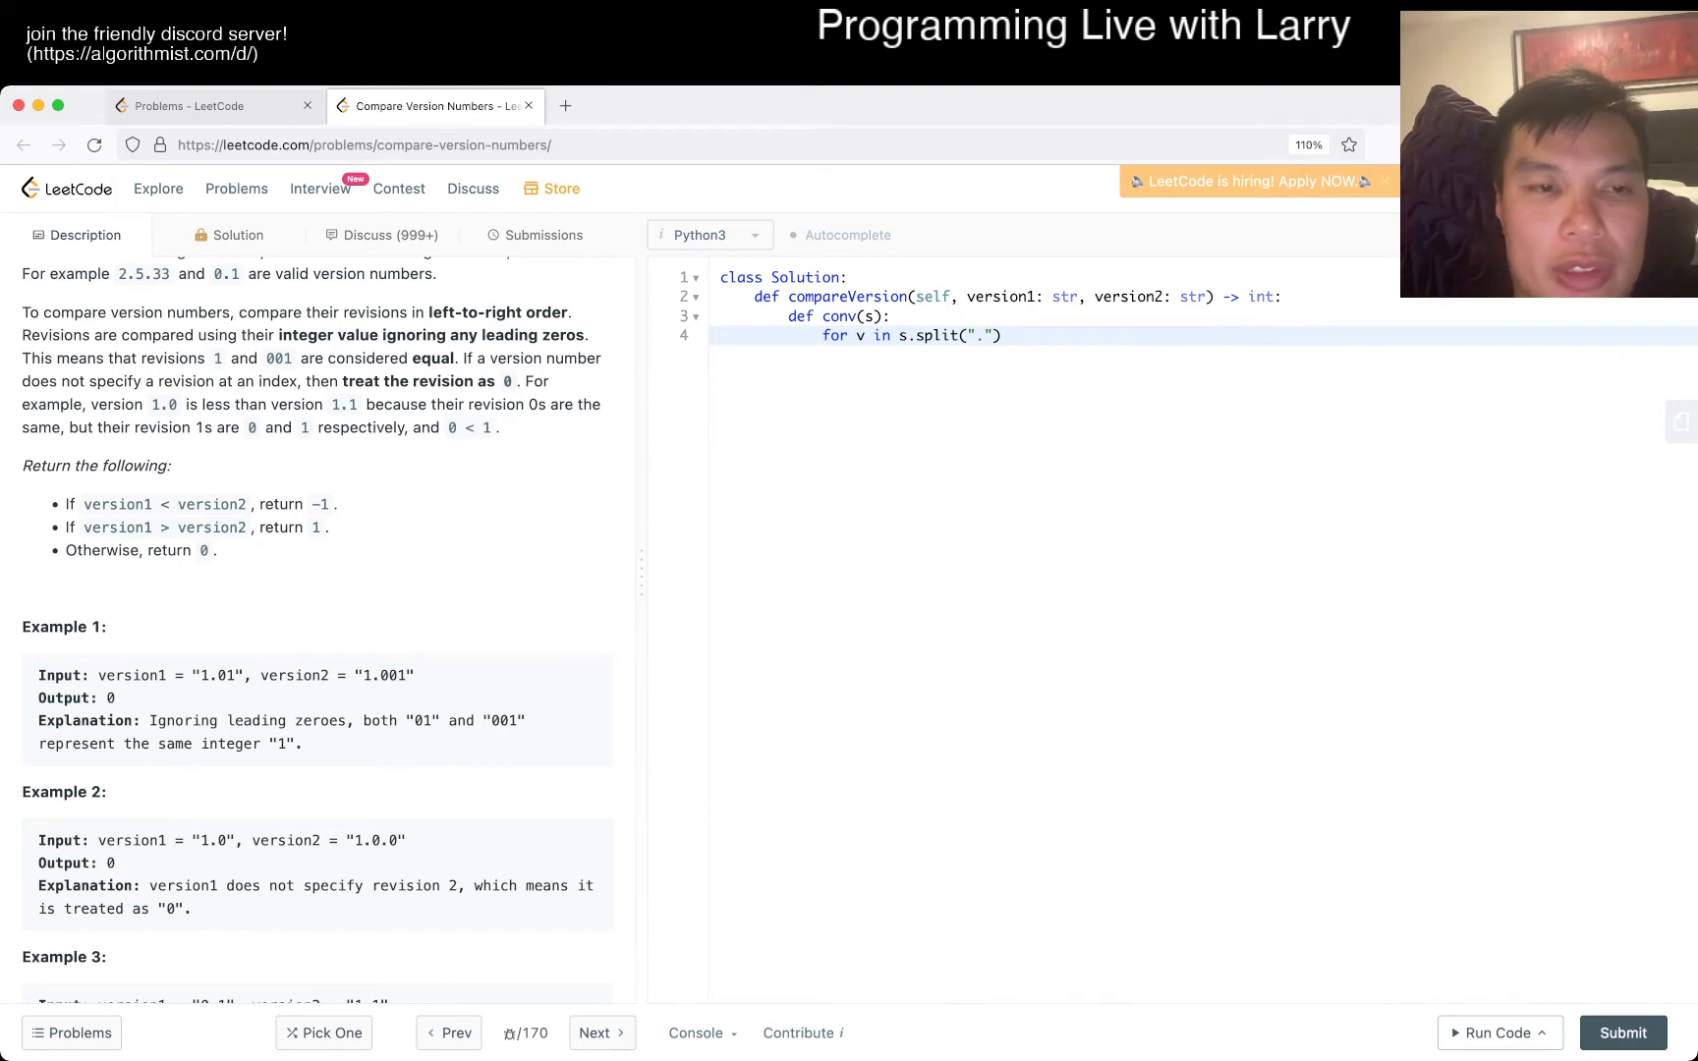
{"action": "type", "text": "int(v)"}
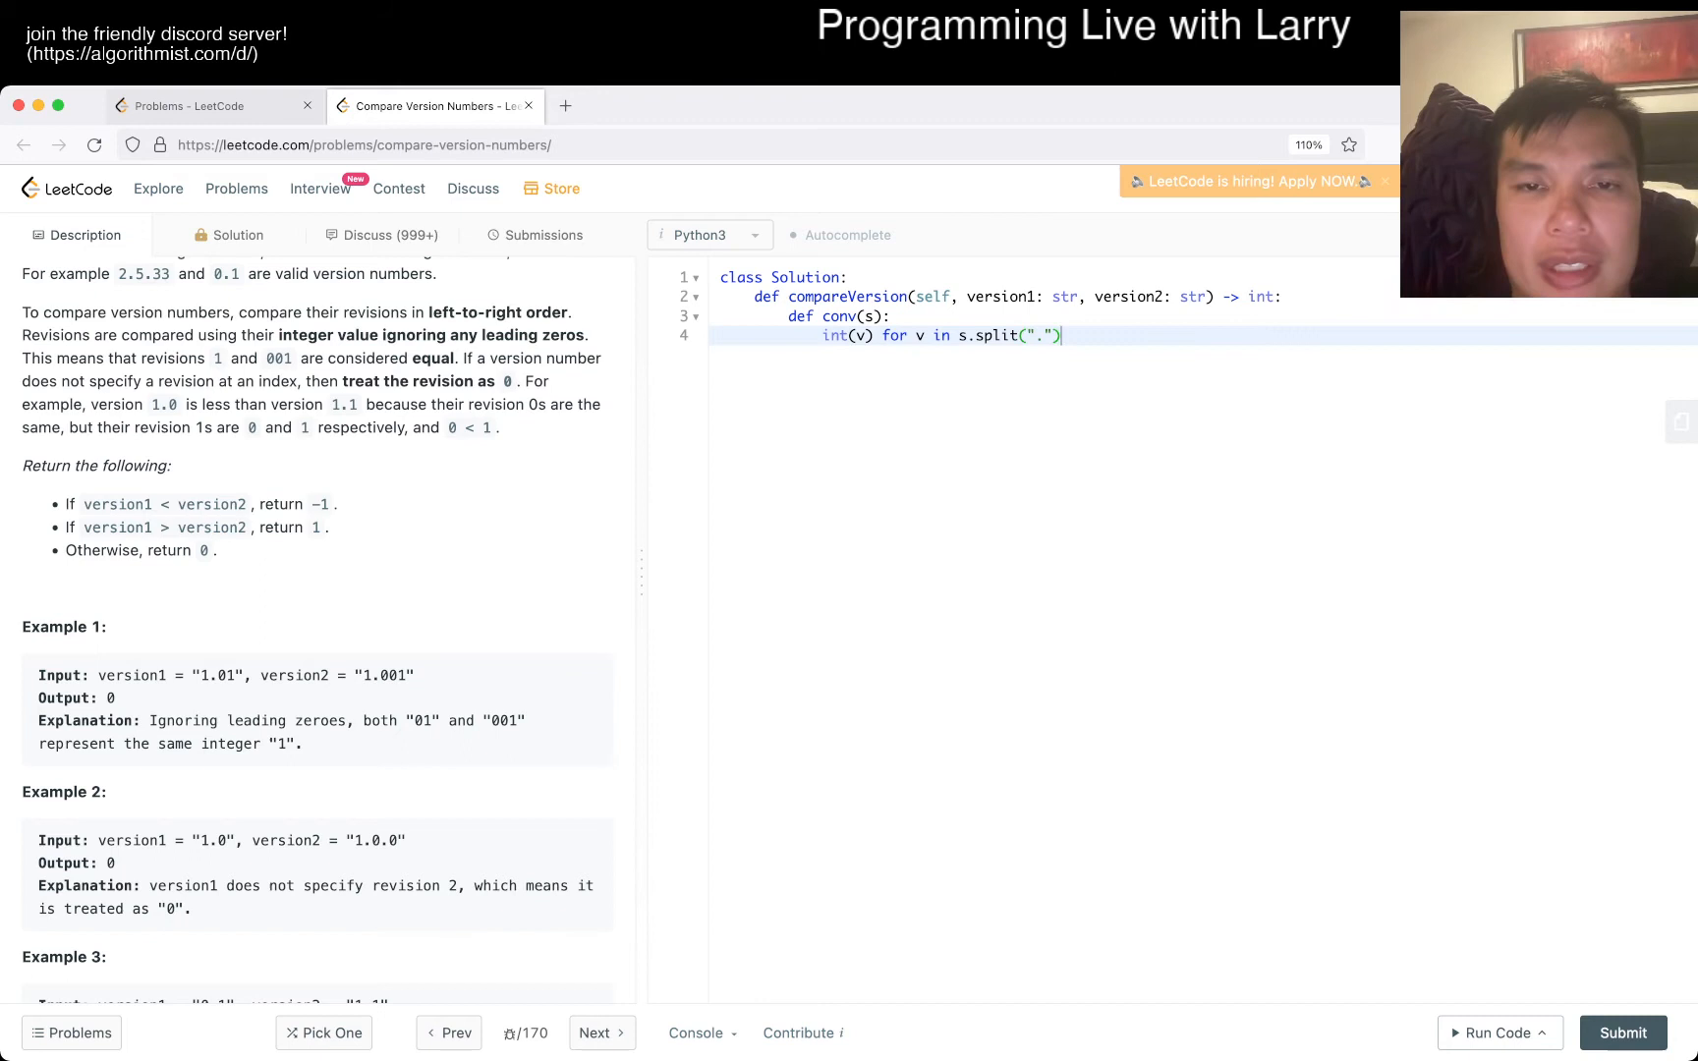
{"action": "type", "text": "return list("}
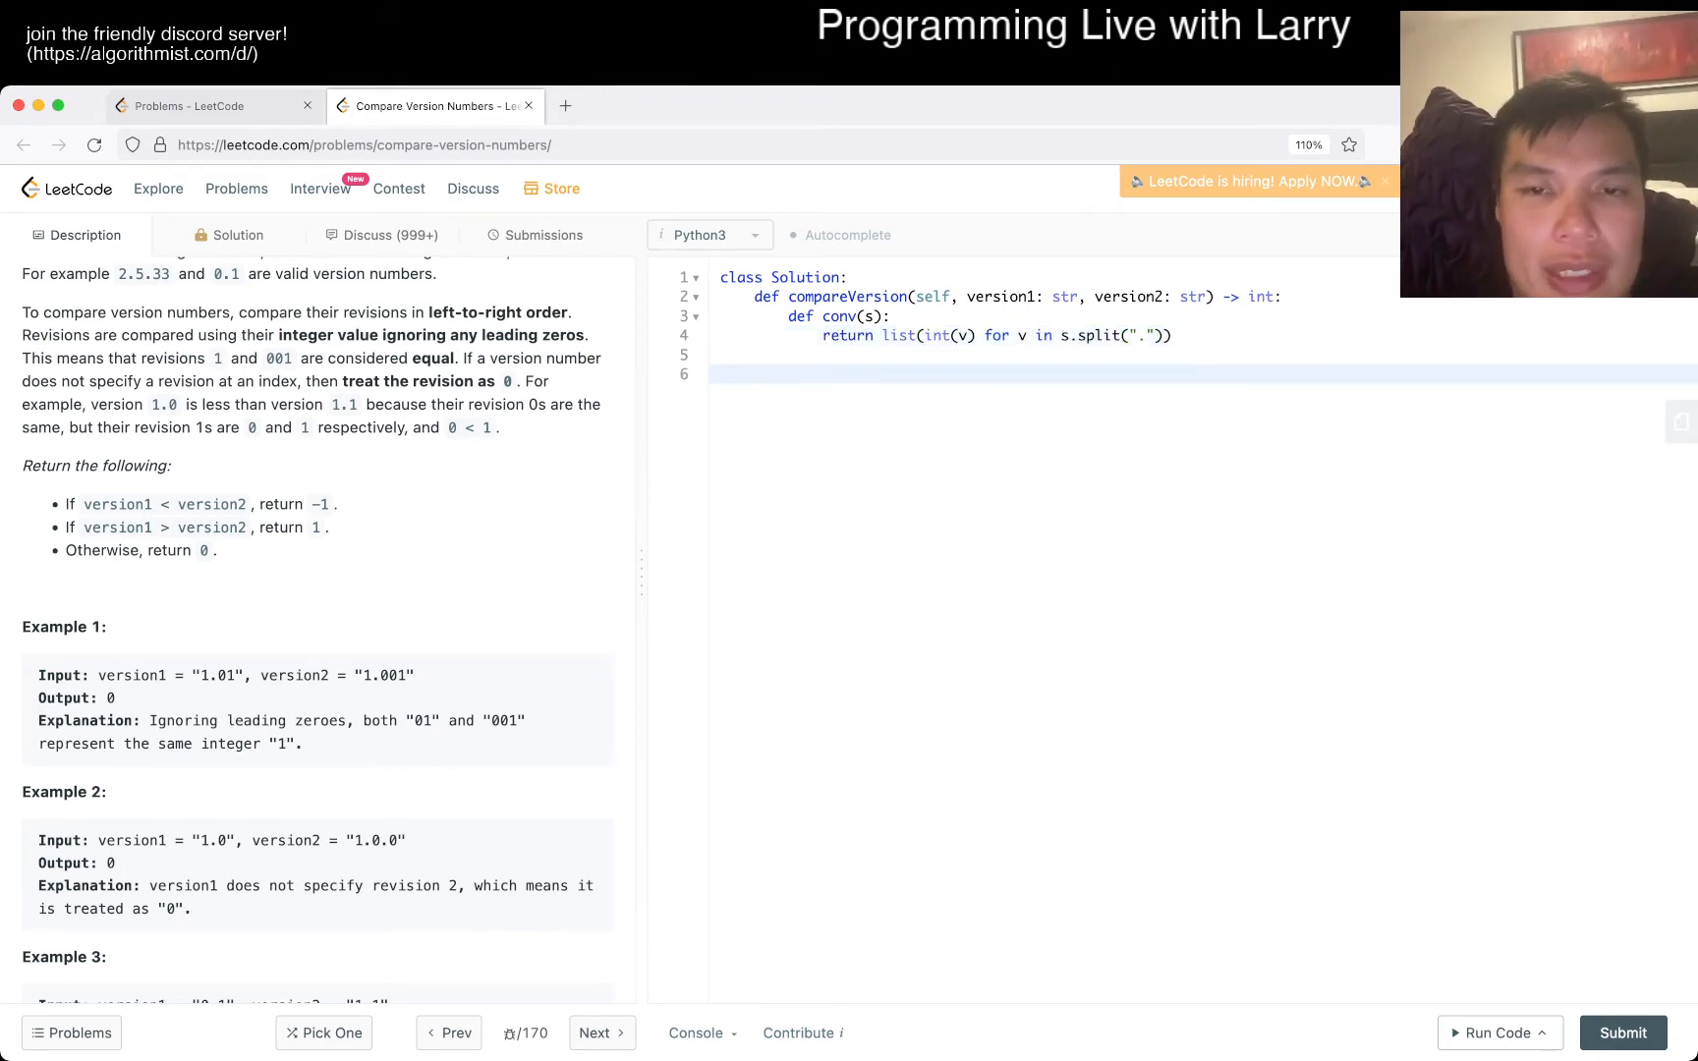
Assign v1 = conv(version1) and v2 = conv(version2)
{"action": "type", "text": "conv(versio"}
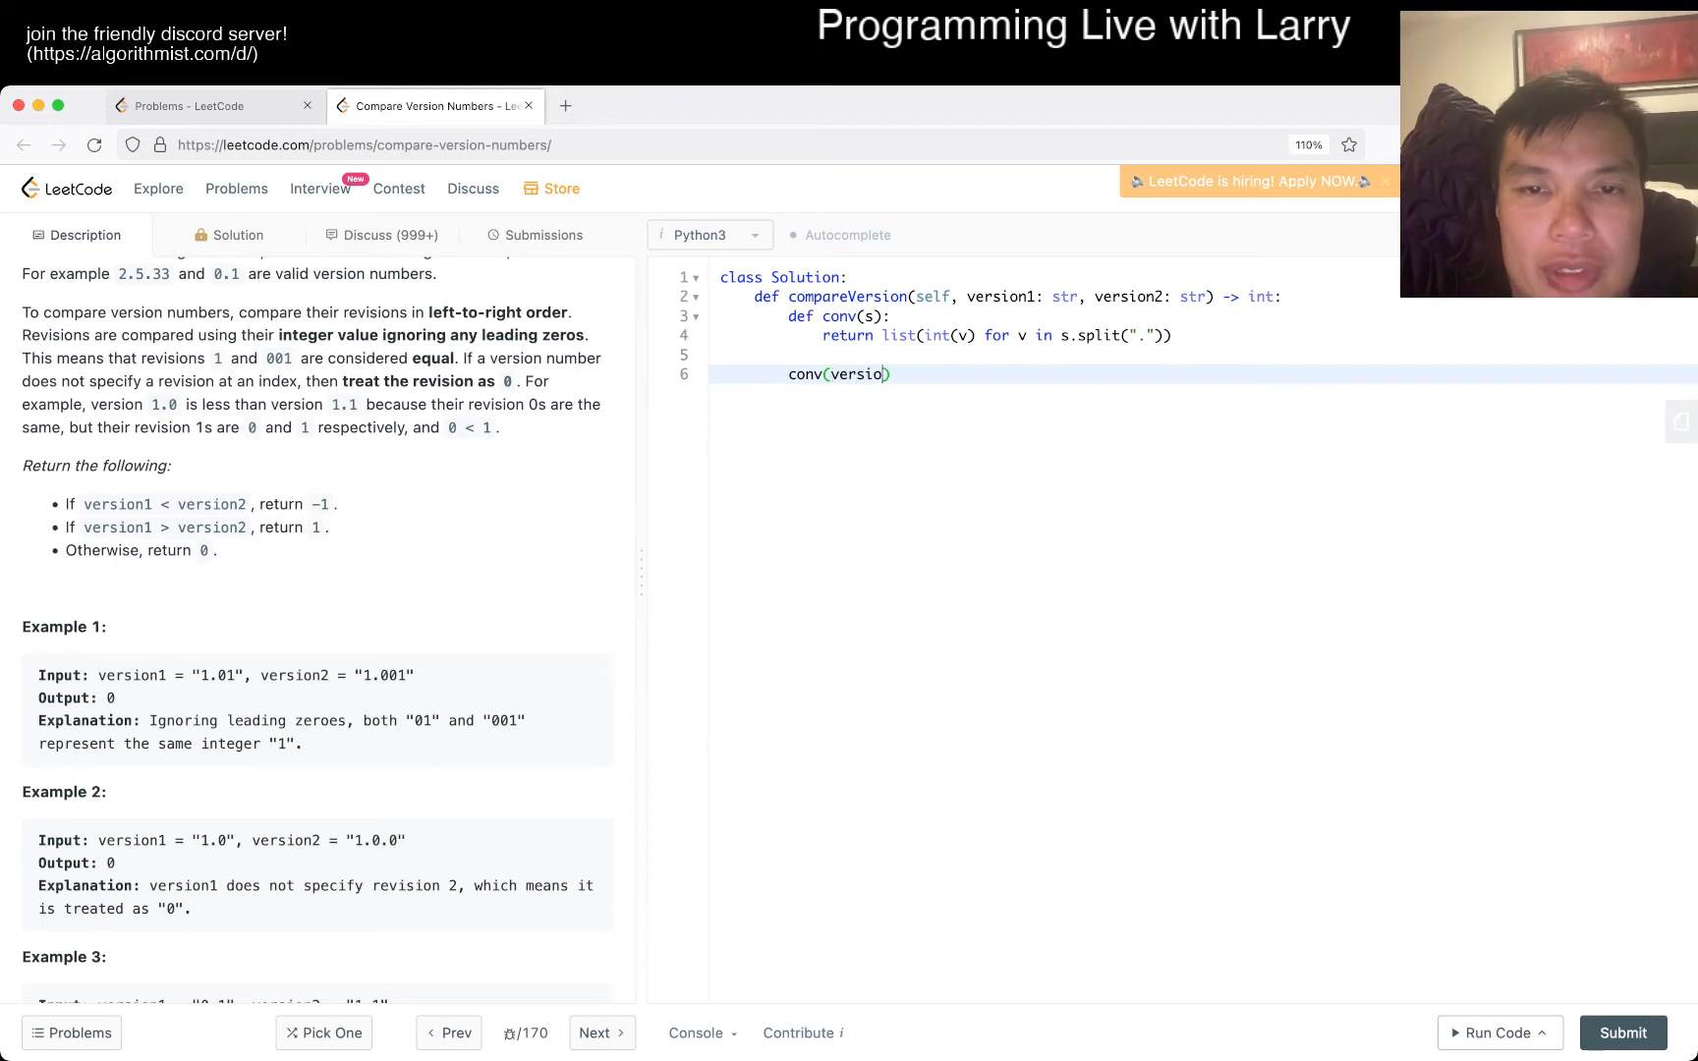
{"action": "type", "text": "v1 = conv(version1)"}
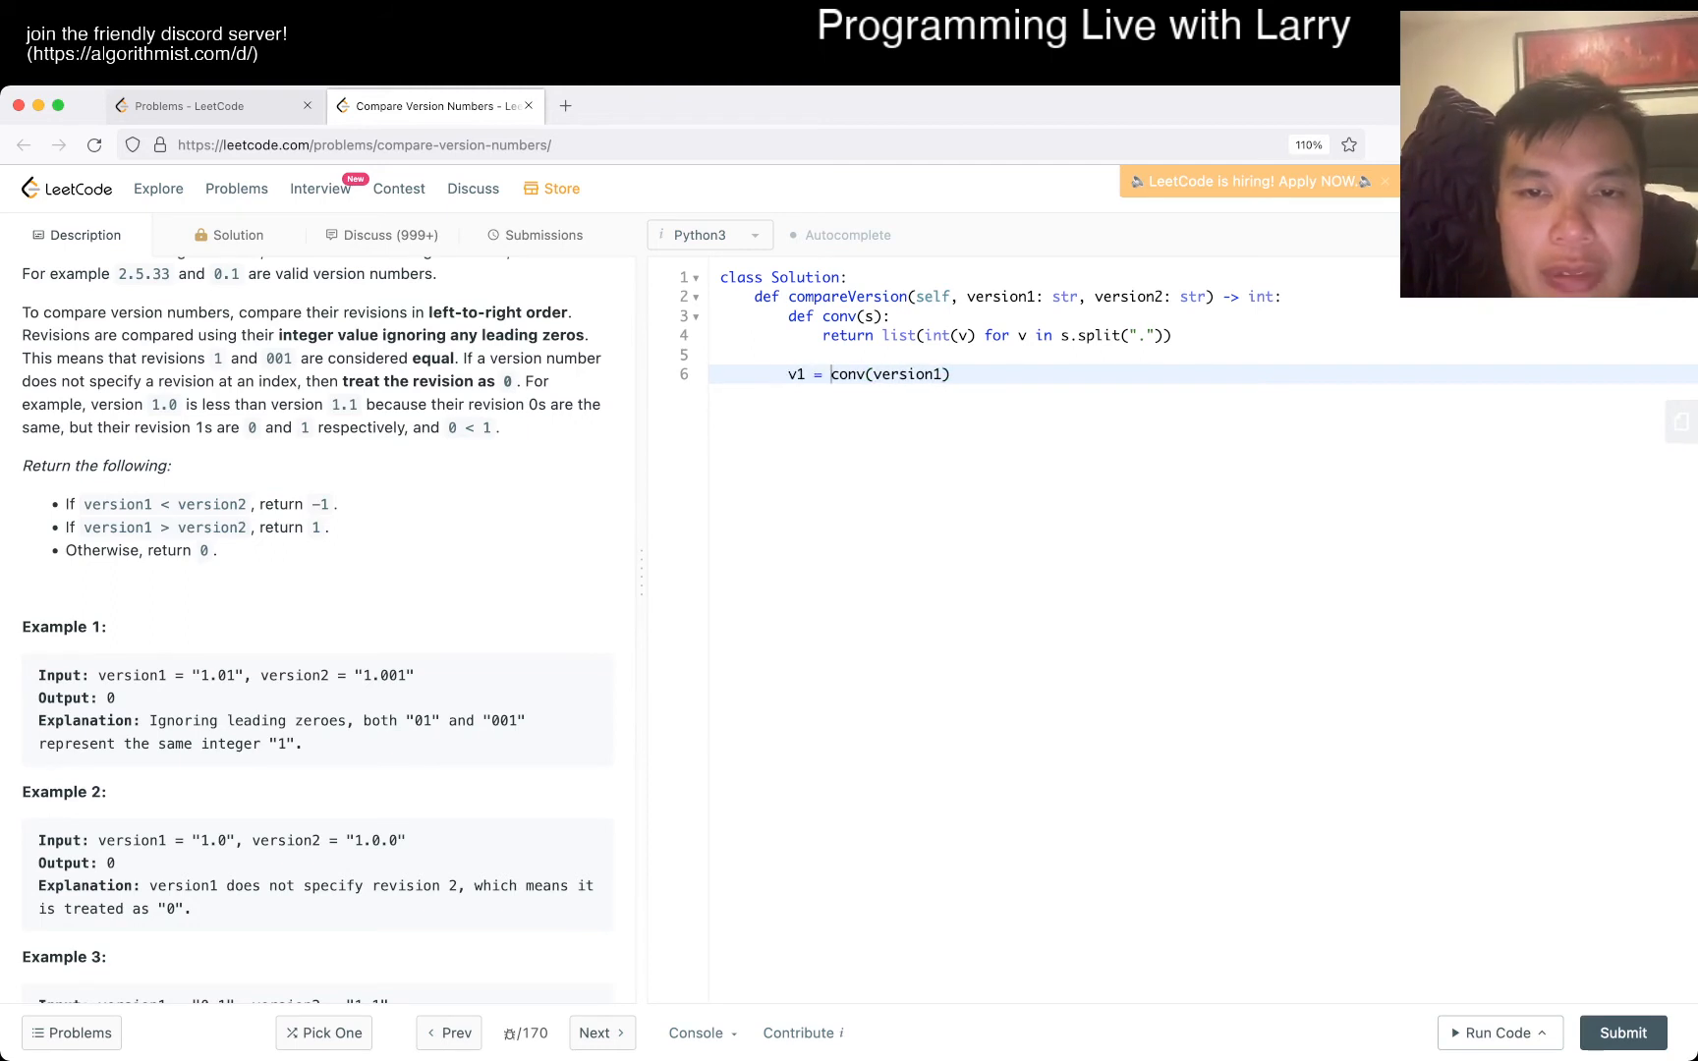
{"action": "type", "text": "v2 = conv(ver"}
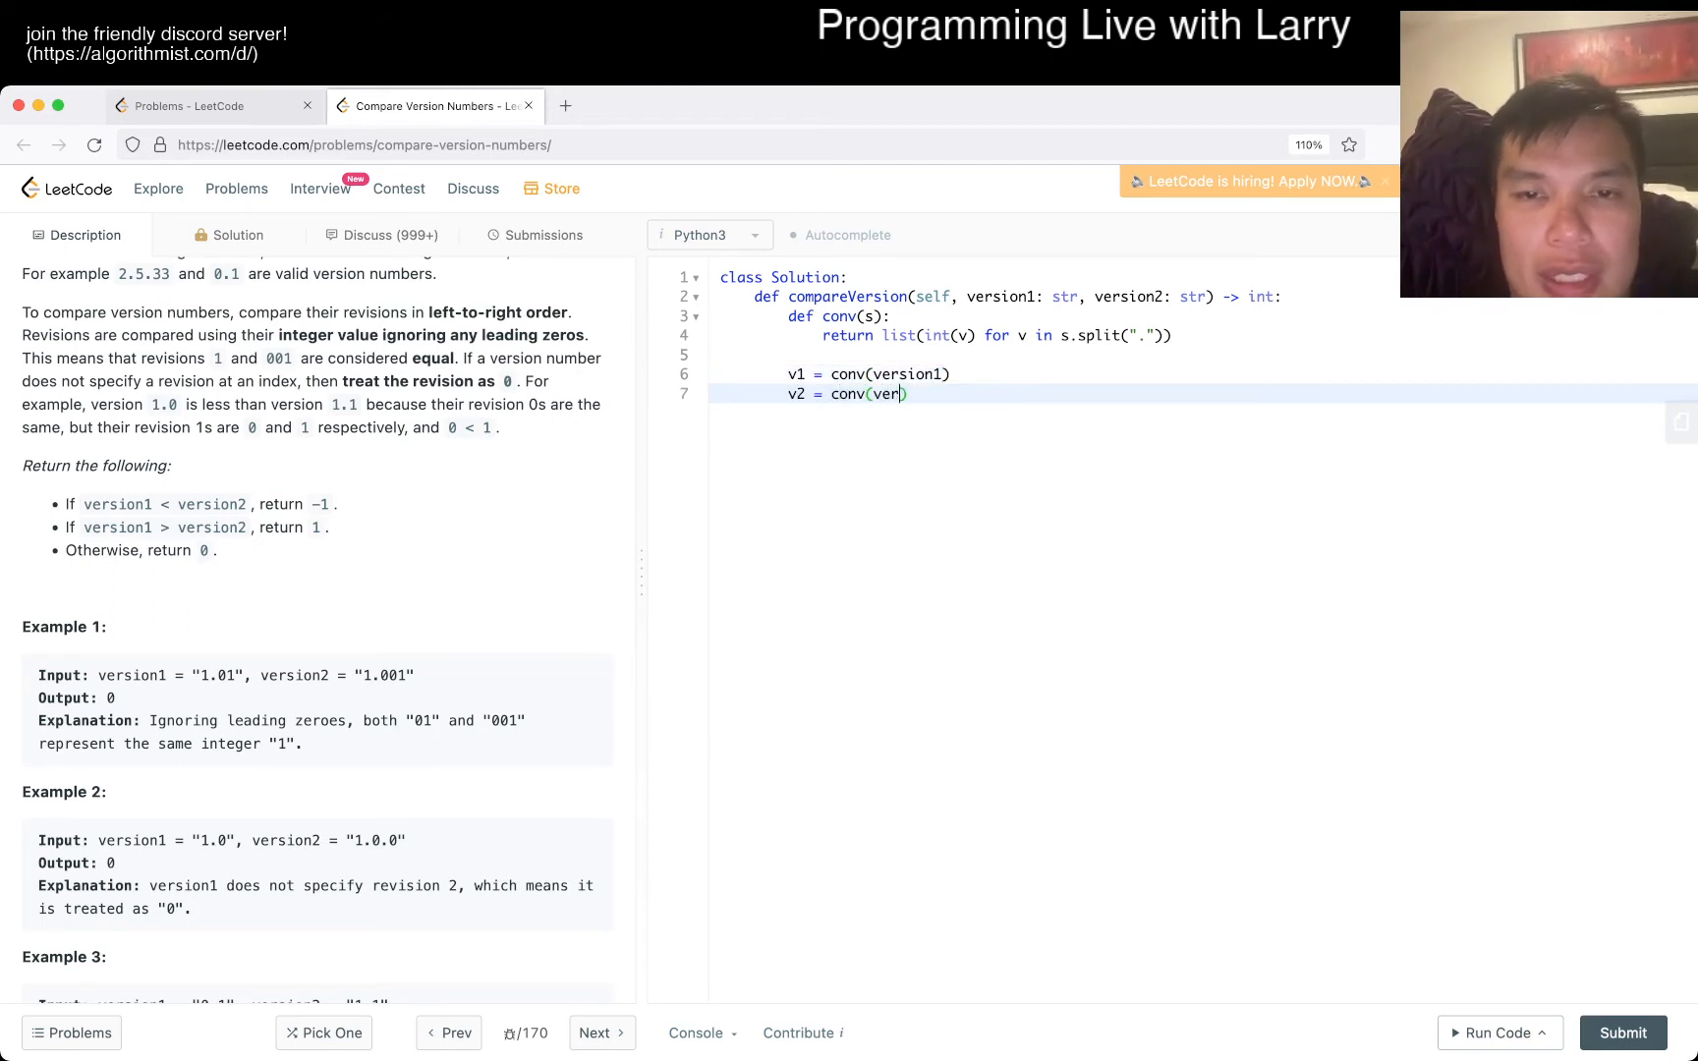
{"action": "type", "text": "sion2)"}
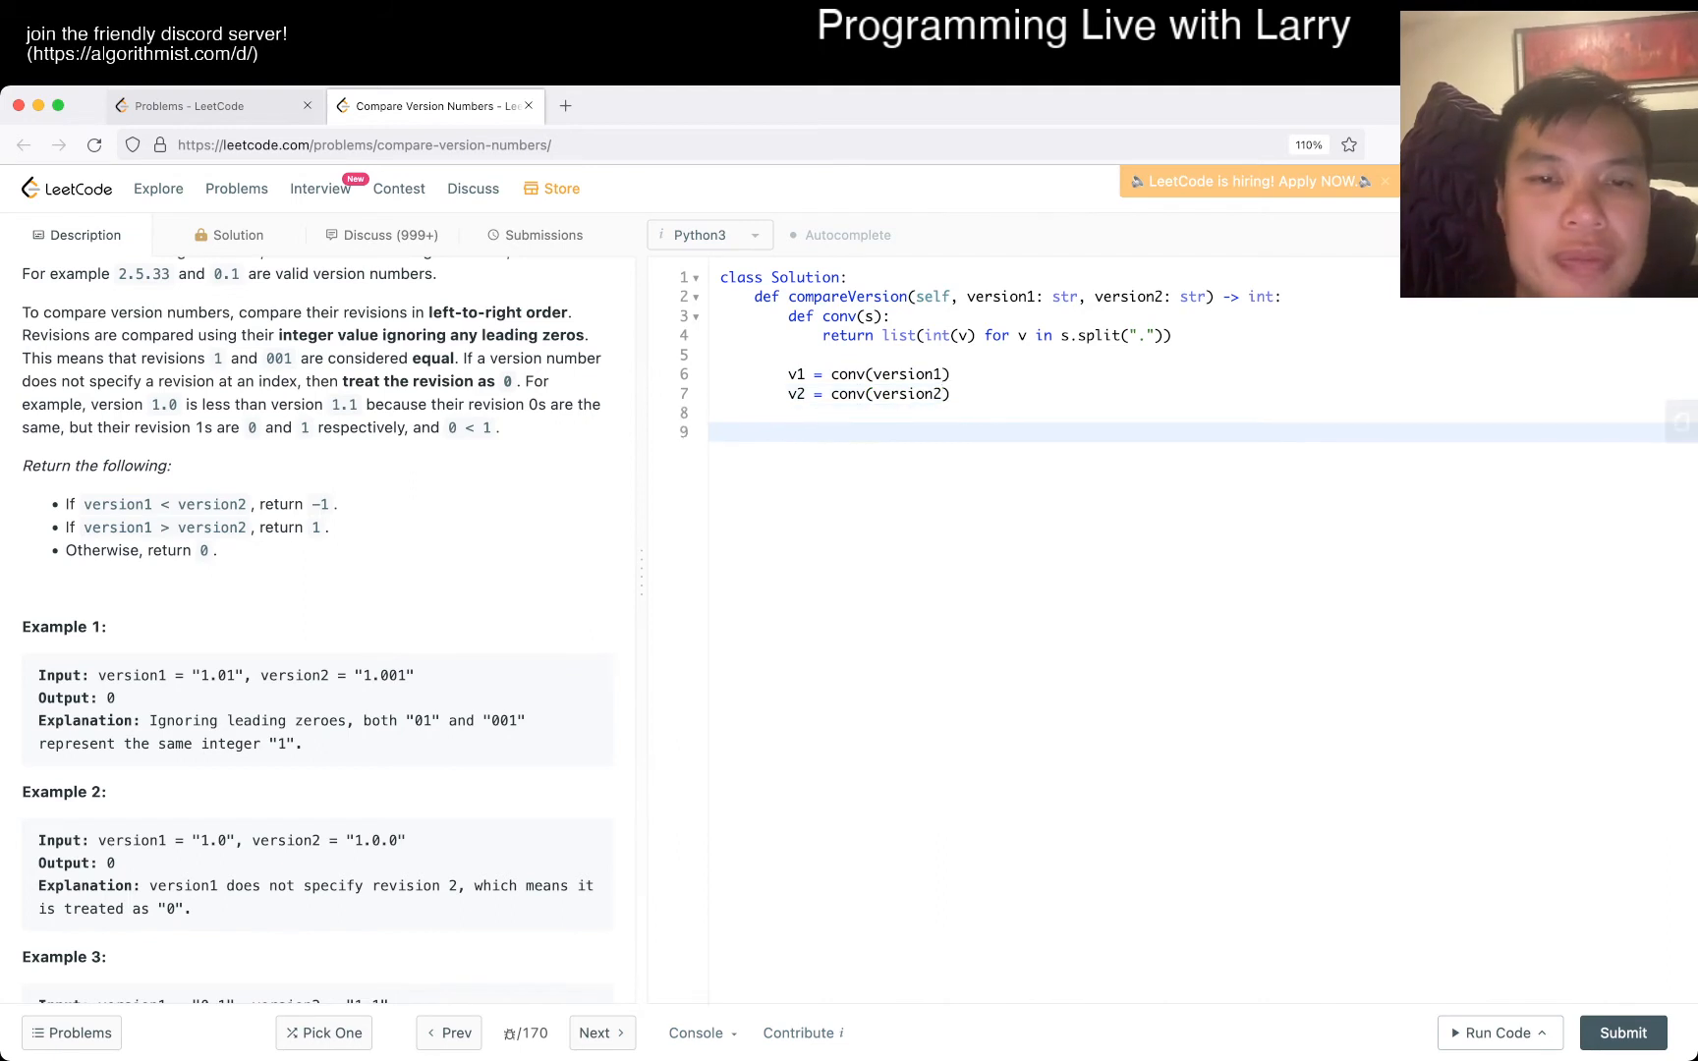
Add two while loops appending 0 to the shorter of v1 and v2 until lengths match
{"action": "type", "text": "while v1"}
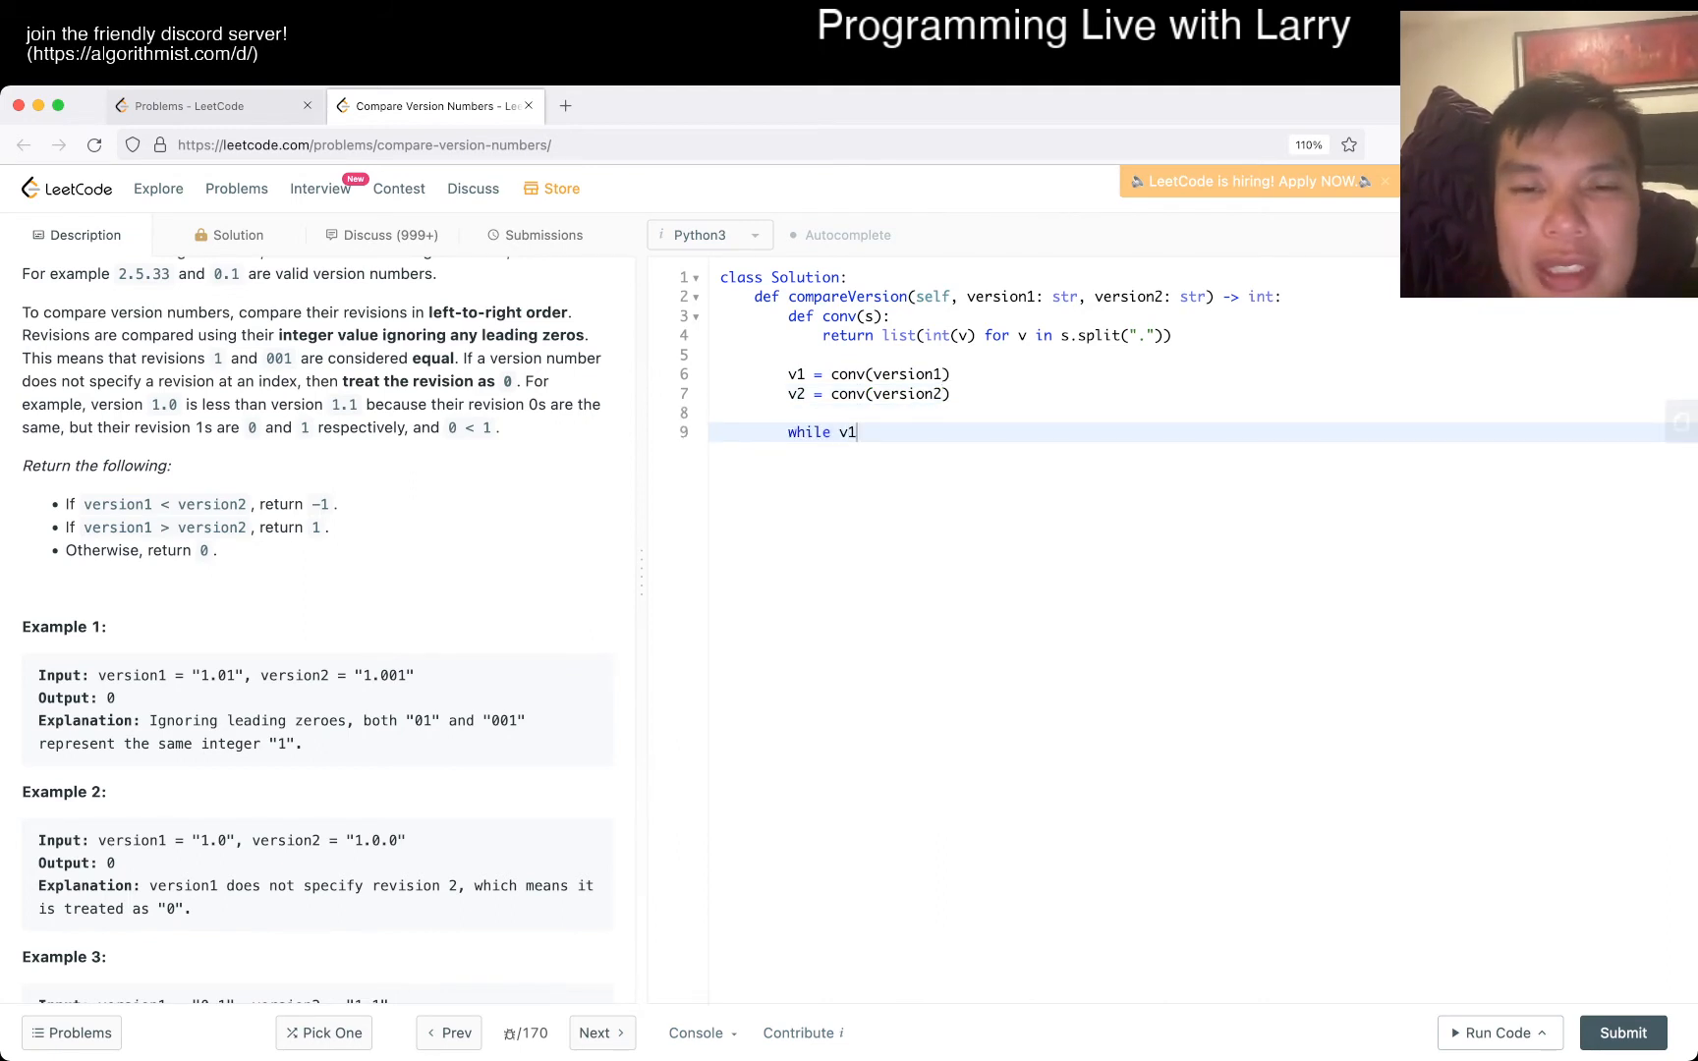
{"action": "type", "text": "len(v1) < len(v2):"}
{"action": "type", "text": "v1.a"}
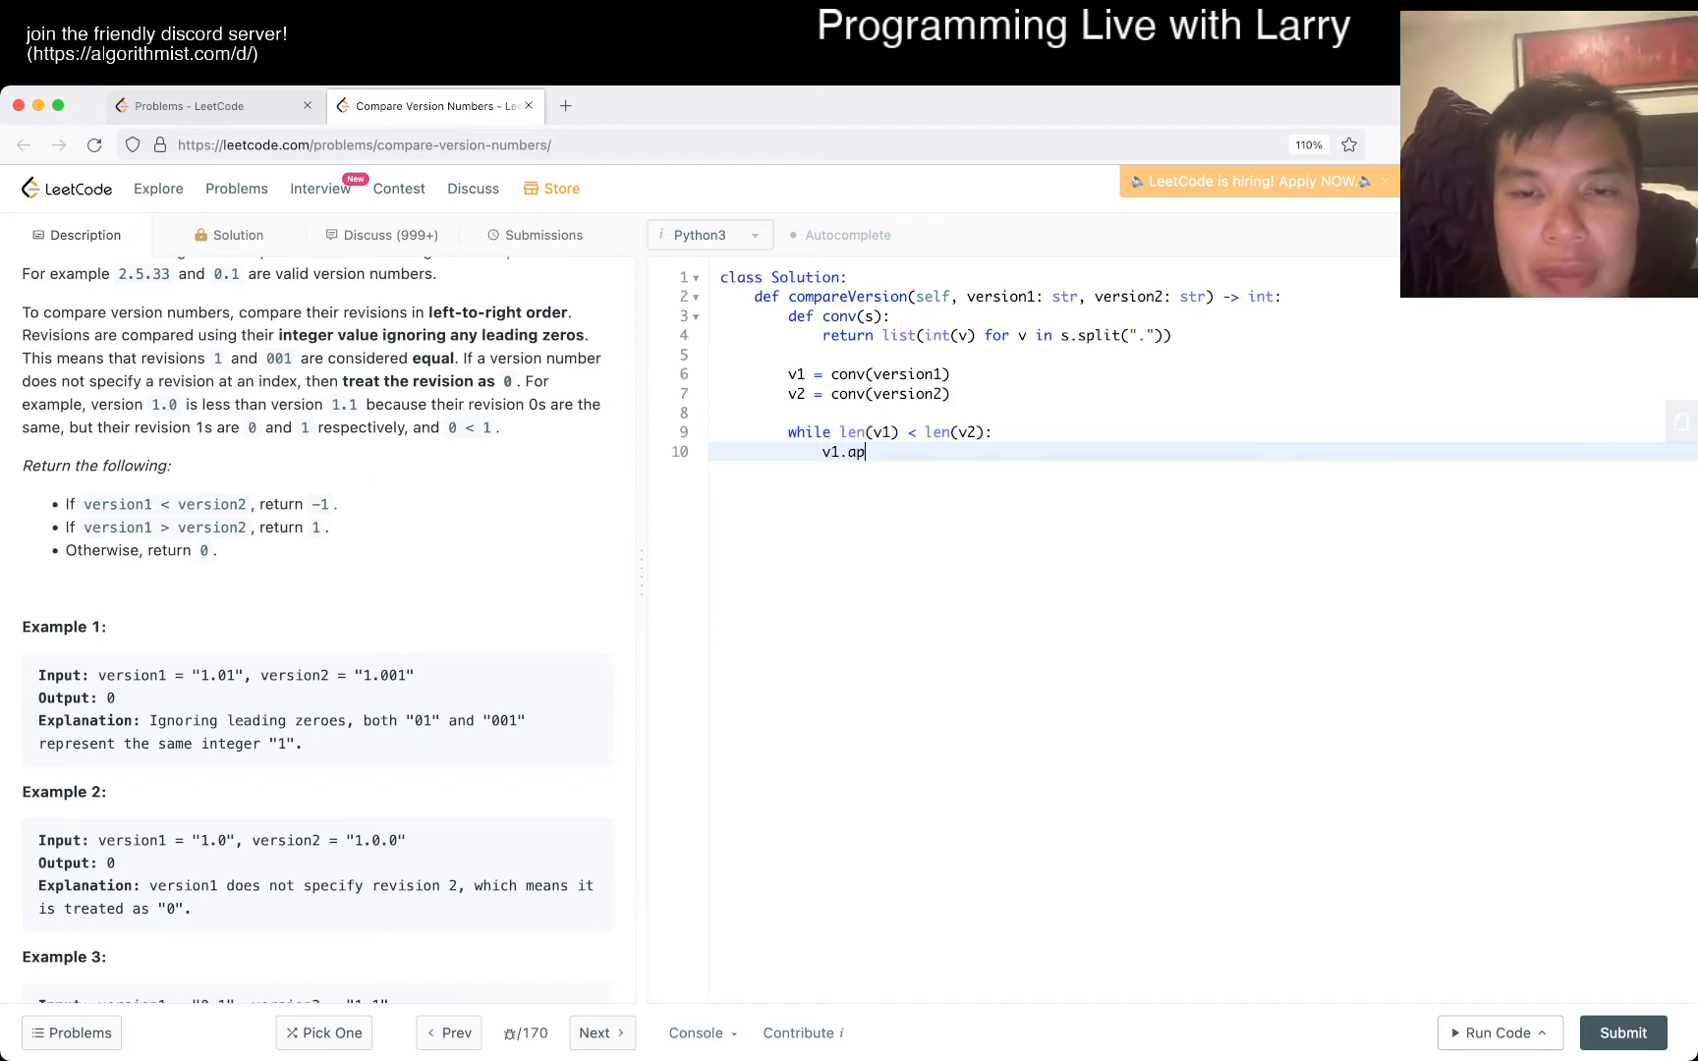
{"action": "type", "text": "pend(0)"}
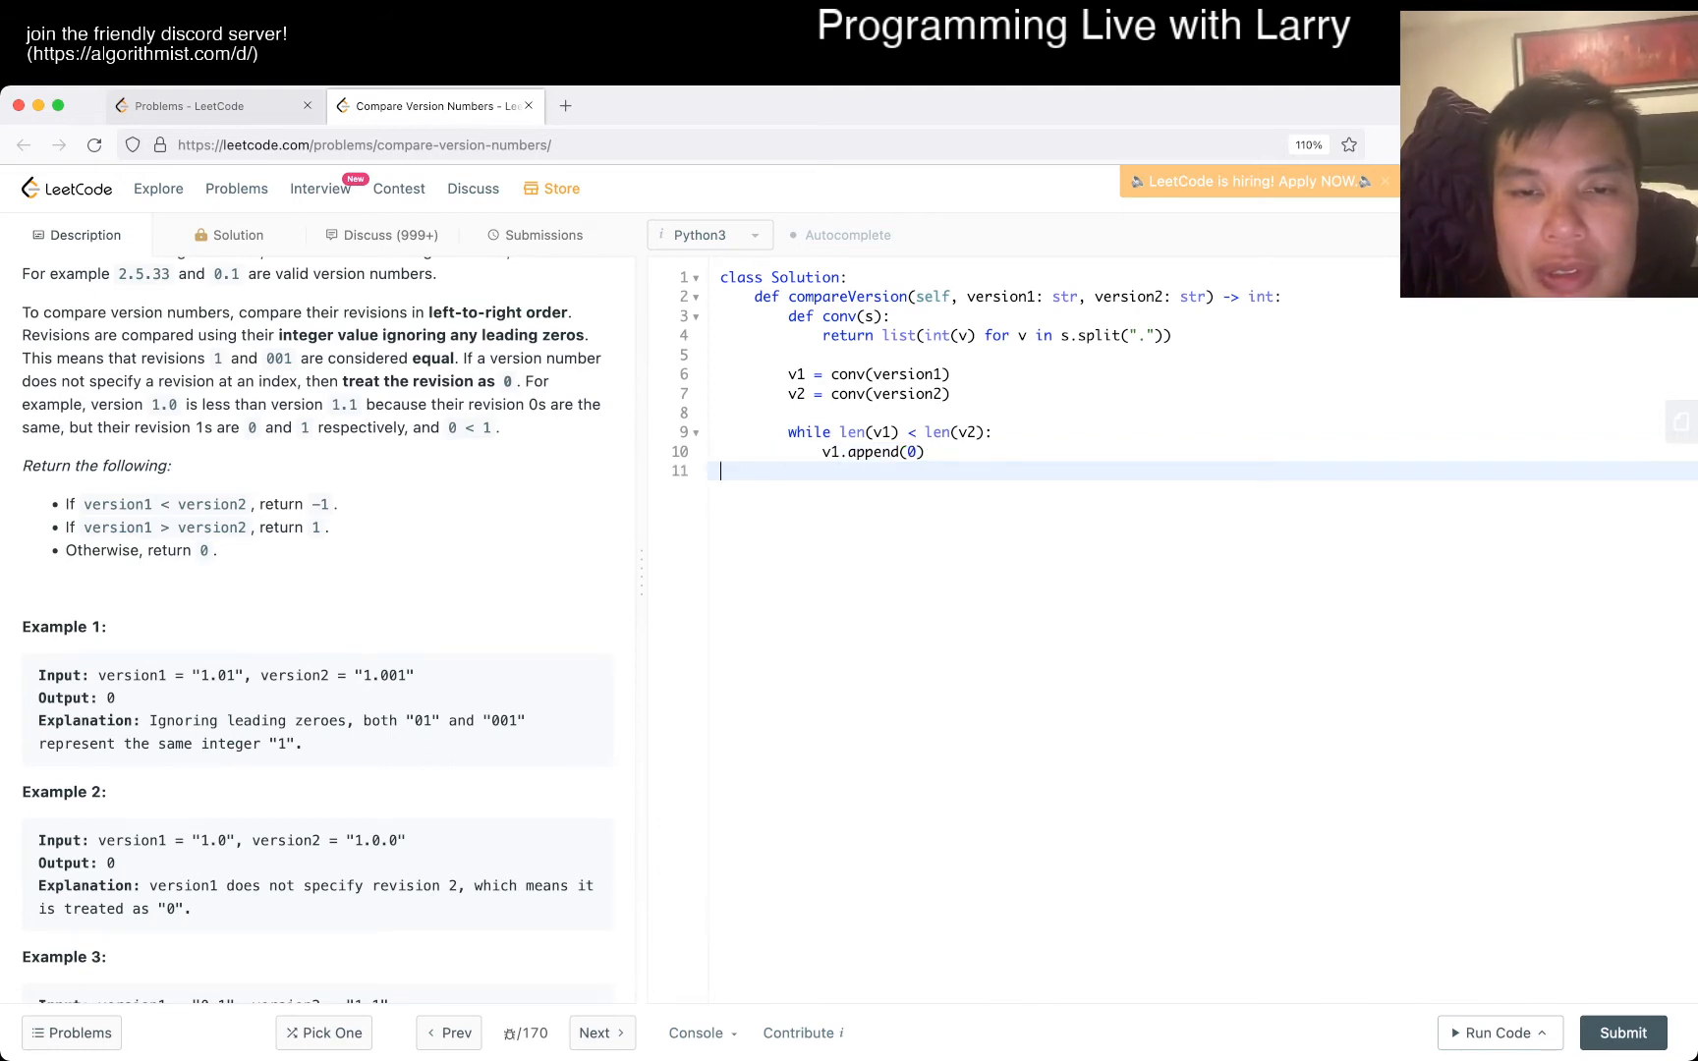
{"action": "type", "text": "while len(v)"}
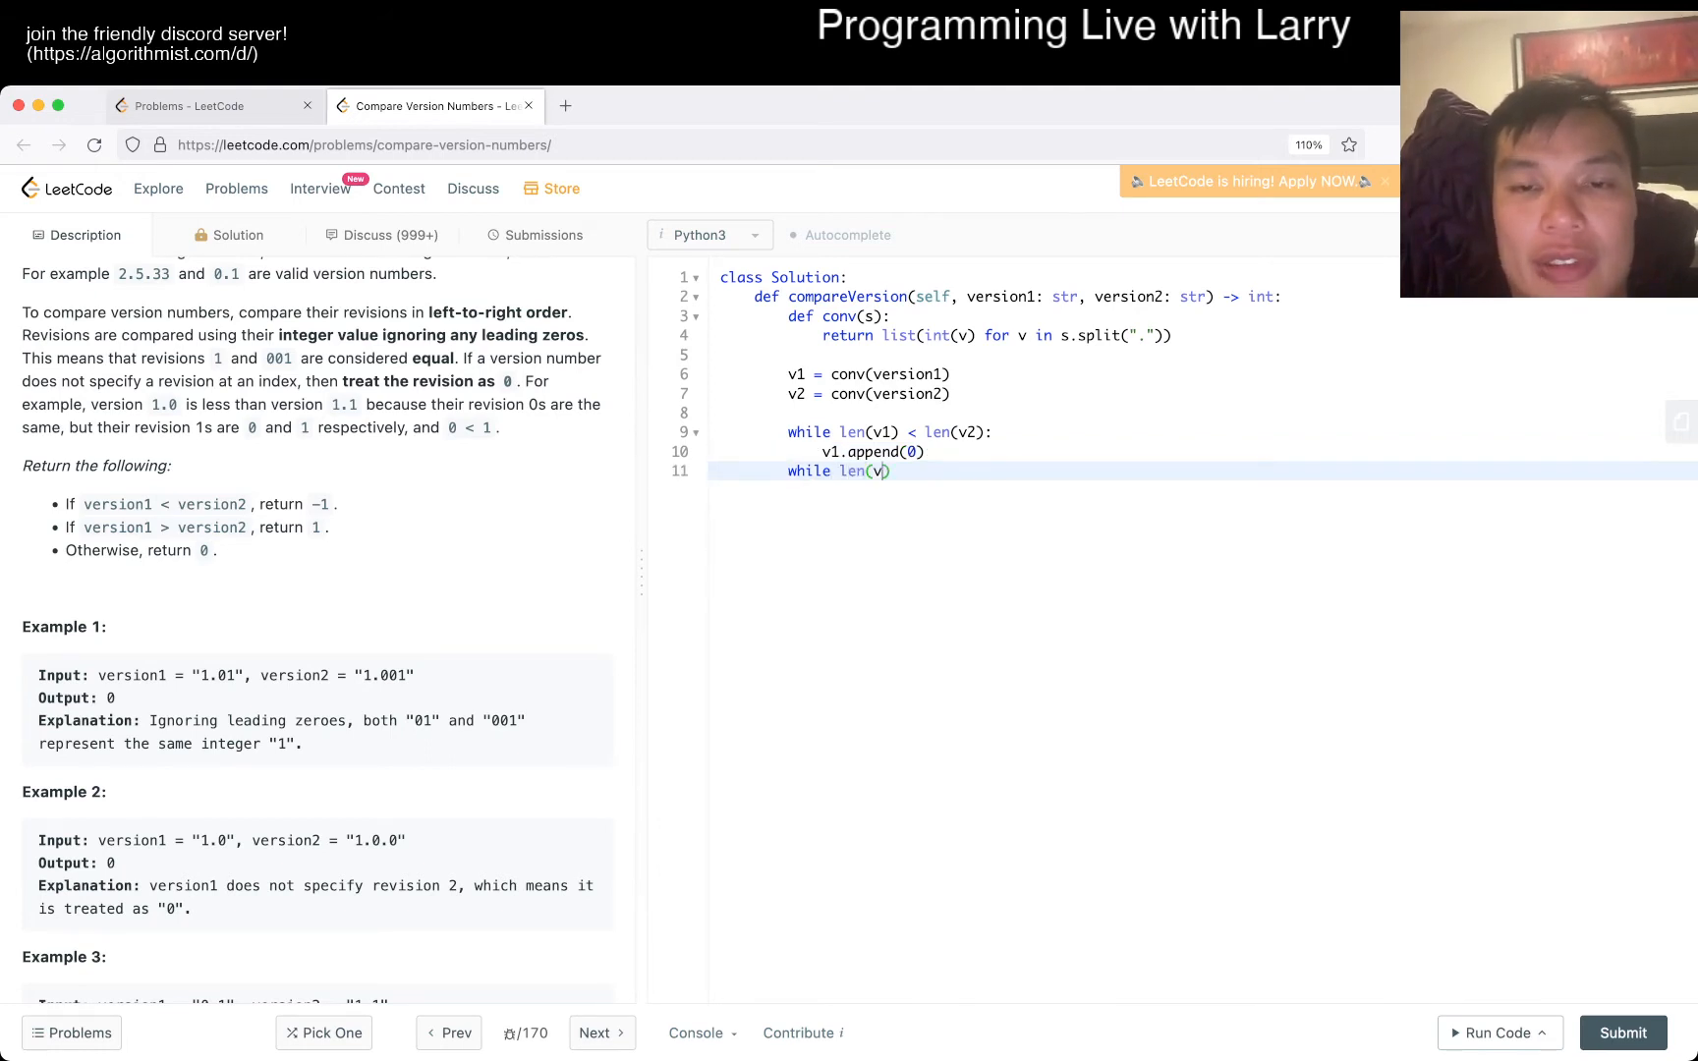
{"action": "type", "text": "1) > len(v2):"}
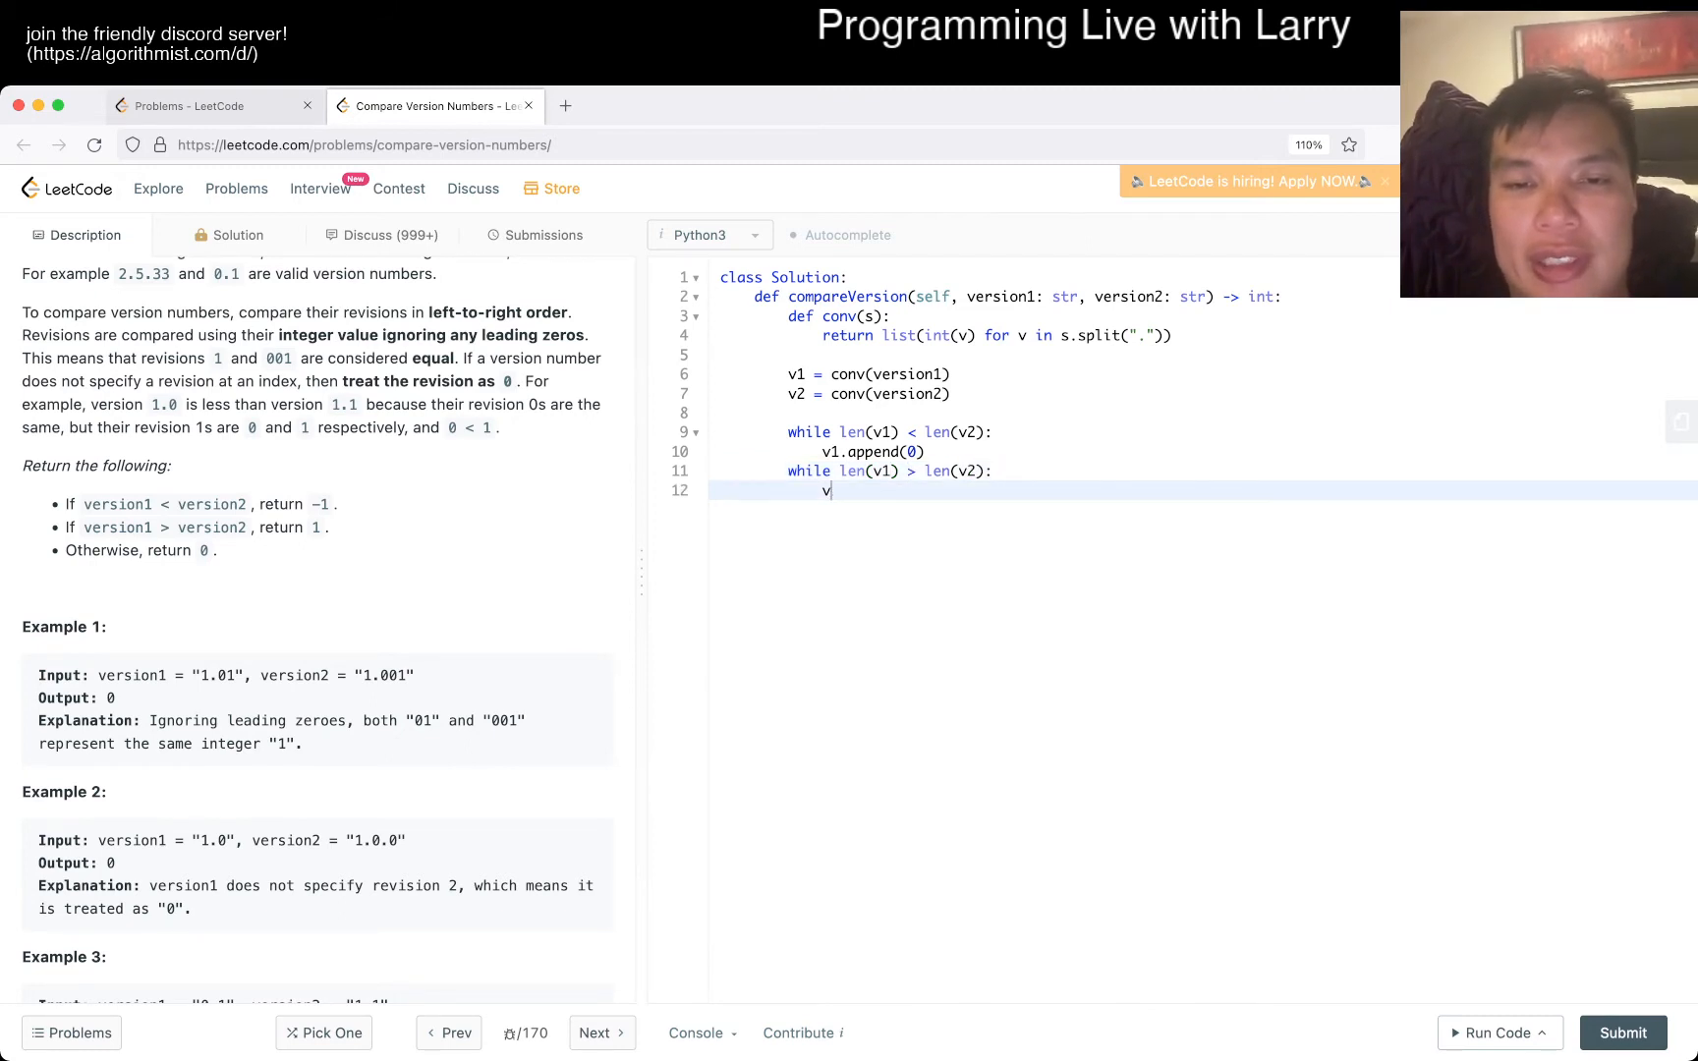
{"action": "type", "text": "v2.append(0)"}
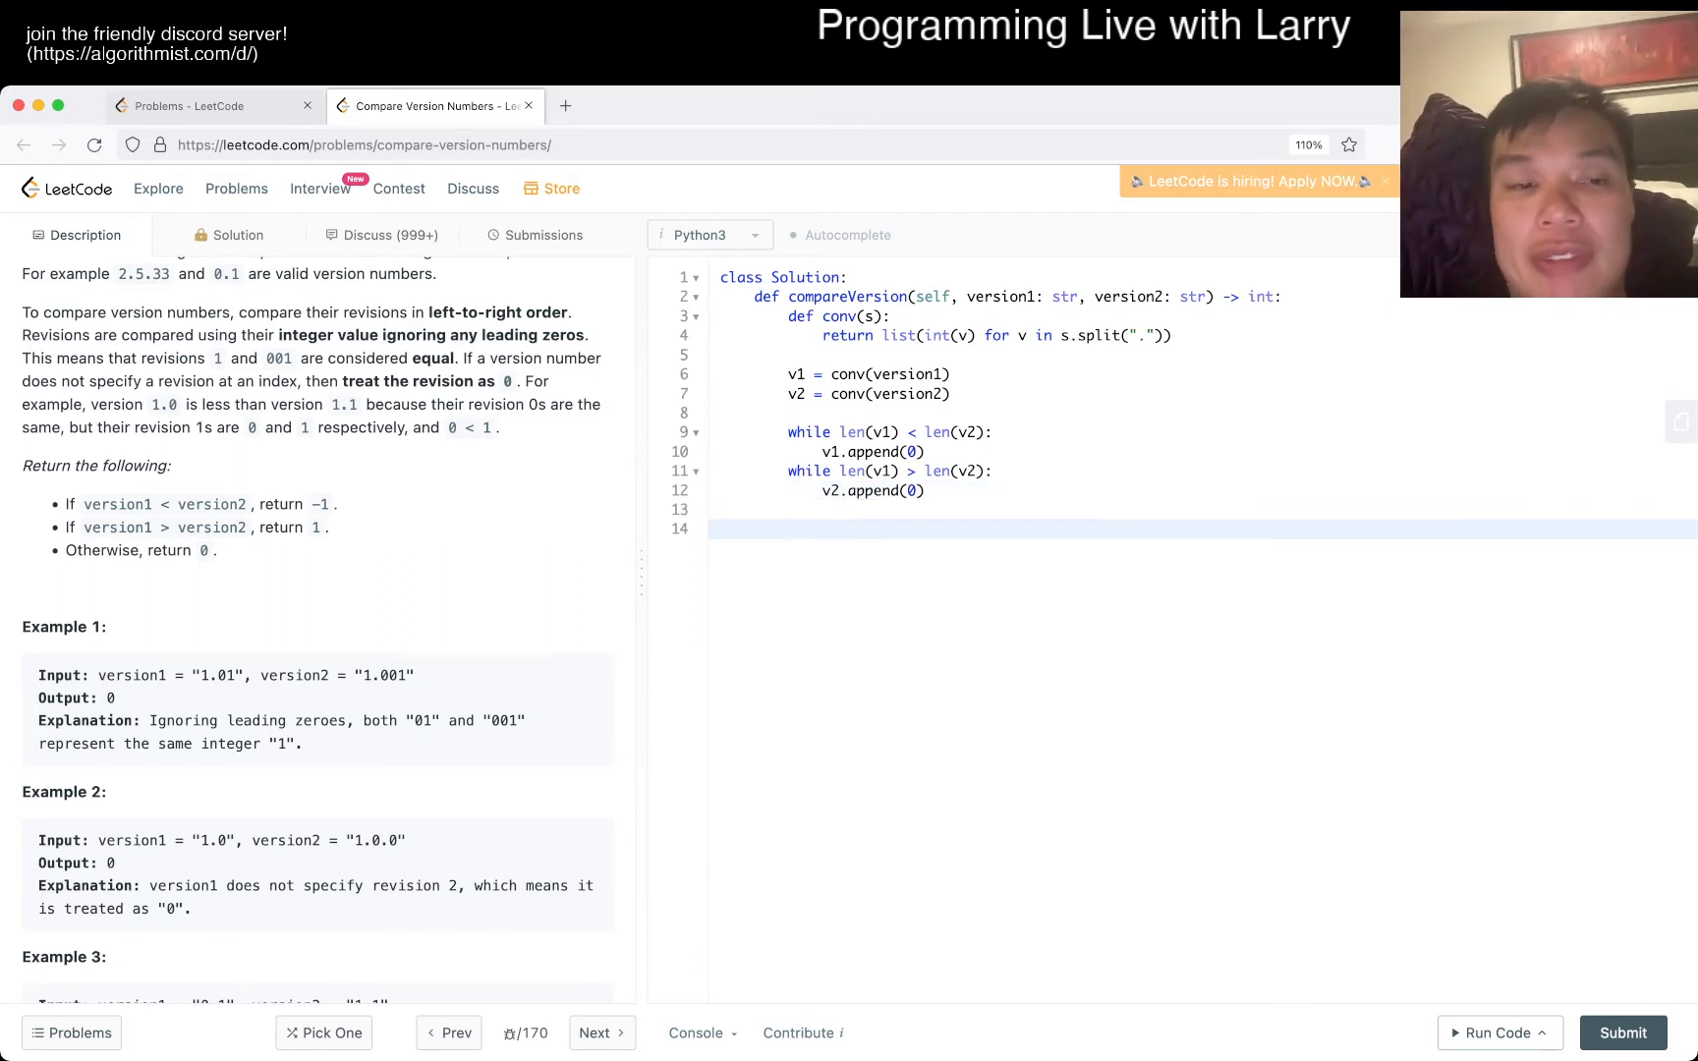
Return -1 if v1 < v2, 1 if v1 > v2, otherwise 0
{"action": "type", "text": "return v"}
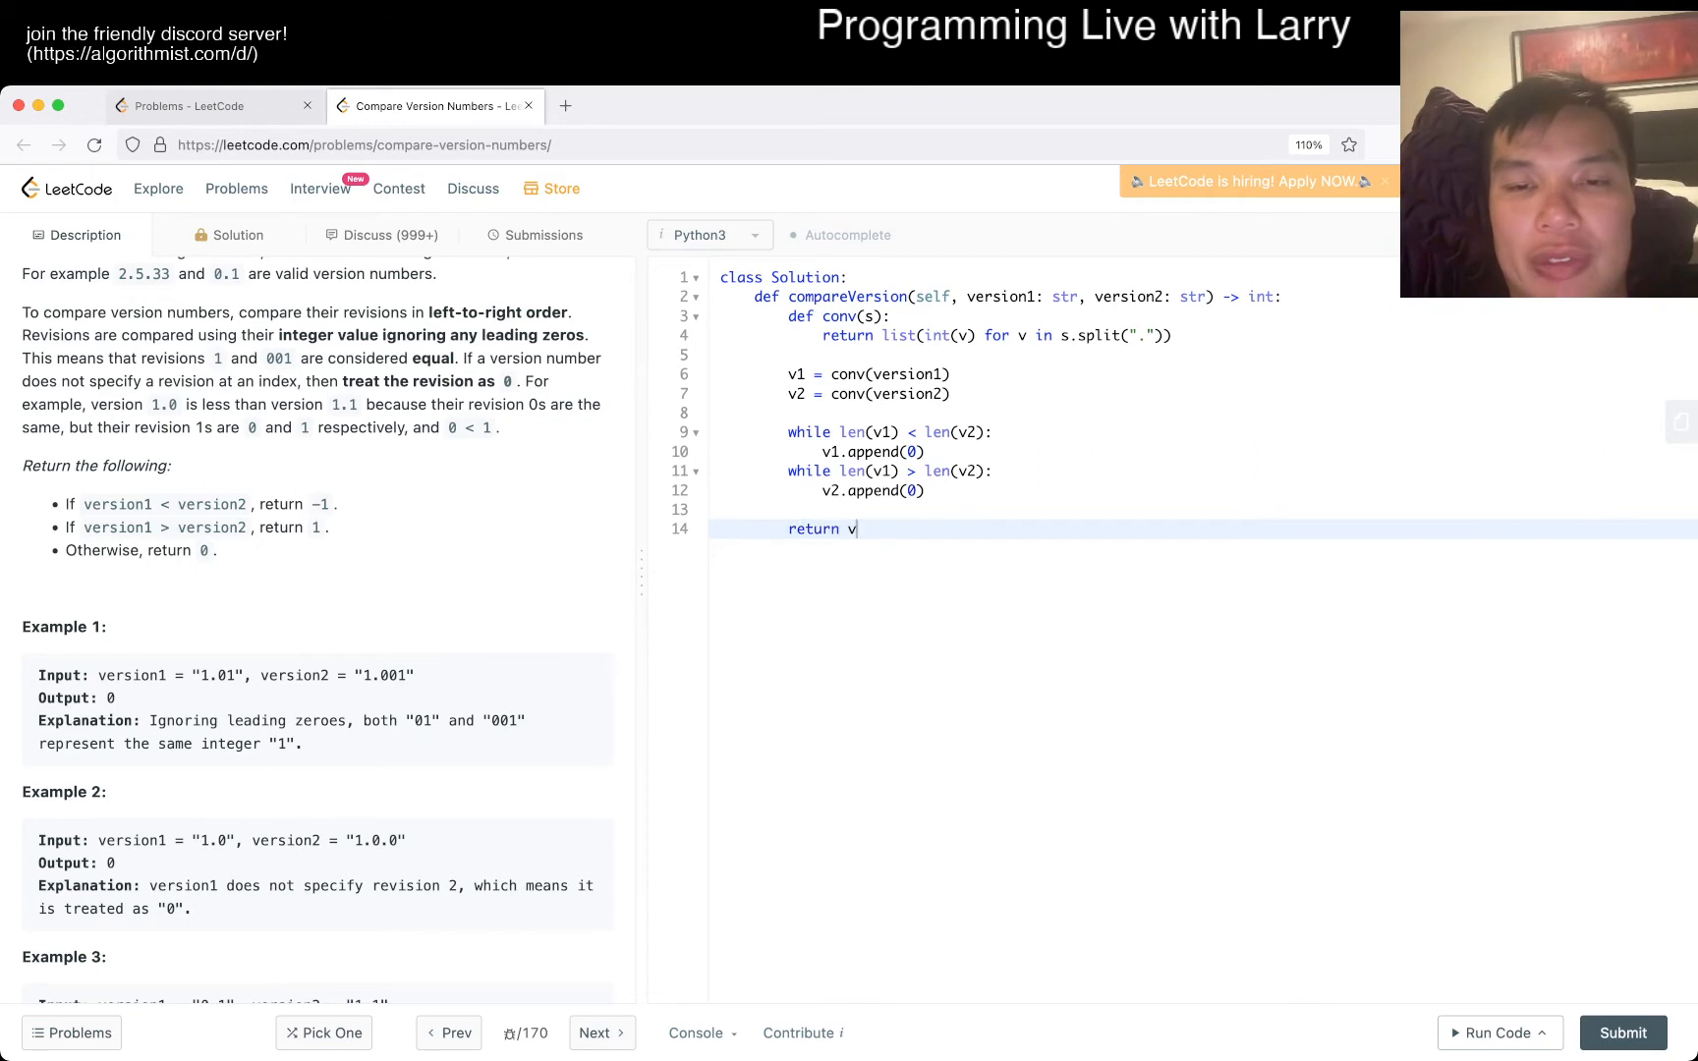
{"action": "key", "text": "Backspace"}
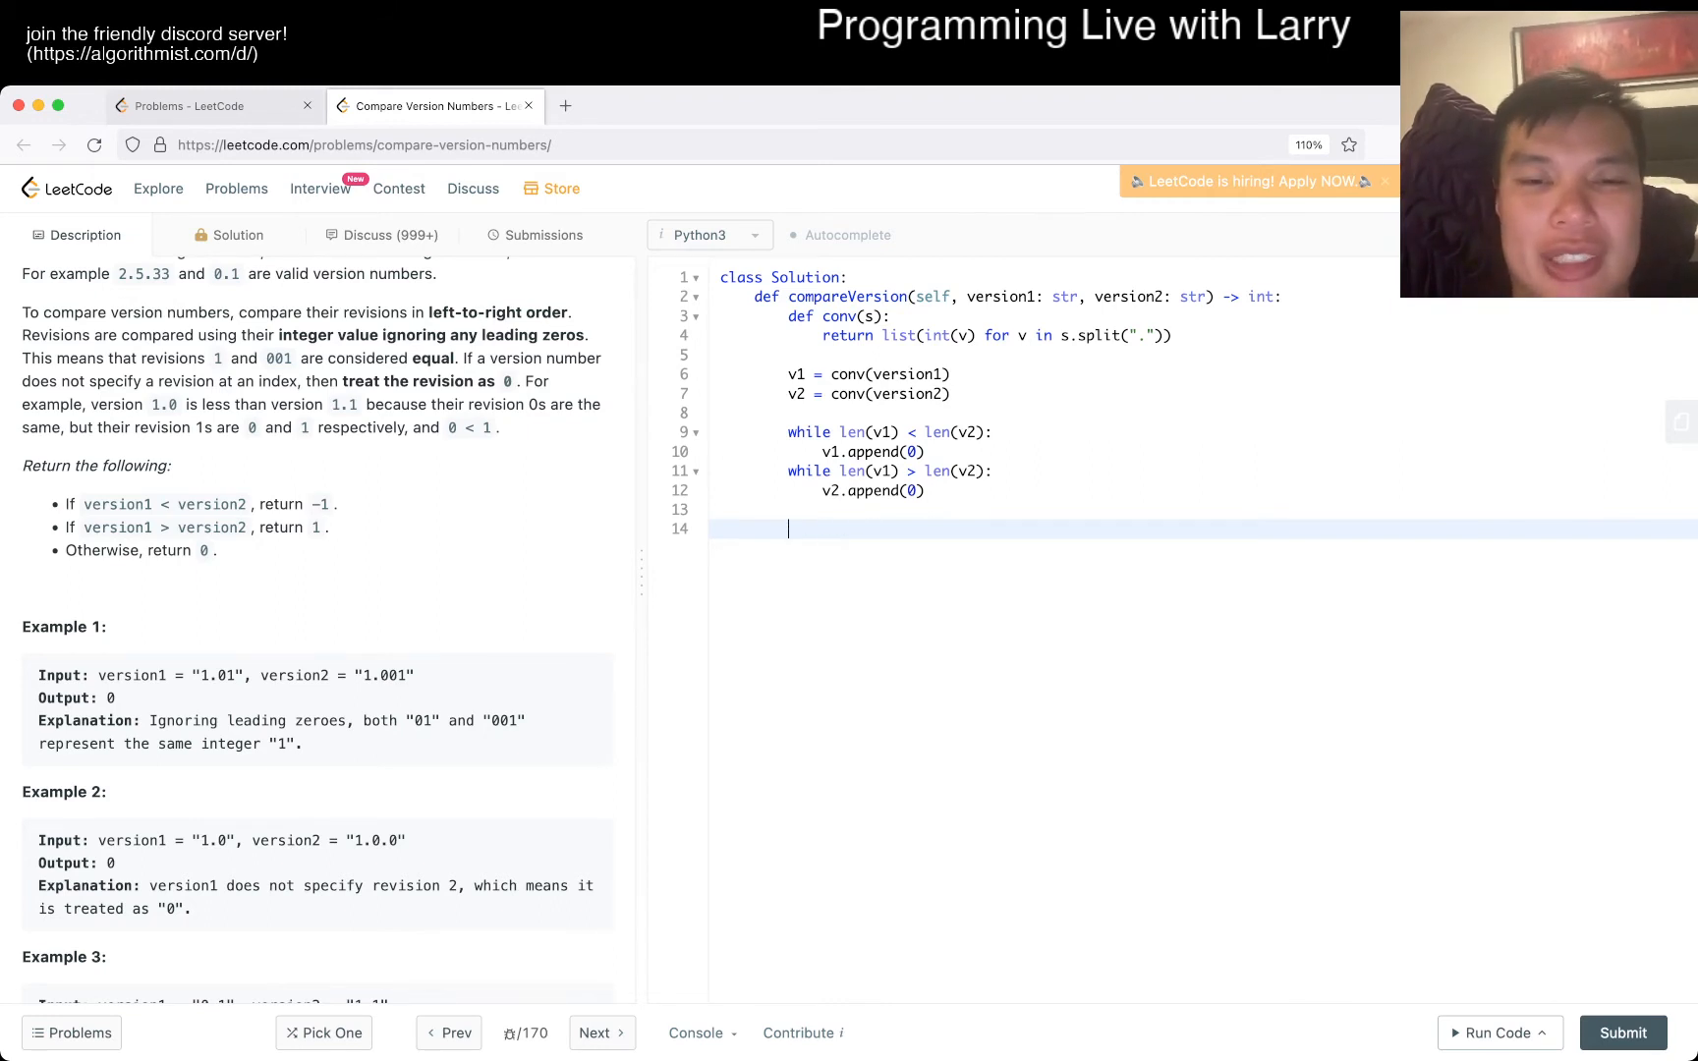
{"action": "type", "text": "if v1 < 1"}
{"action": "type", "text": "return -1"}
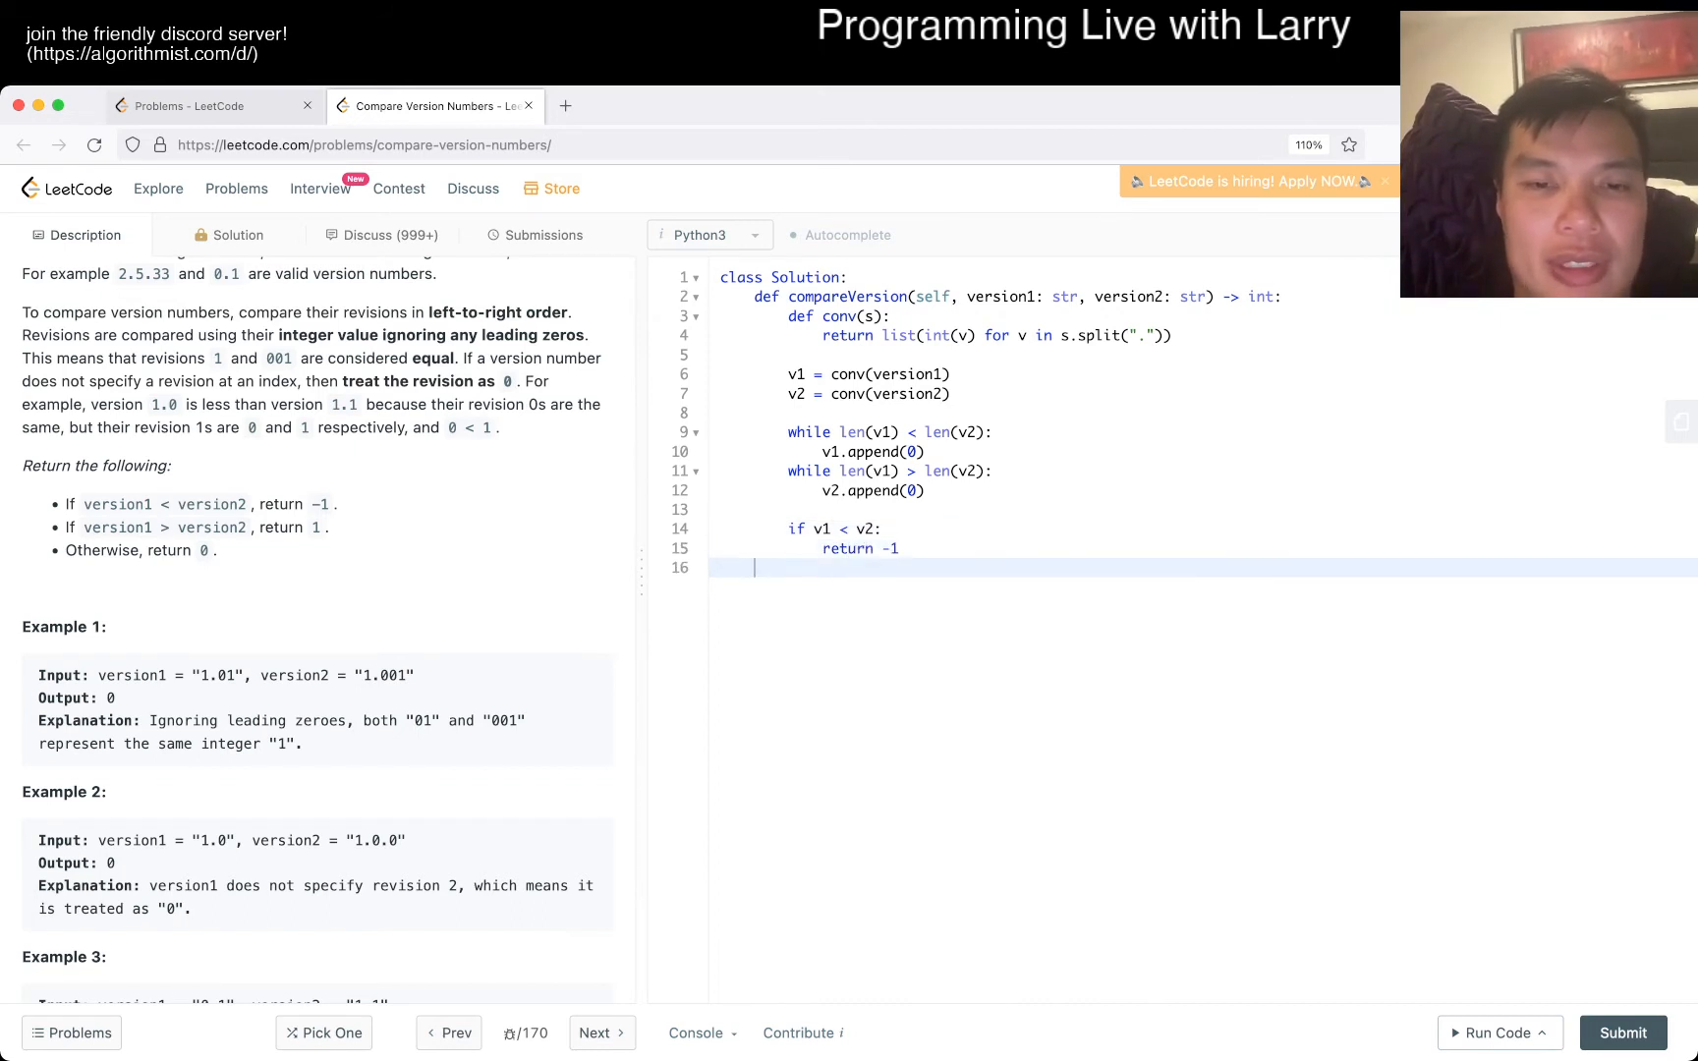
{"action": "type", "text": "elif v1 > v2:"}
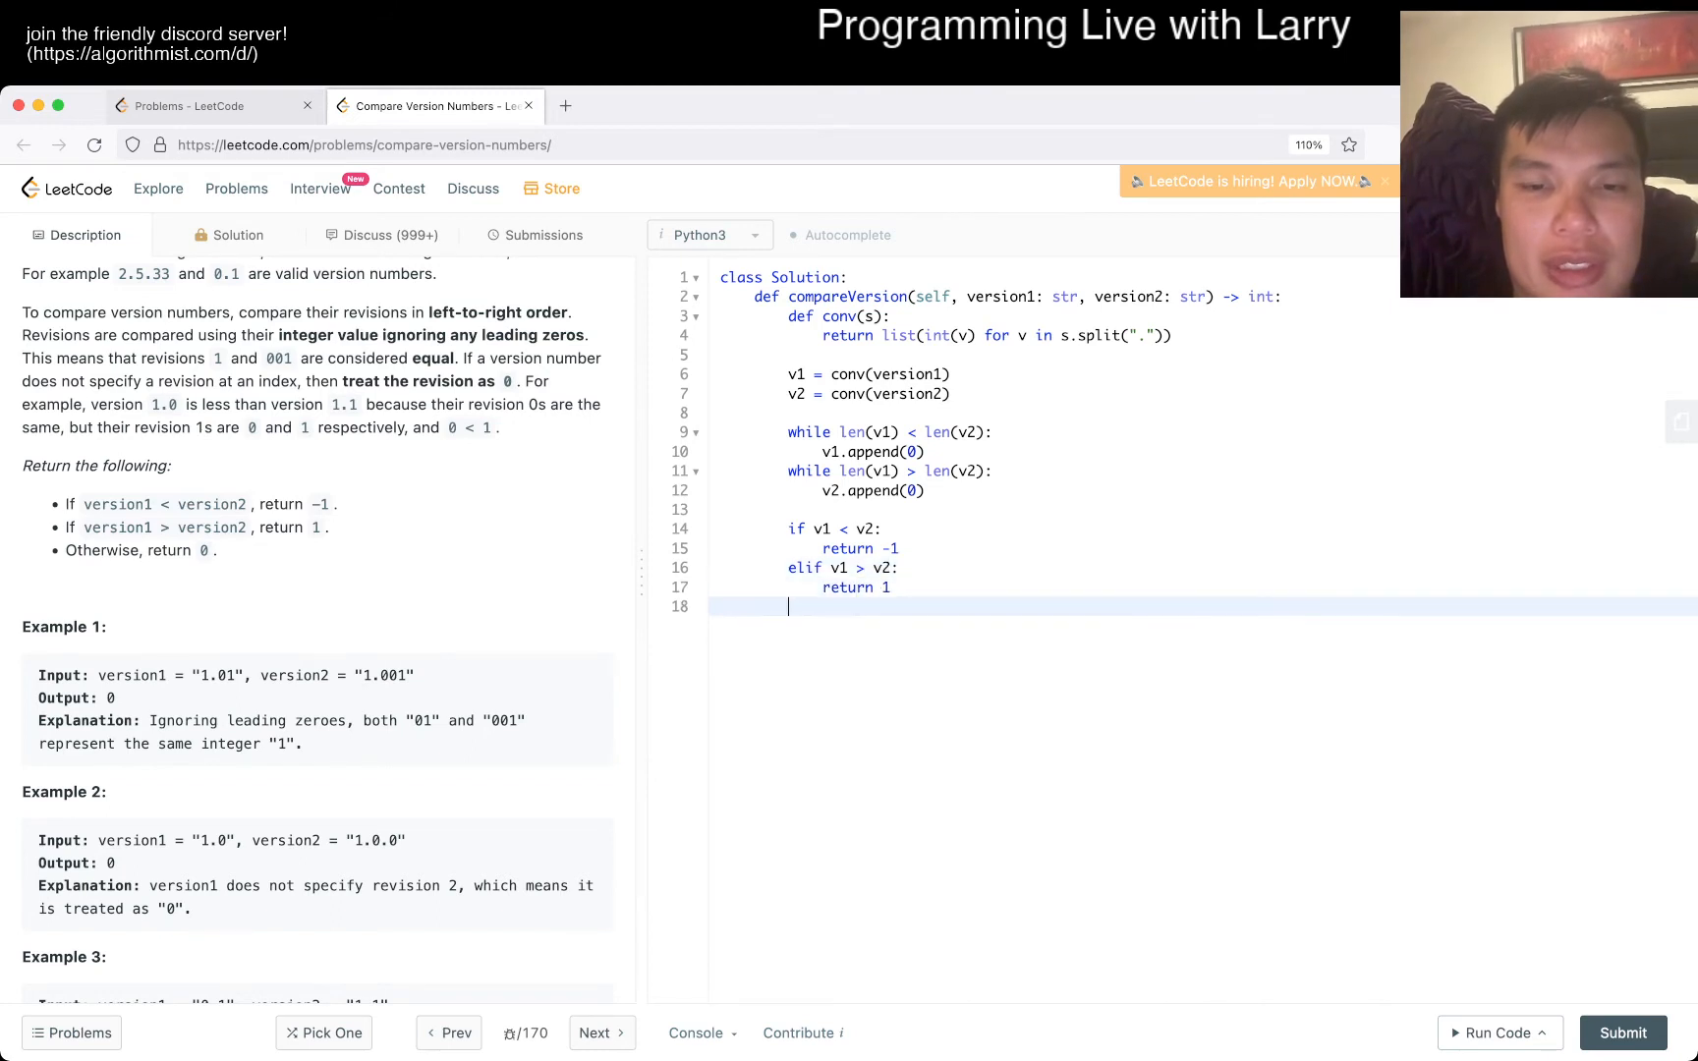
{"action": "type", "text": "return 9"}
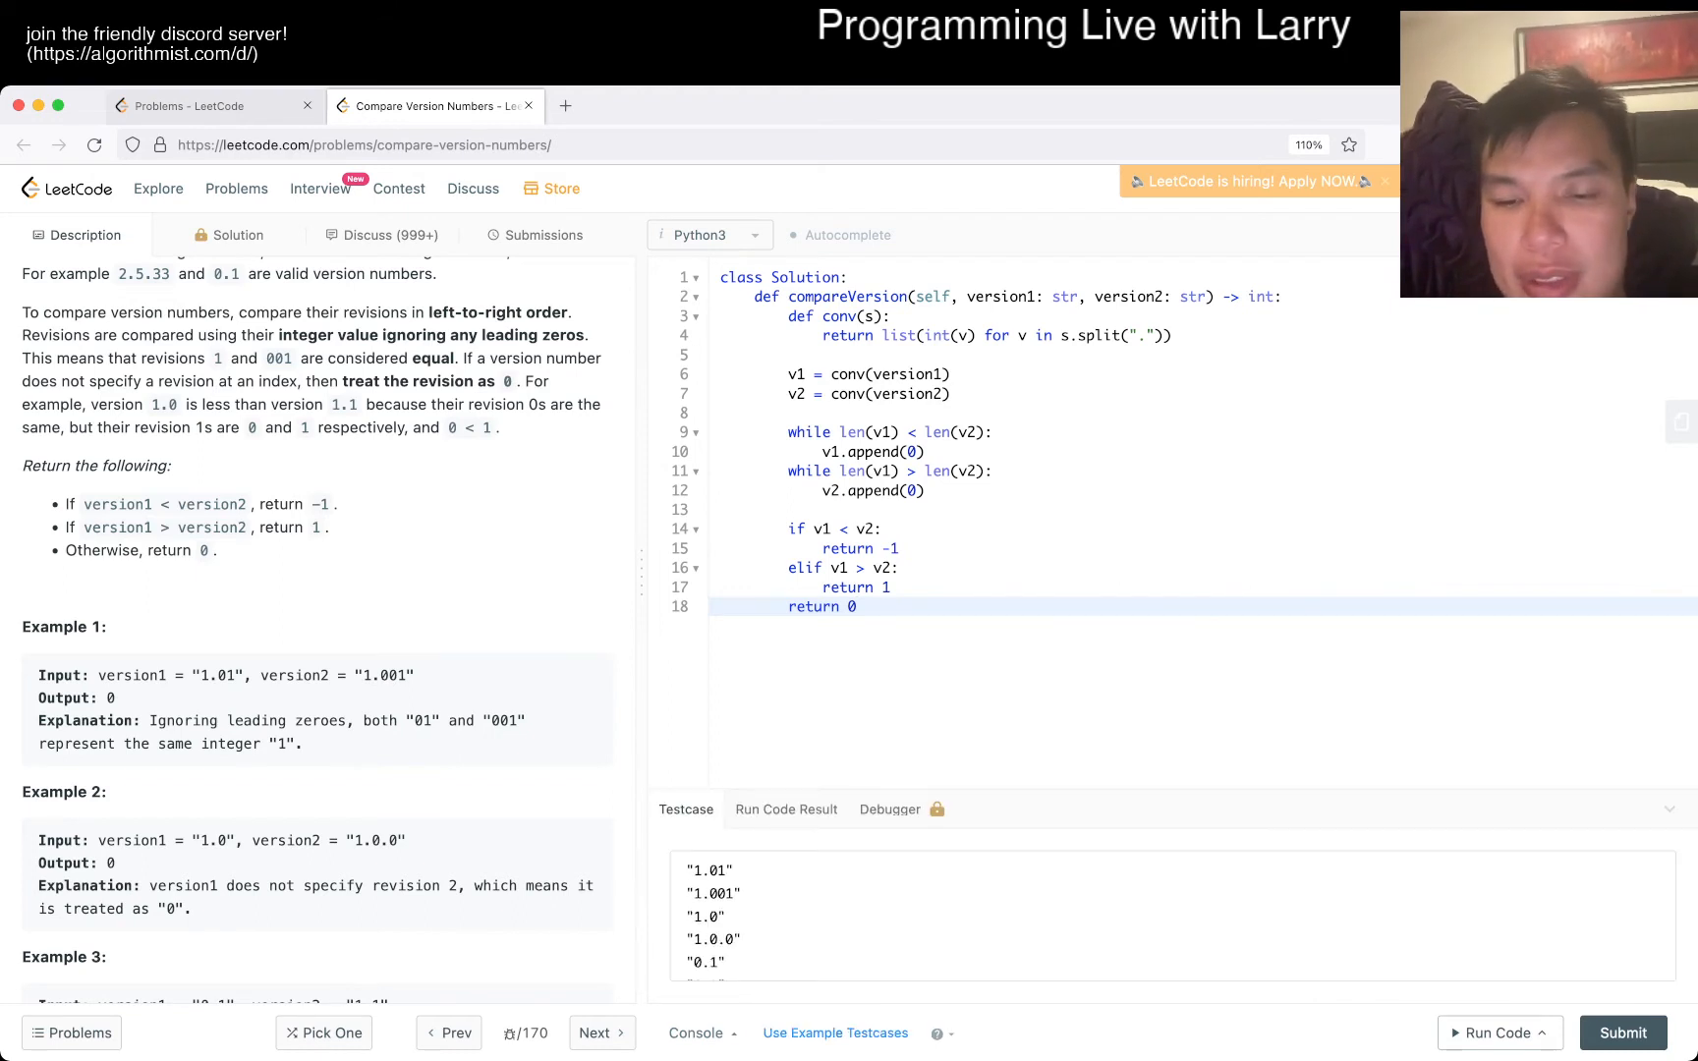
Run custom version-pair test cases like "1.0", hit an Invalid Testcase error, and return to revise them
{"action": "left_click", "coordinate": [1500, 1032]}
{"action": "type", "text": "\"1."}
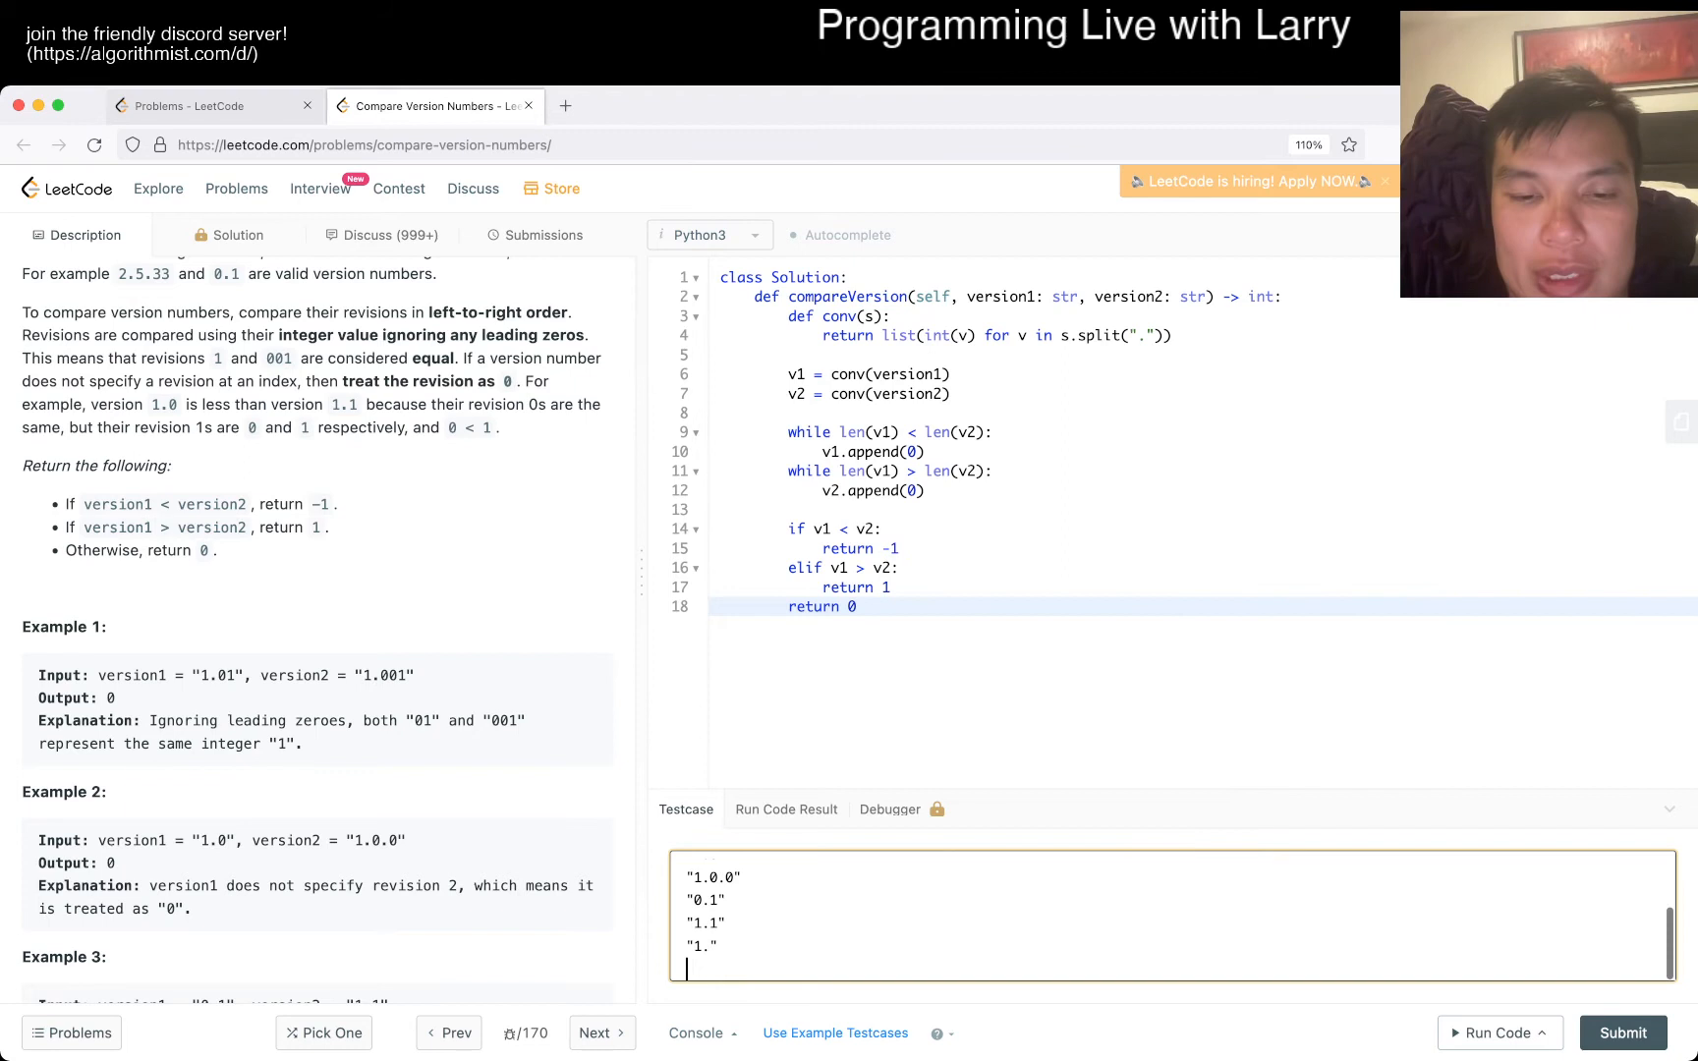
{"action": "type", "text": "\"1.0\""}
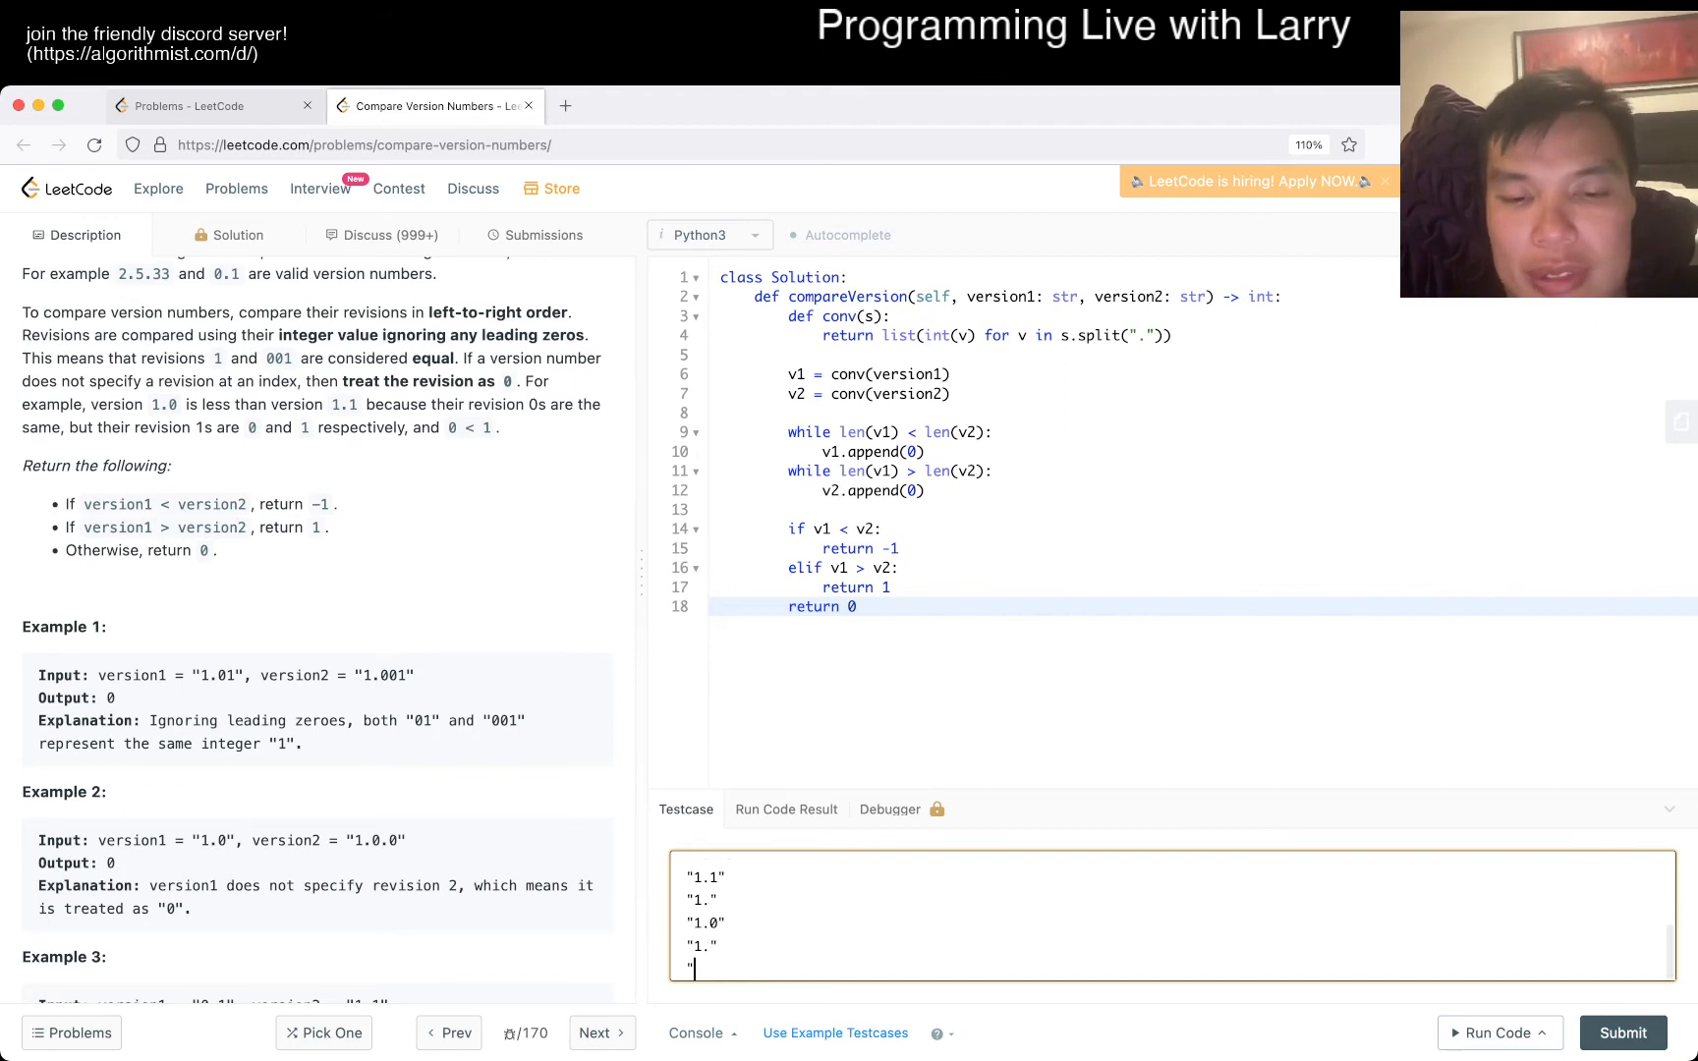
{"action": "left_click", "coordinate": [1499, 1031]}
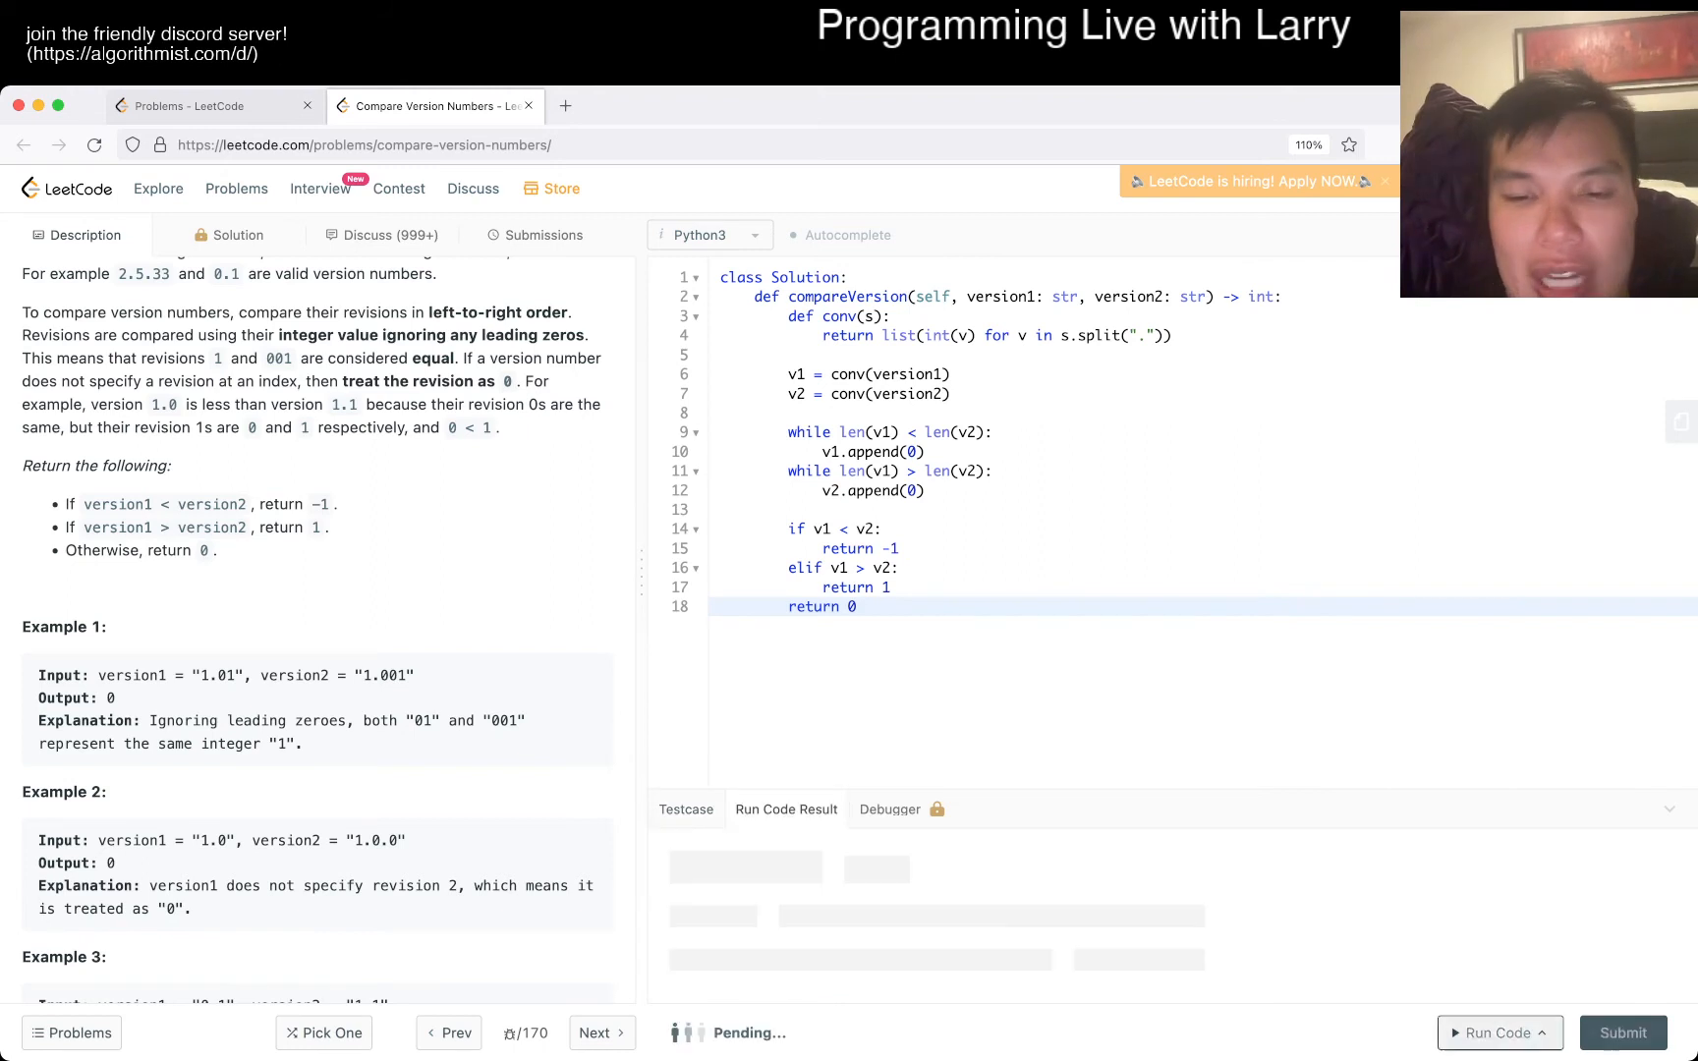
{"action": "left_click", "coordinate": [1500, 1034]}
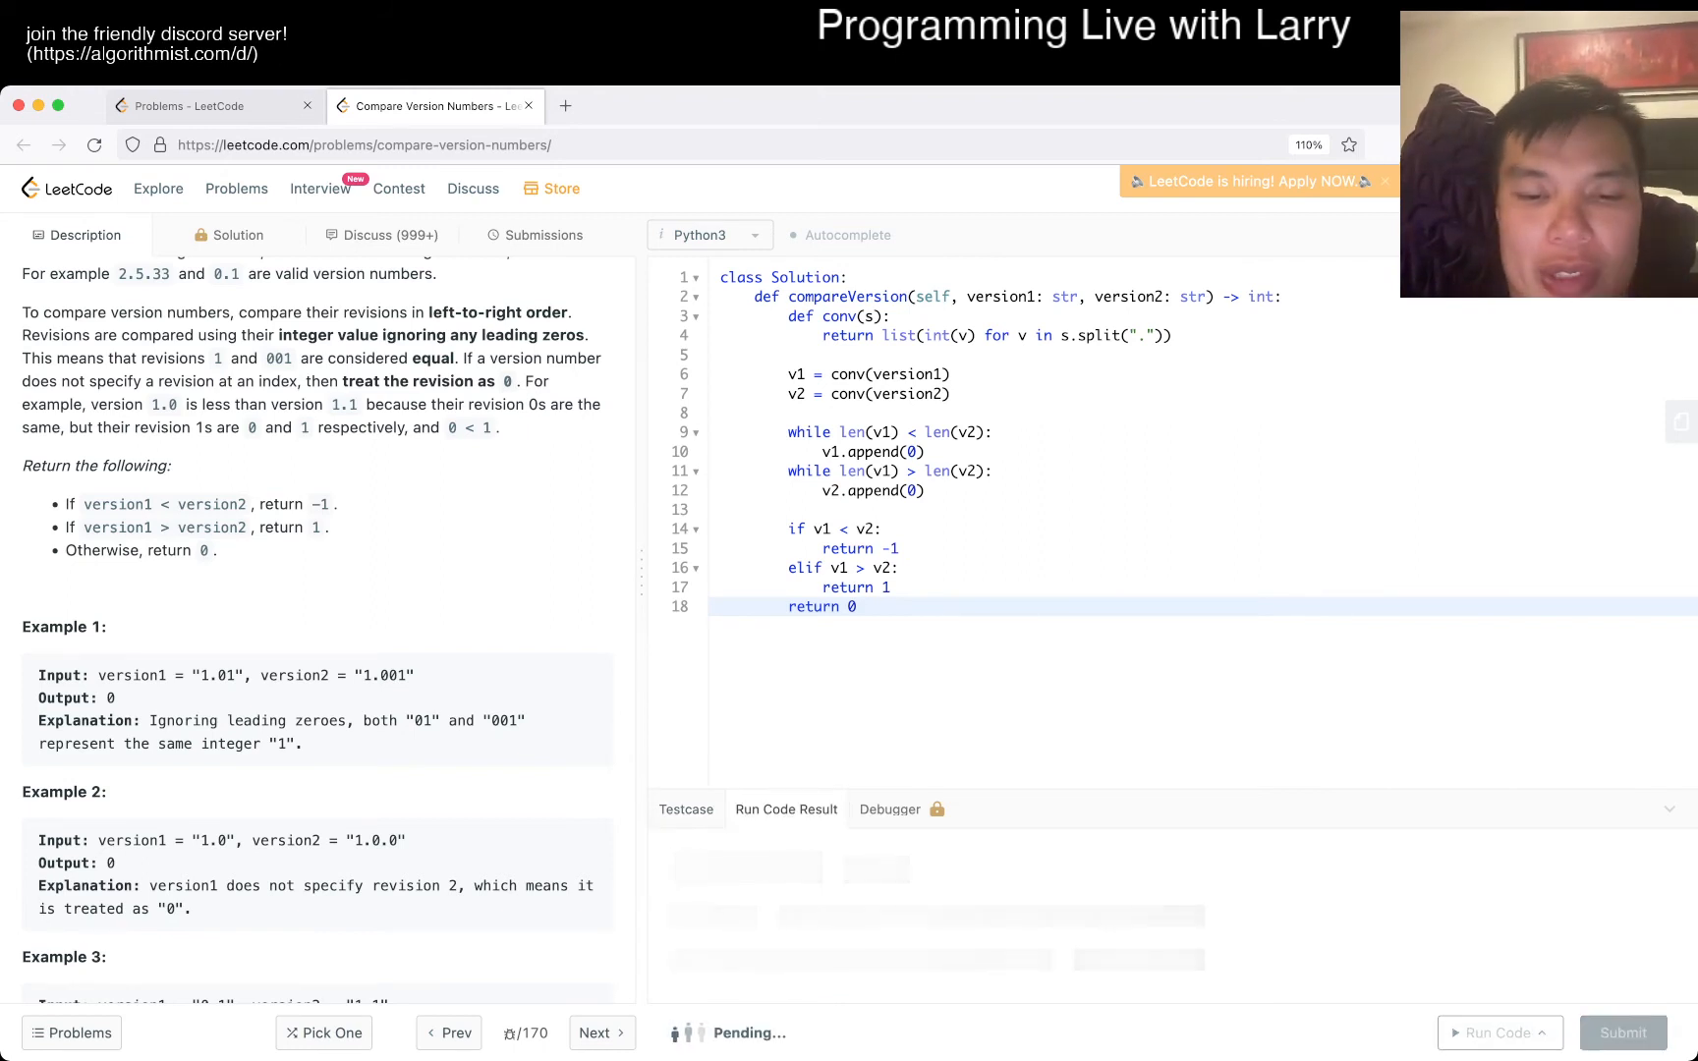
{"action": "left_click", "coordinate": [1497, 1031]}
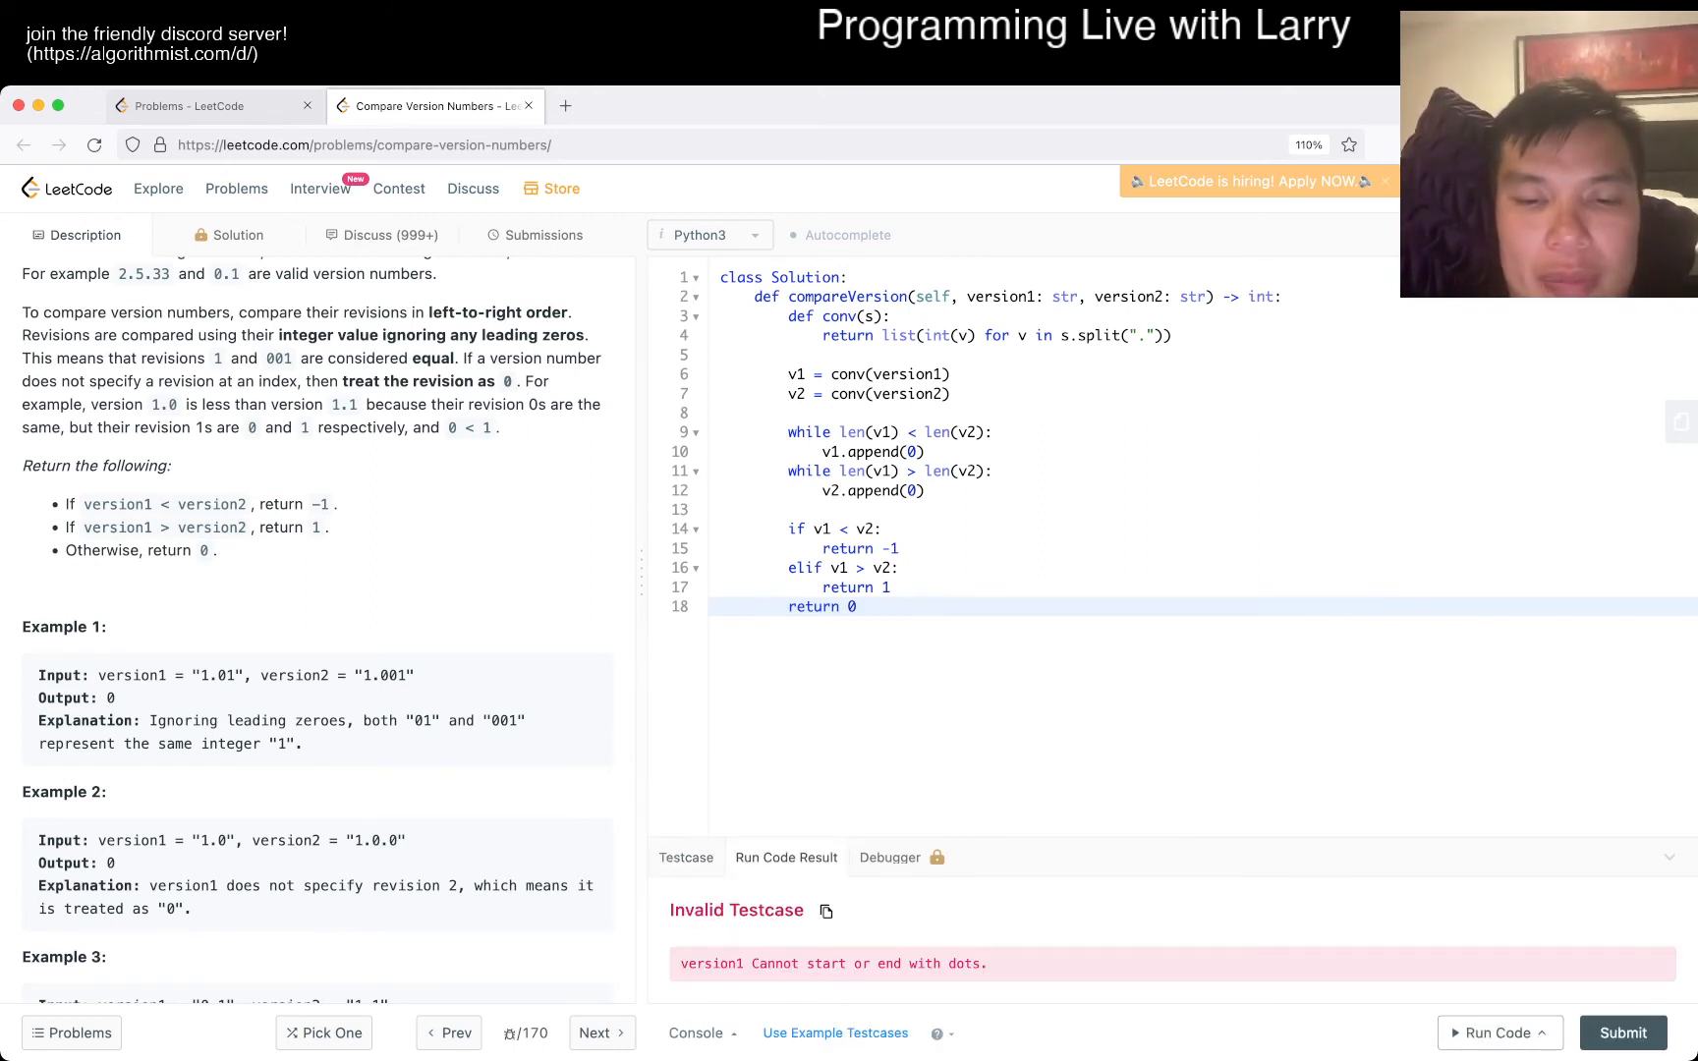
{"action": "left_click", "coordinate": [686, 809]}
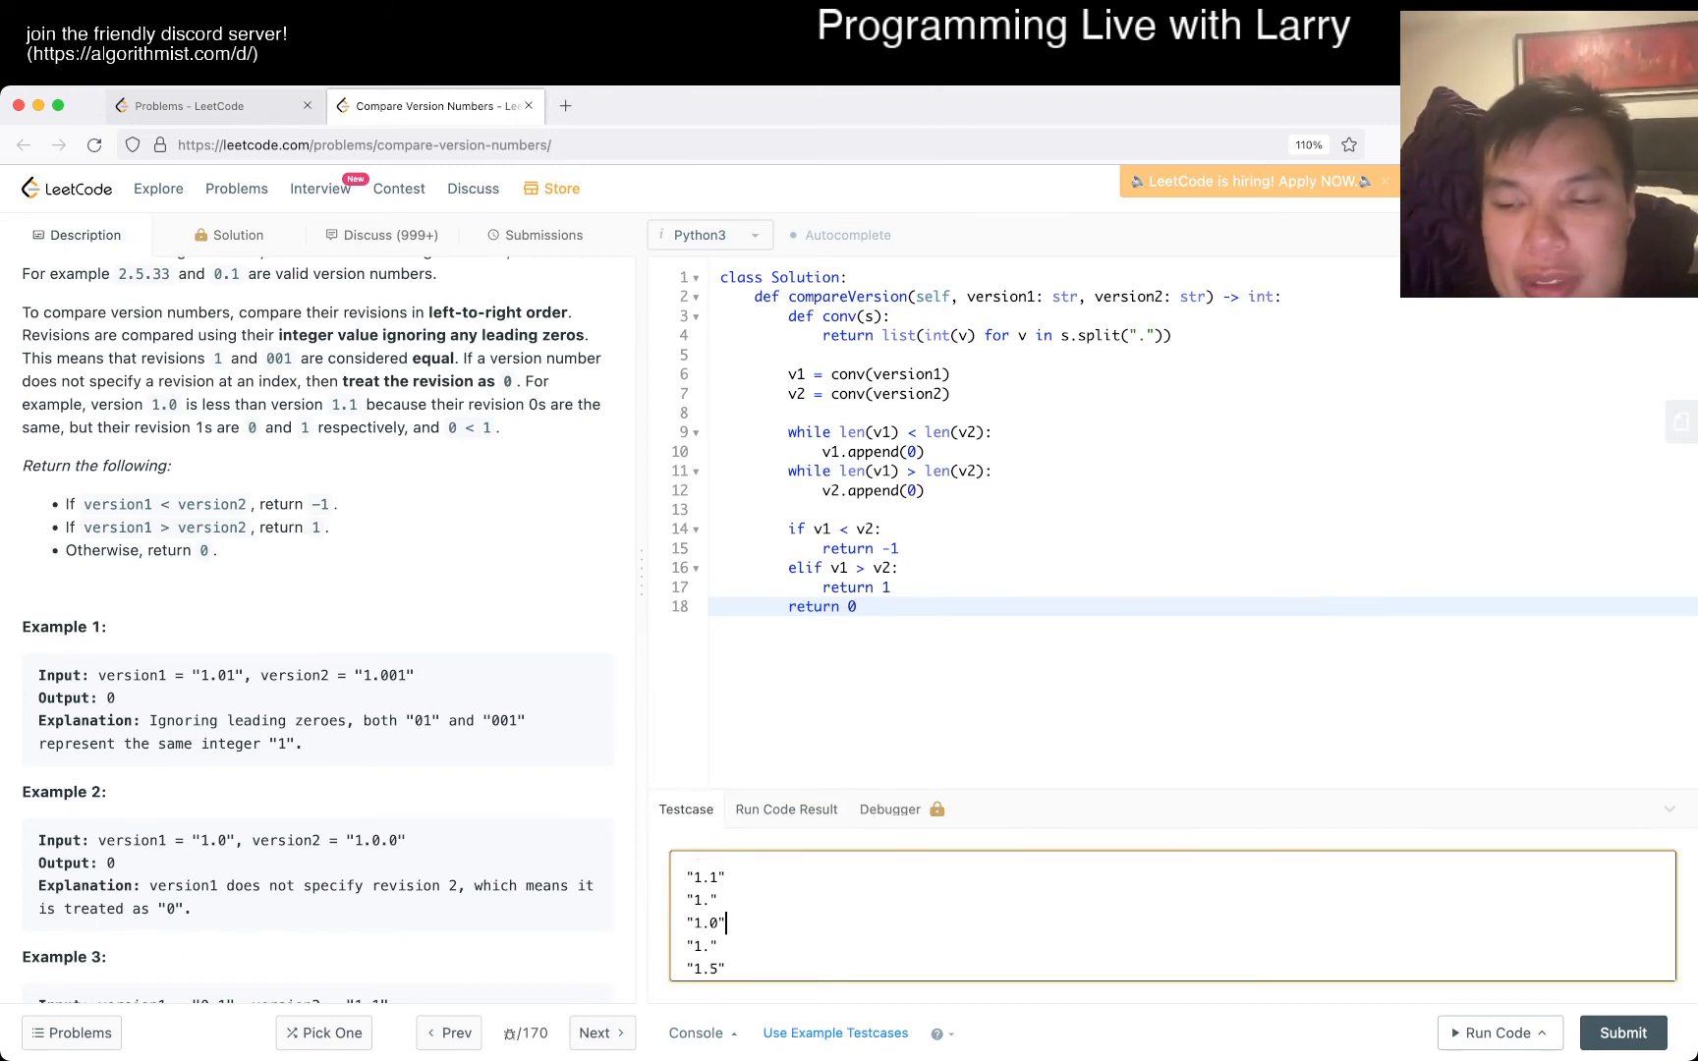
Submit the solution, get Success (40 ms, 13.8 MB), and dismiss the Daily Challenge popup
{"action": "left_click", "coordinate": [1621, 1032]}
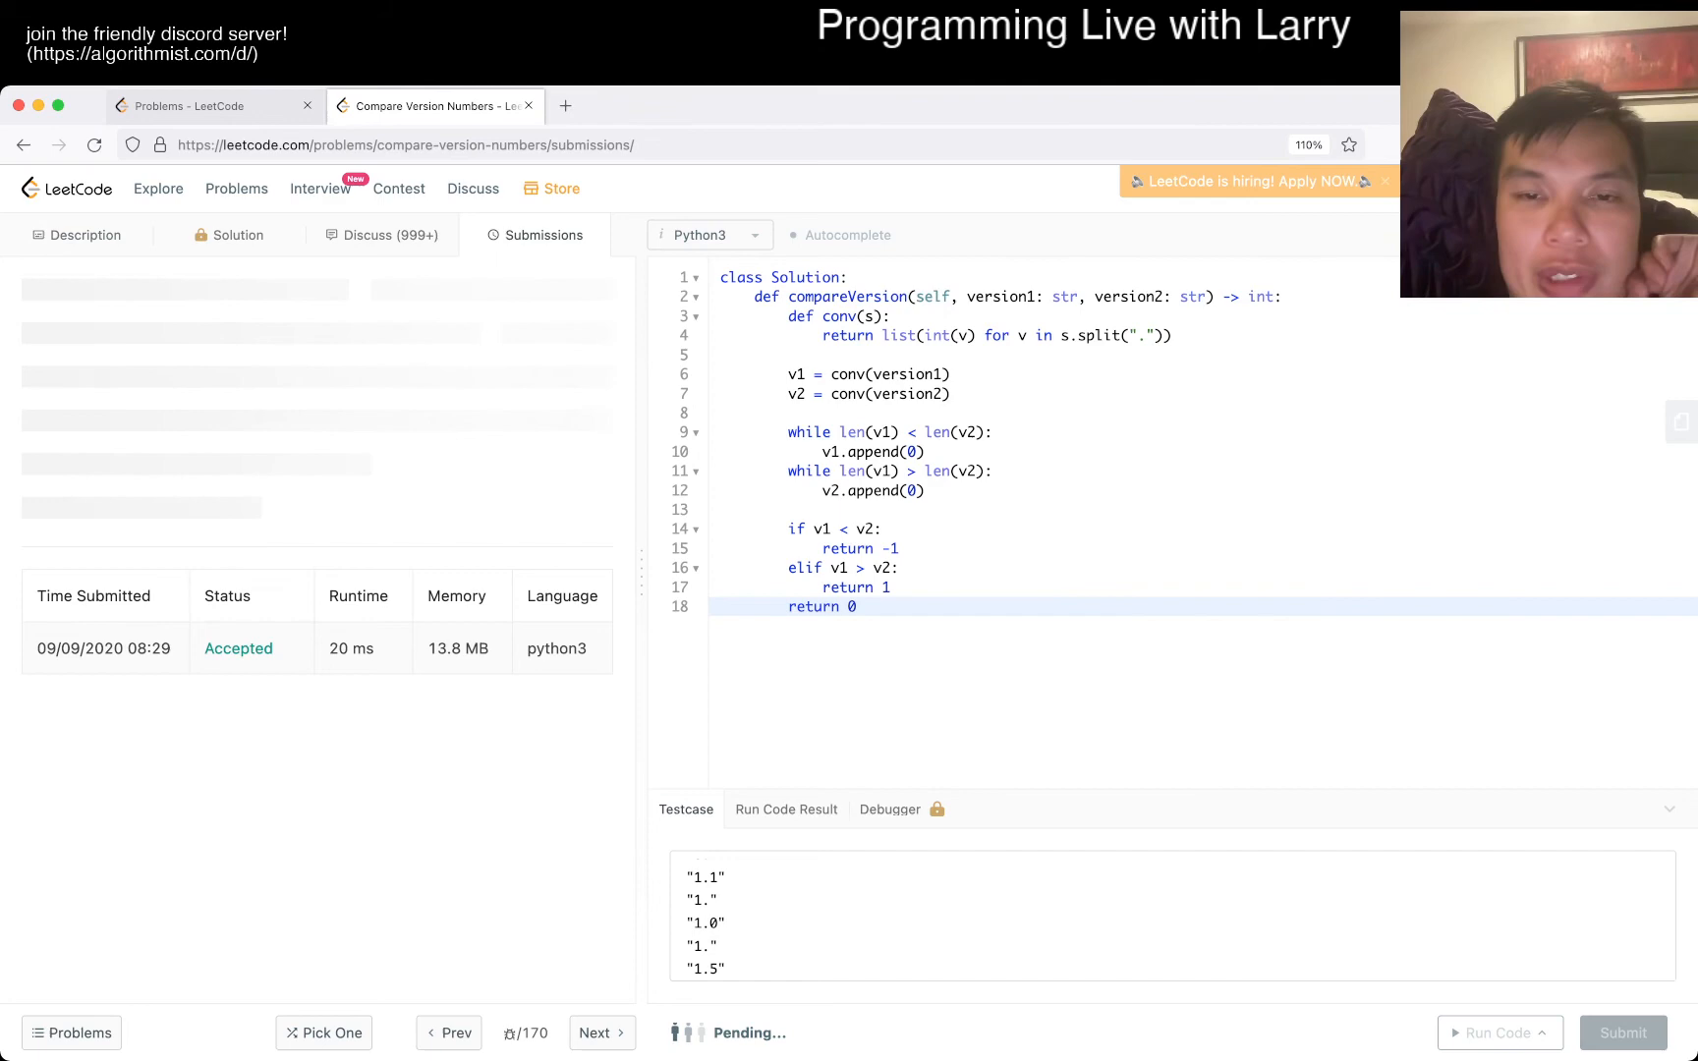
{"action": "left_click", "coordinate": [1621, 1032]}
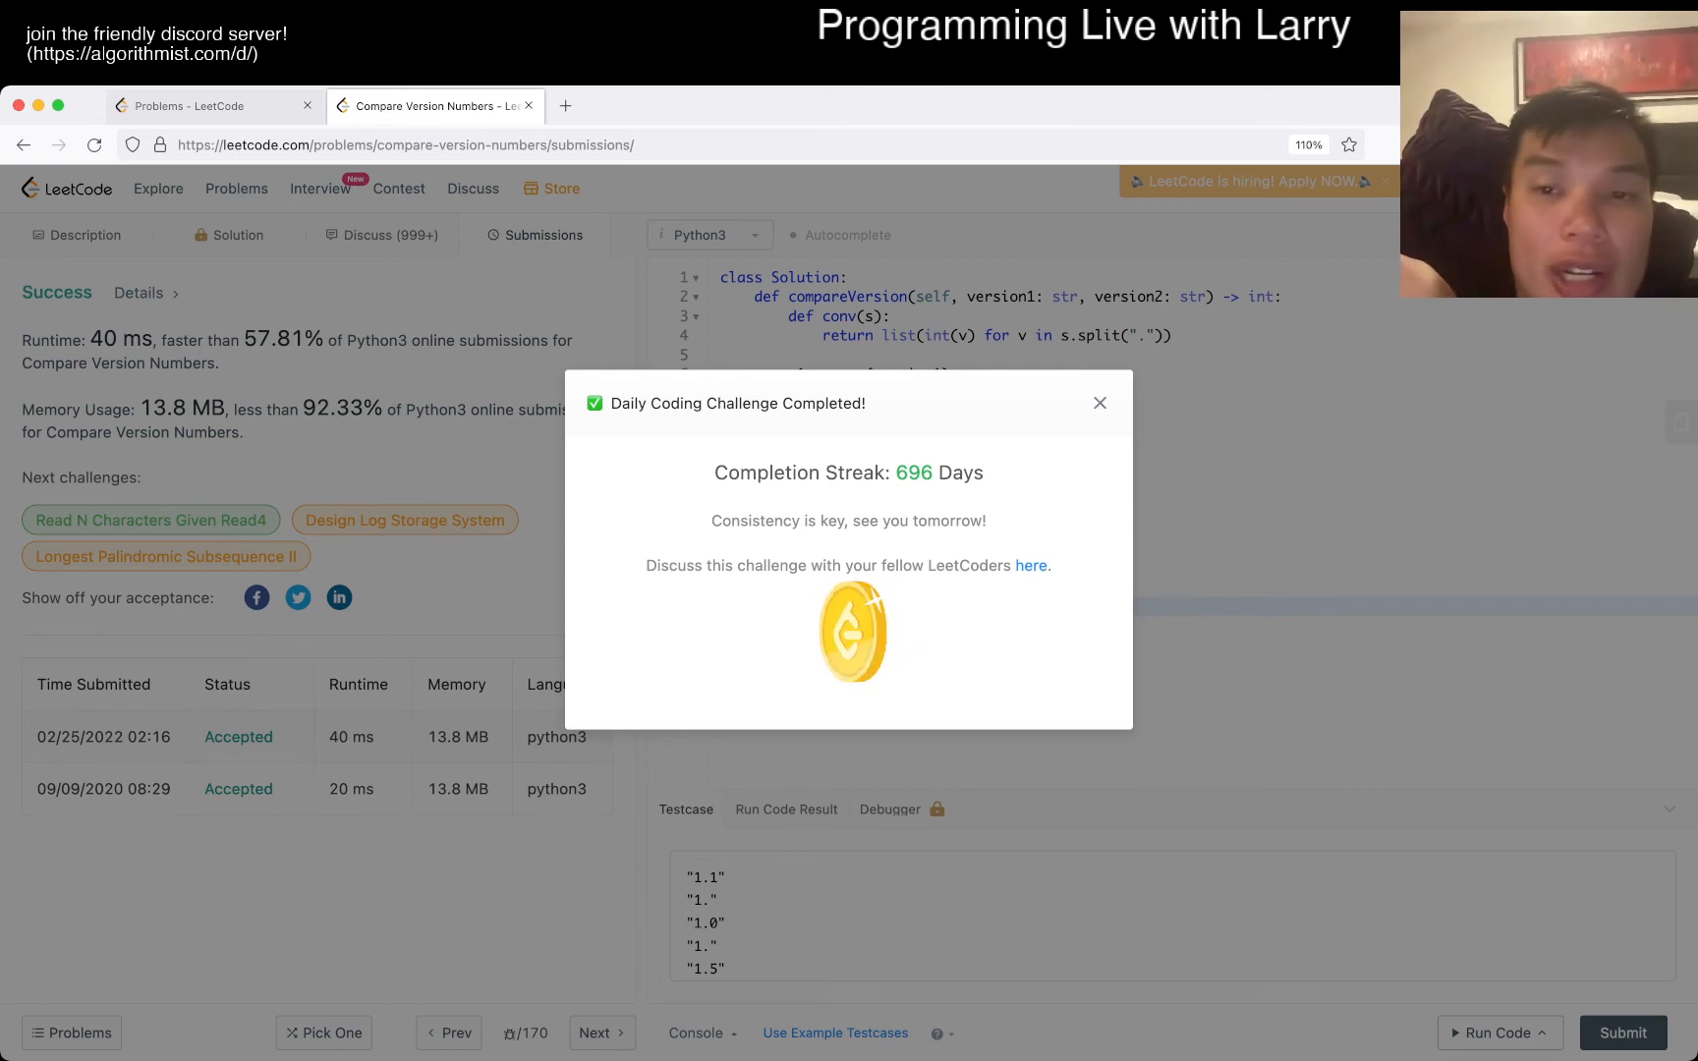
{"action": "left_click", "coordinate": [1098, 403]}
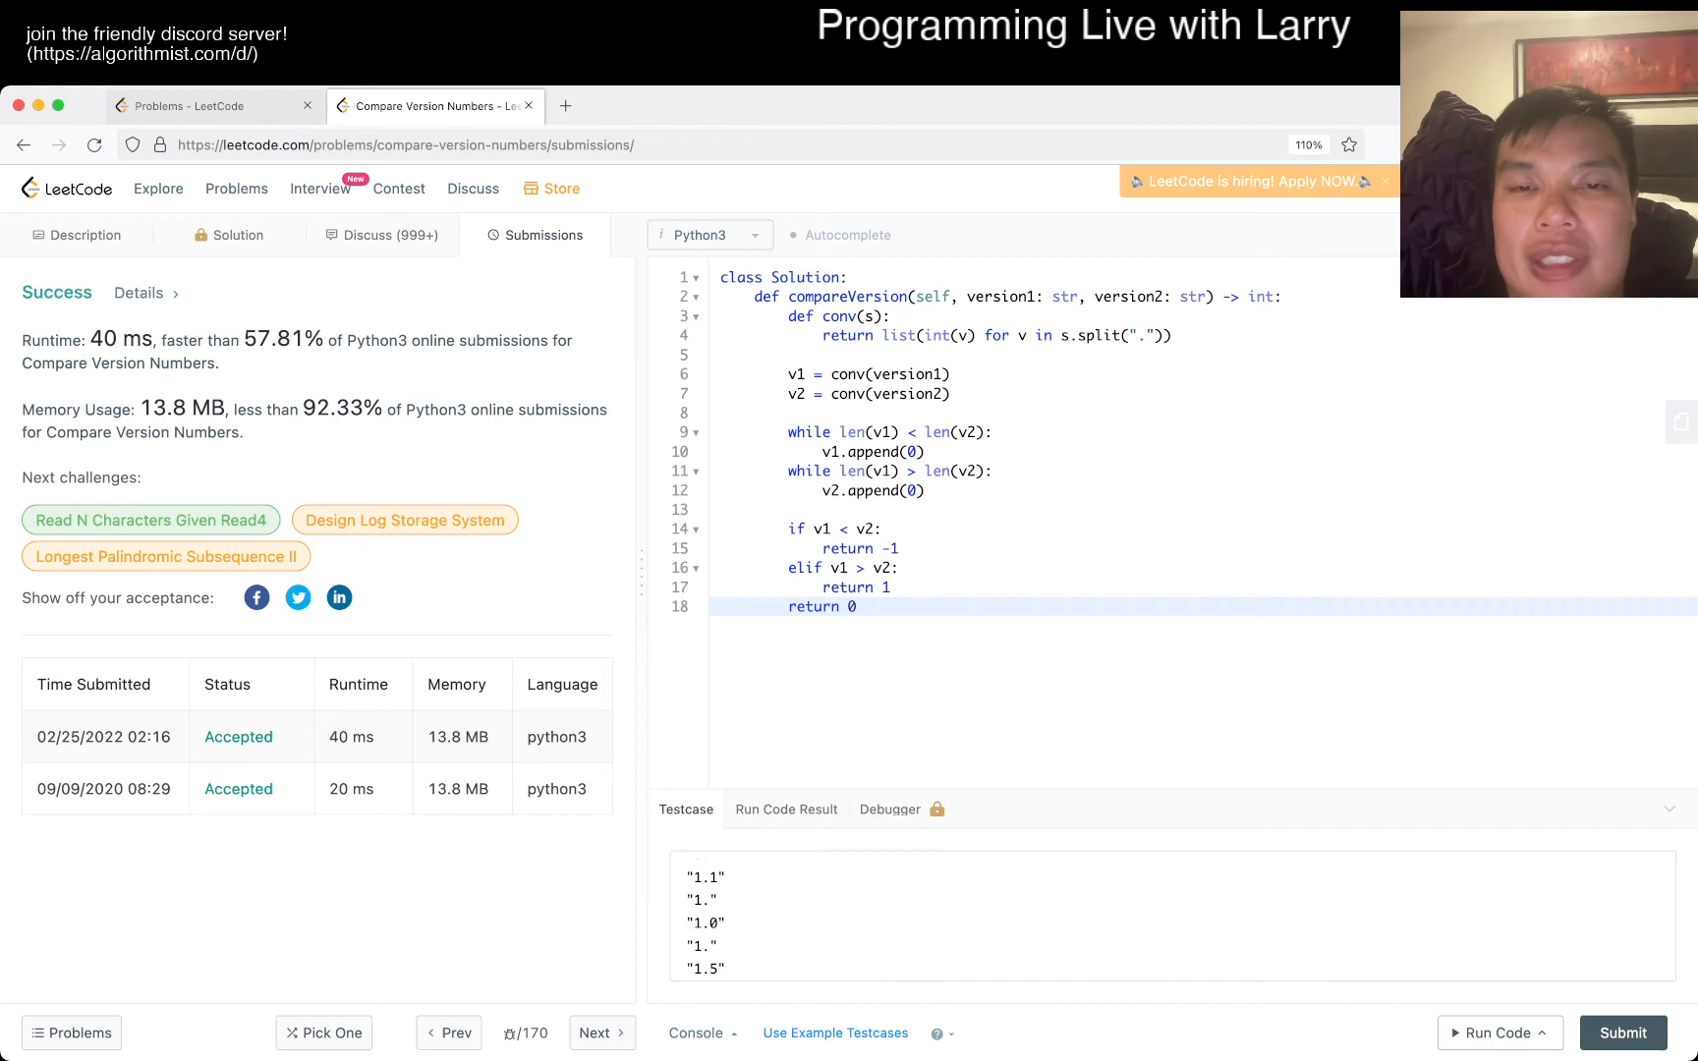
{"action": "left_click", "coordinate": [1068, 336]}
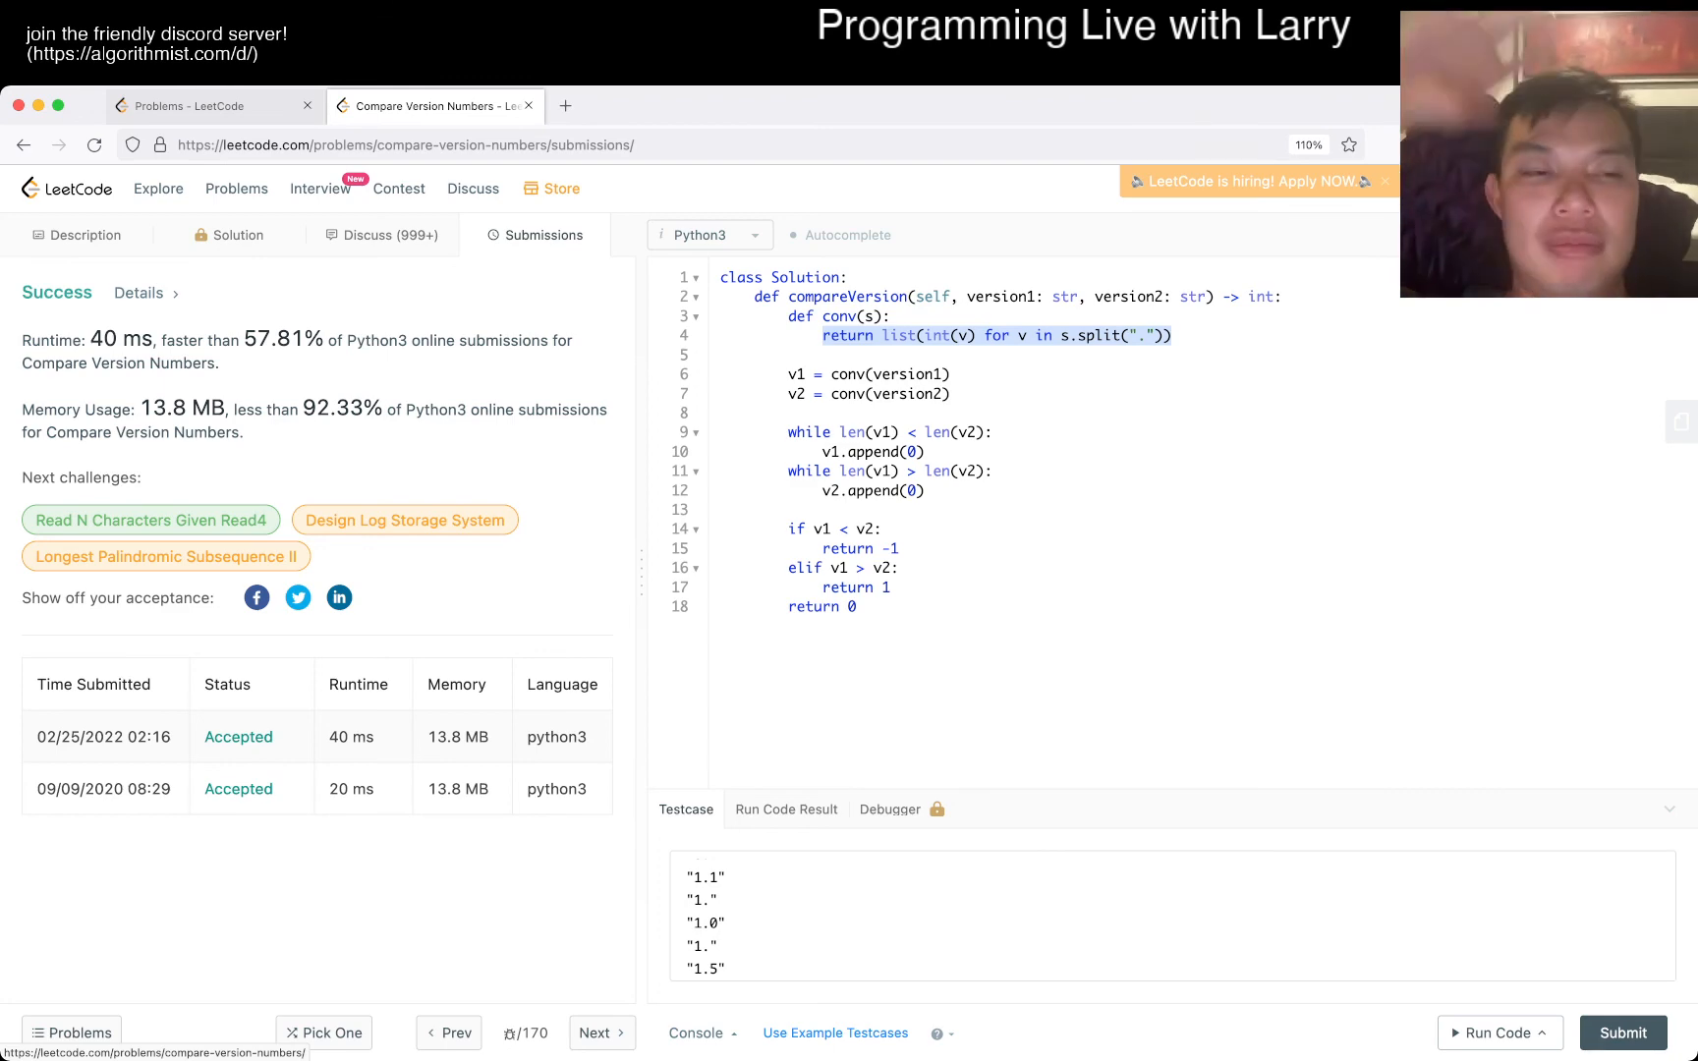
Return to the Description and scroll down to the Constraints section
{"action": "left_click", "coordinate": [79, 236]}
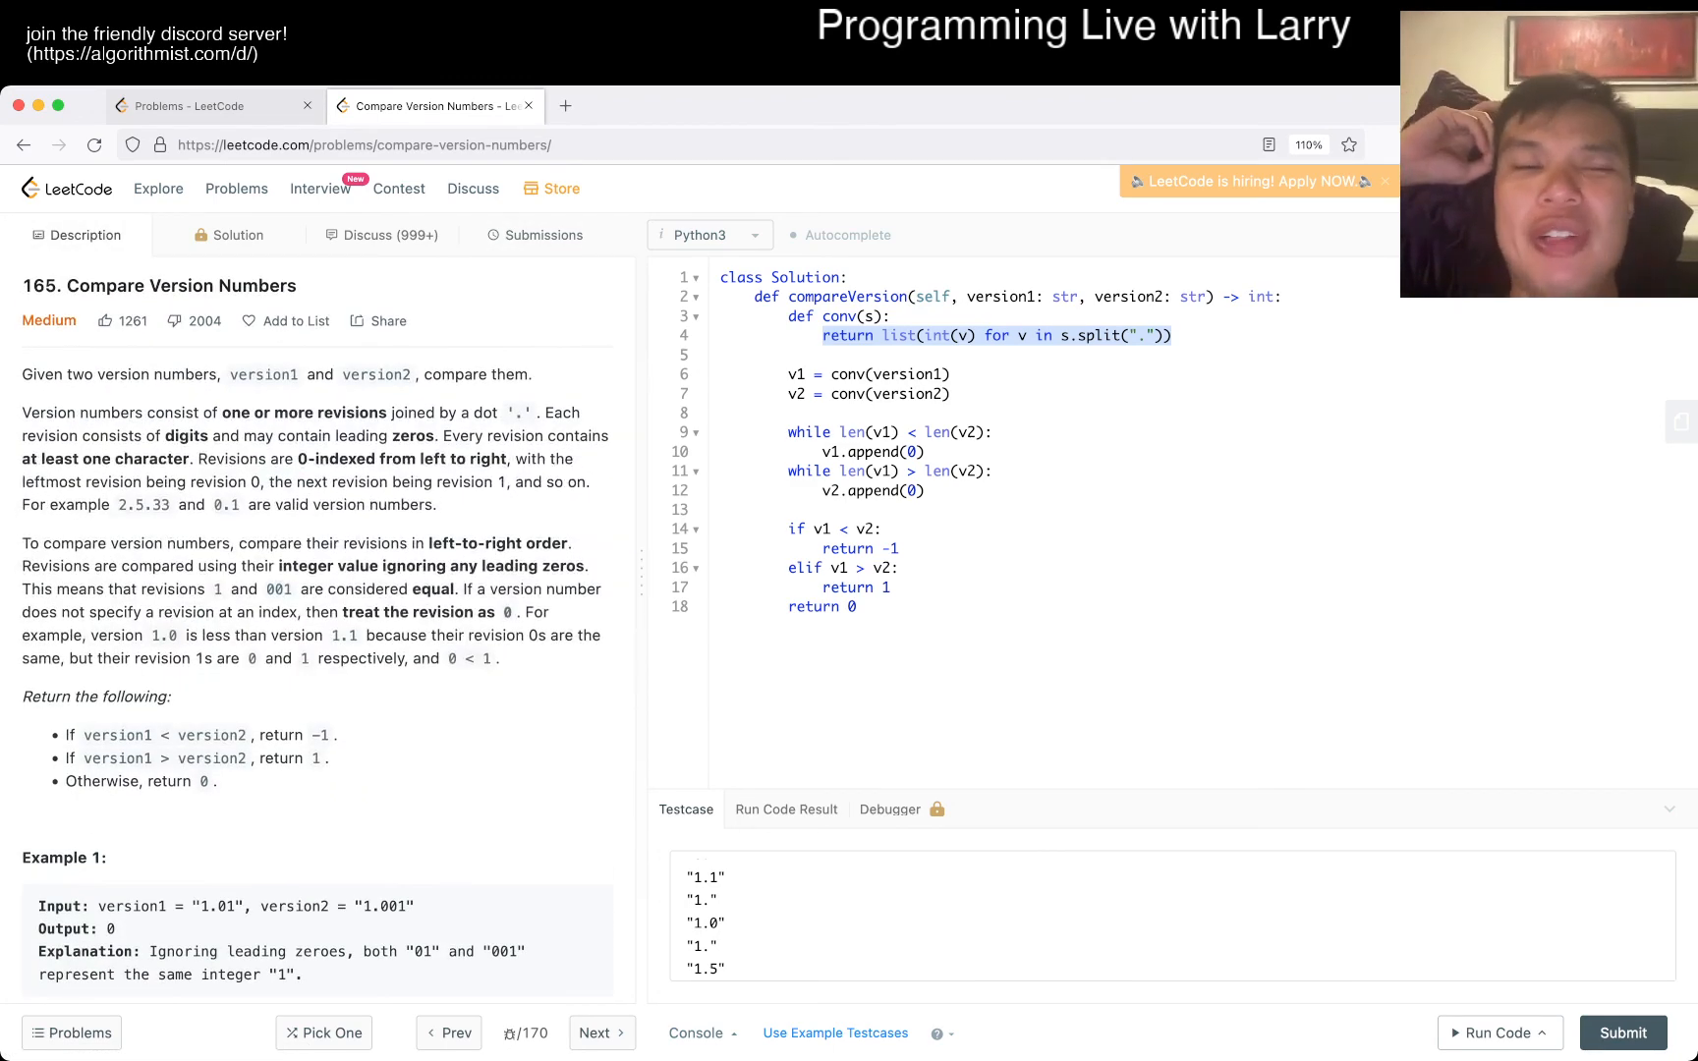
{"action": "scroll", "scroll_direction": "down", "scroll_amount": 3}
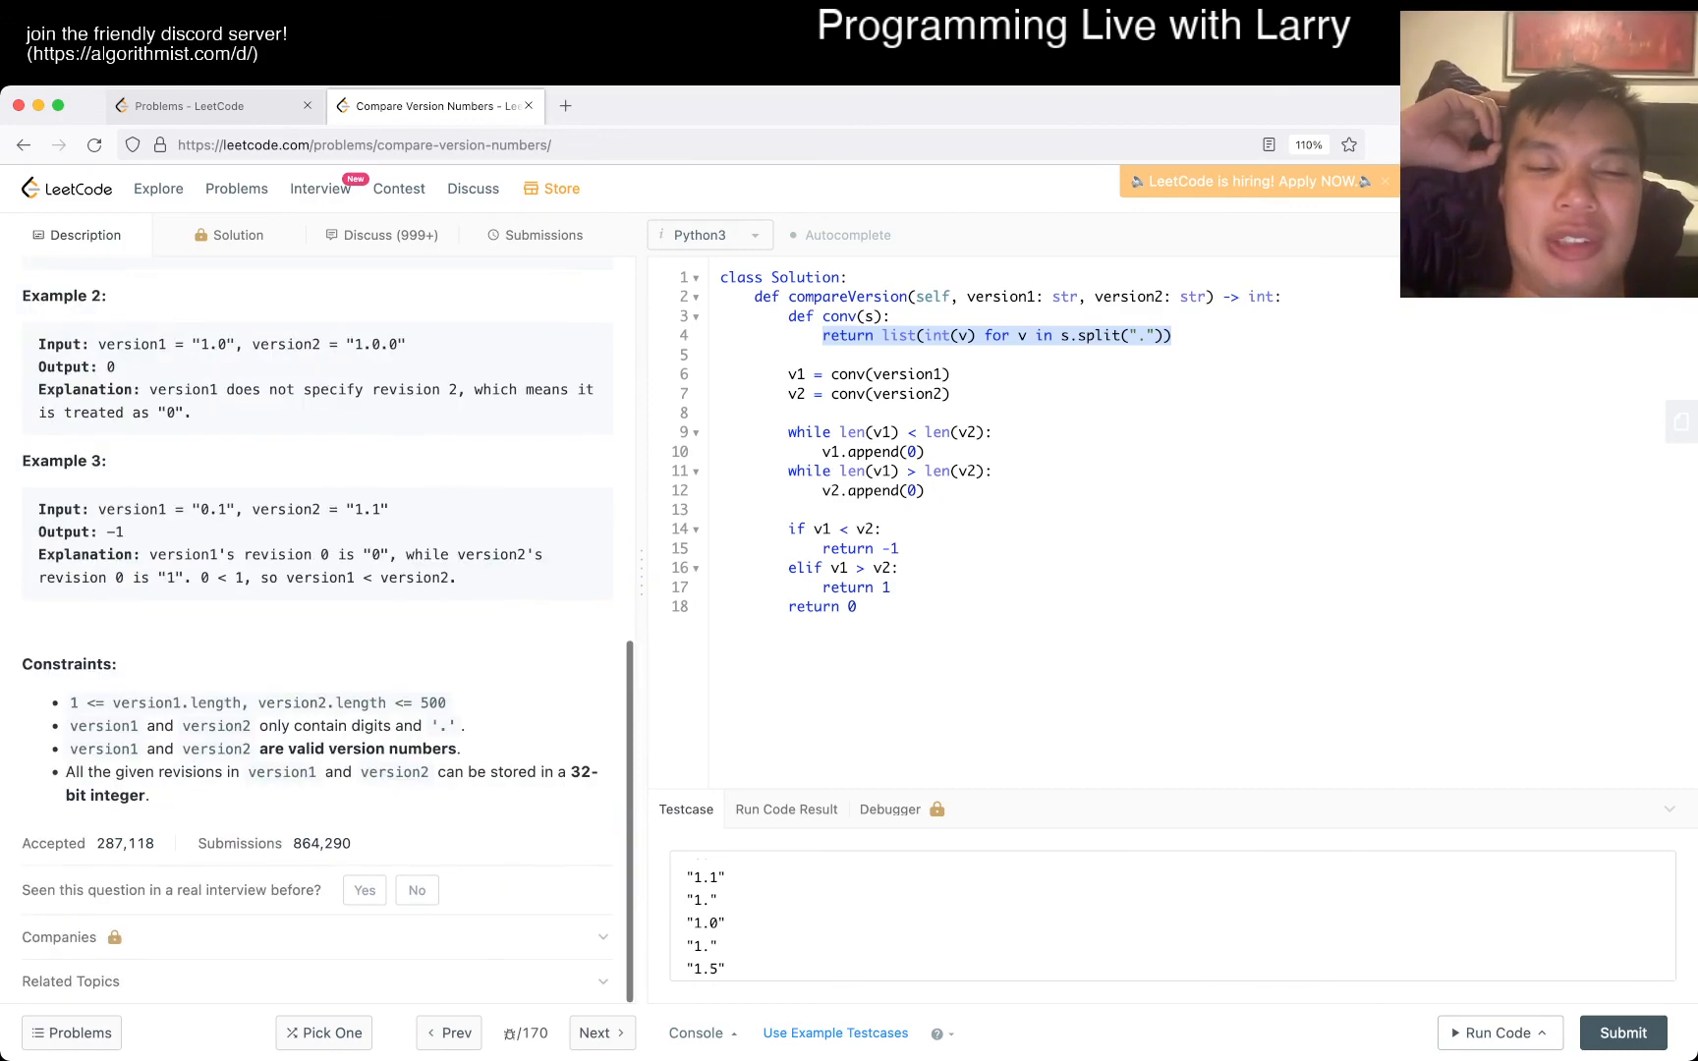